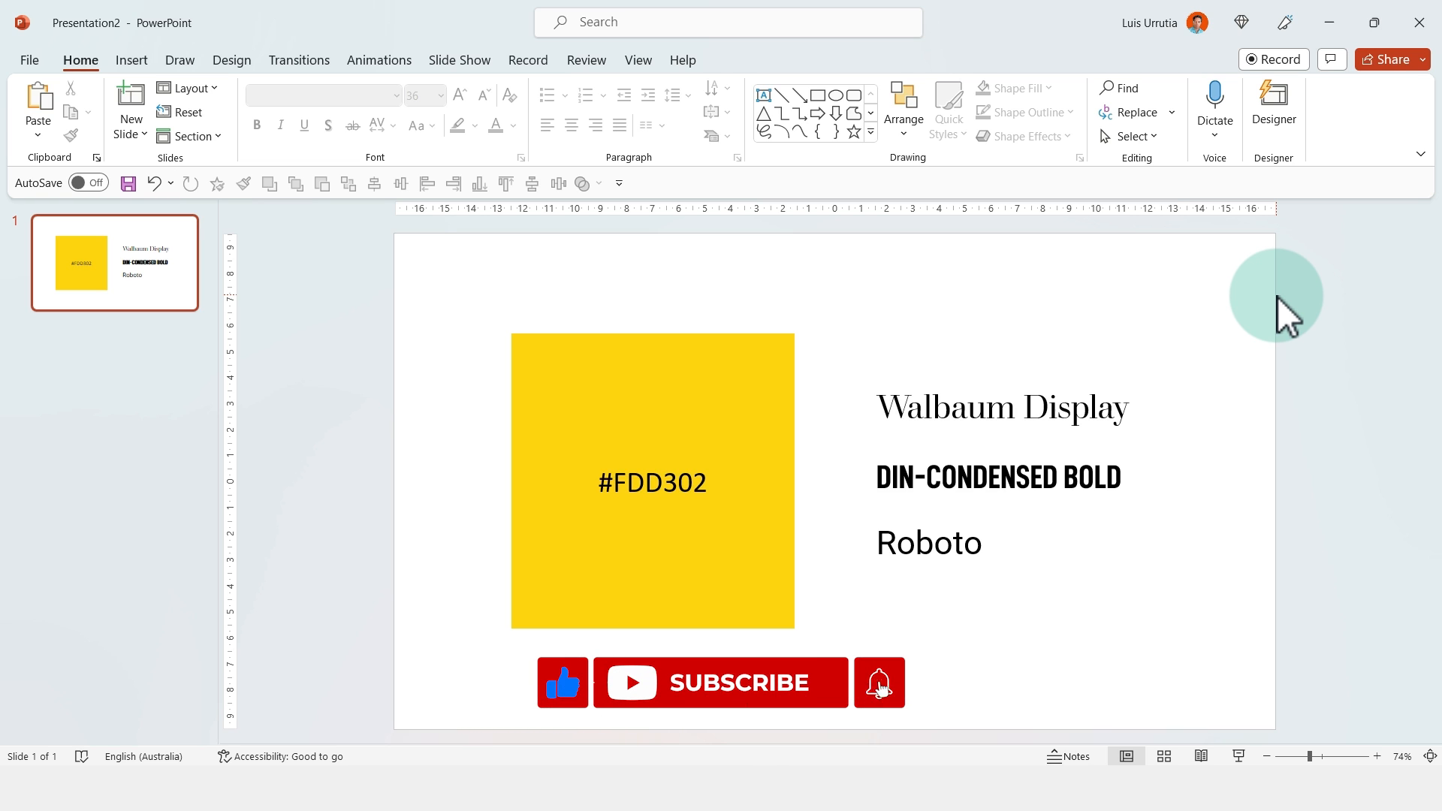
# Step: Delete the yellow swatch and font-name text to leave a blank slide
pyautogui.rightClick(873, 533)
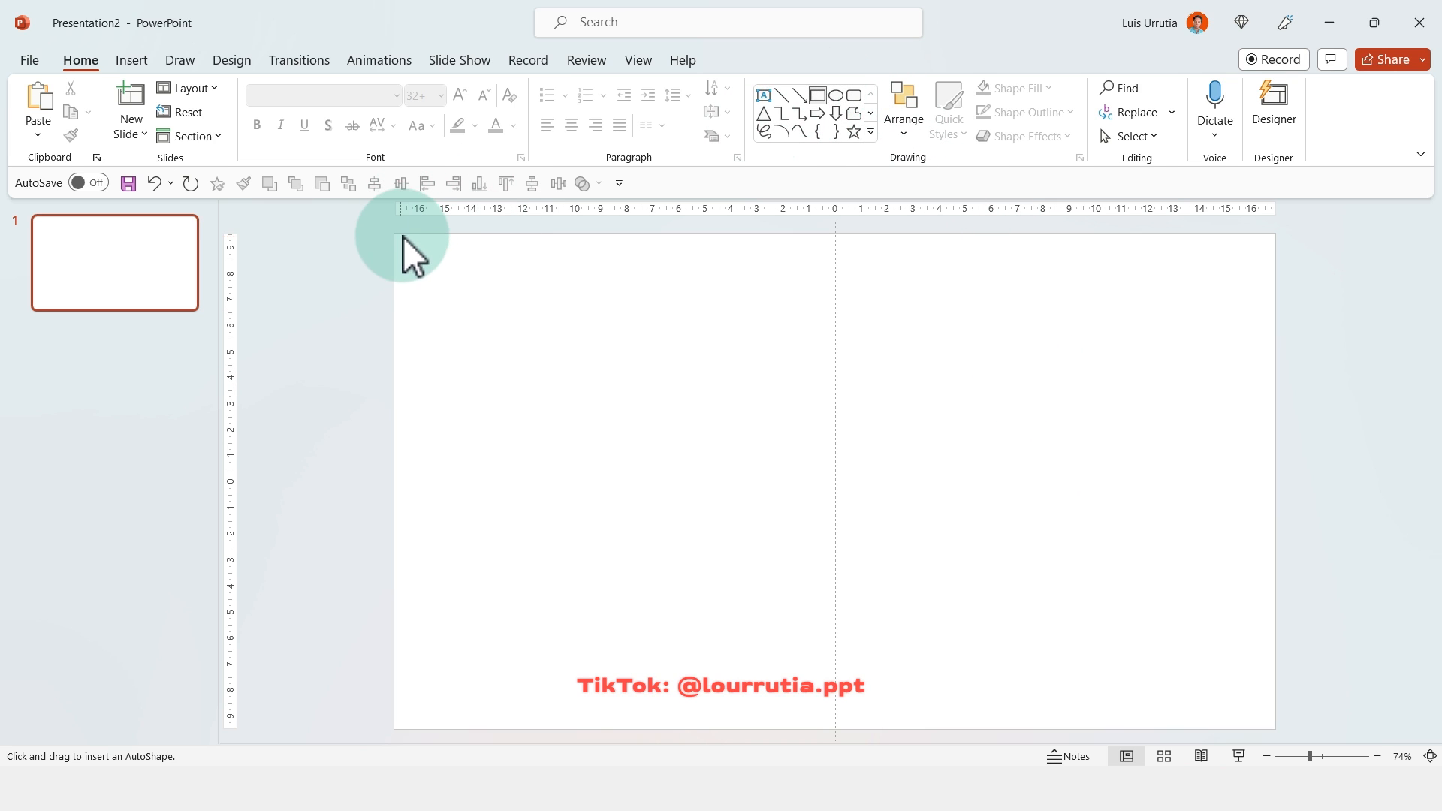
# Step: Insert the aerial erupting-volcano photo, filling the slide height and centred horizontally
pyautogui.press('shift')
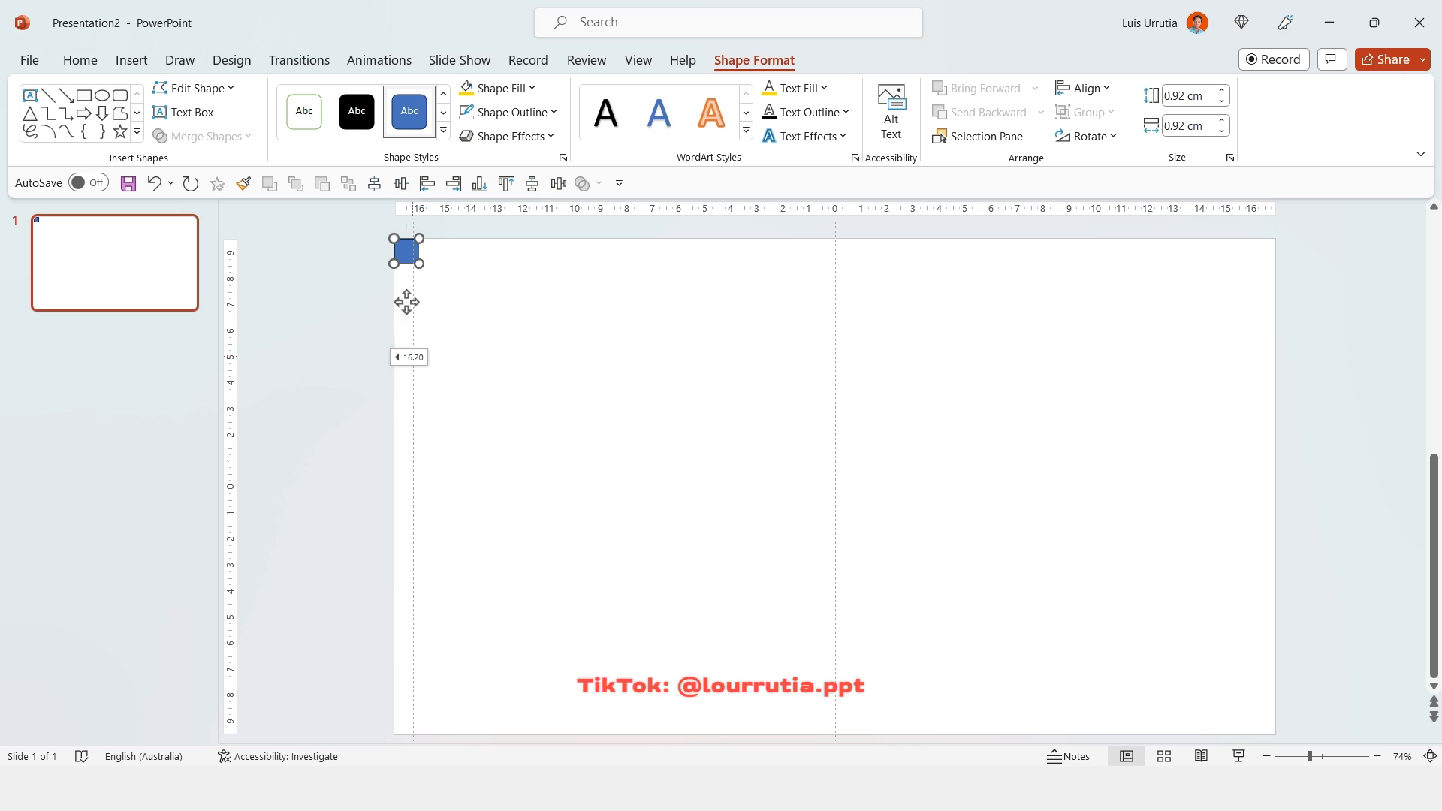
pyautogui.rightClick(818, 511)
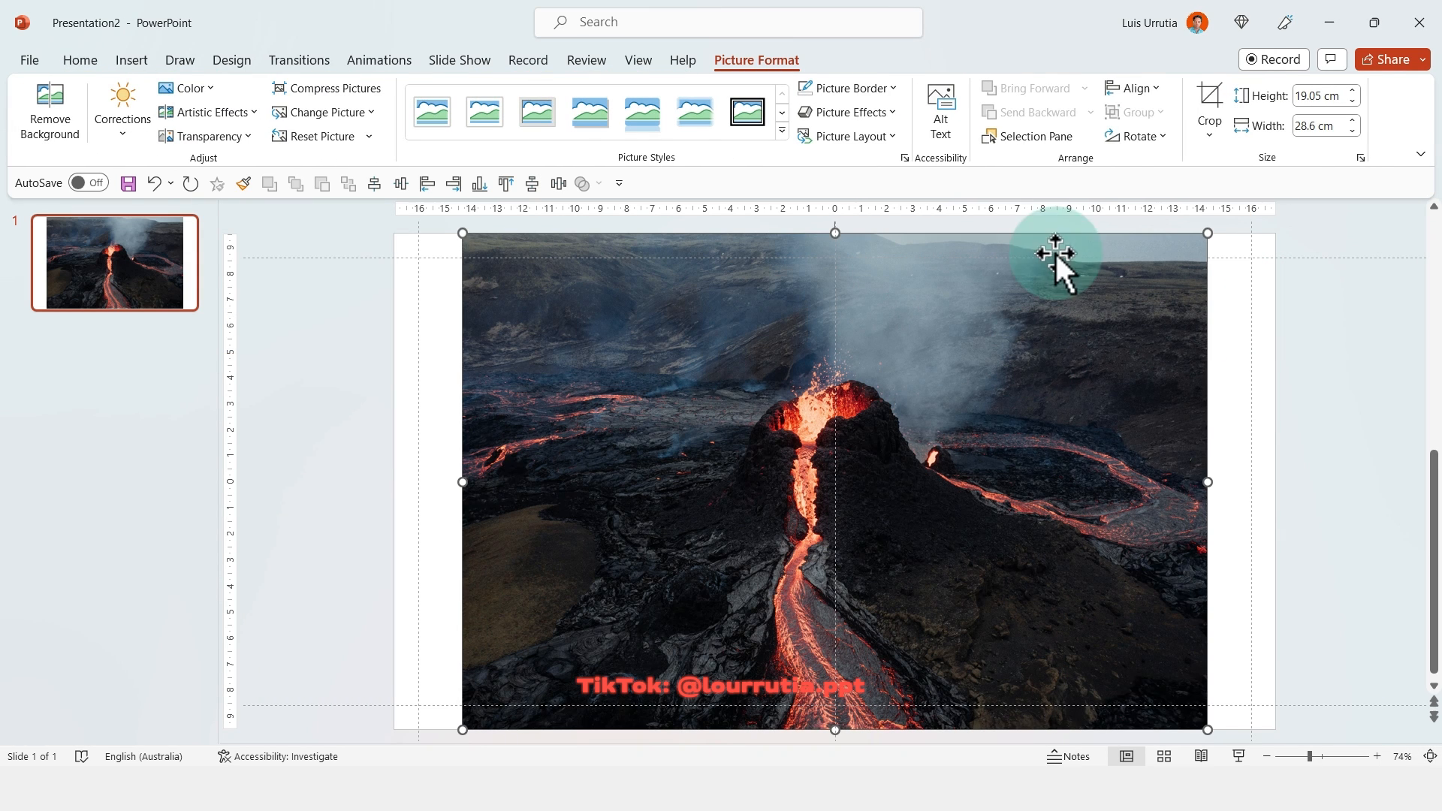
# Step: Crop the volcano photo outward to all slide edges as a full-bleed background
pyautogui.click(1209, 110)
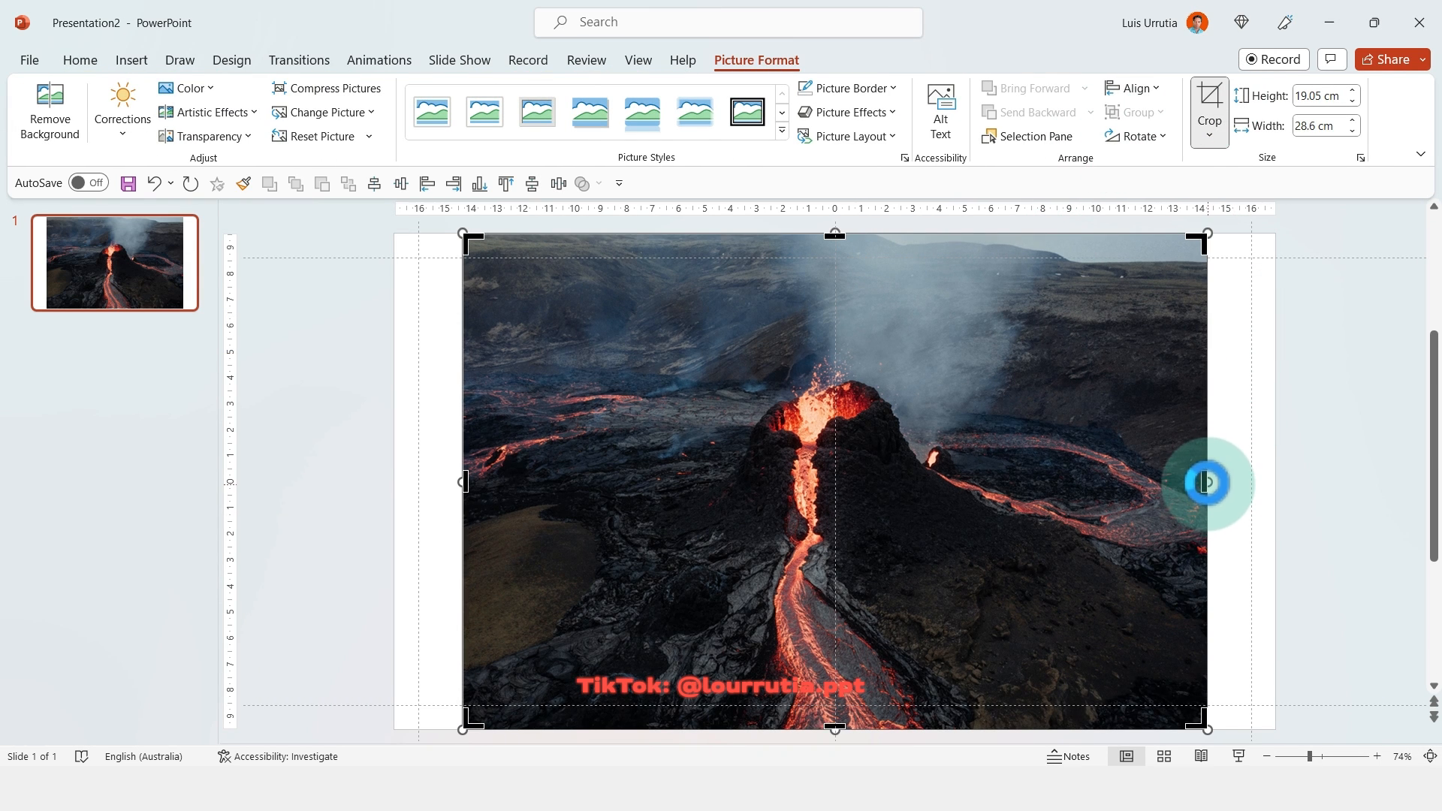
pyautogui.moveTo(1204, 481); pyautogui.dragTo(1273, 480)
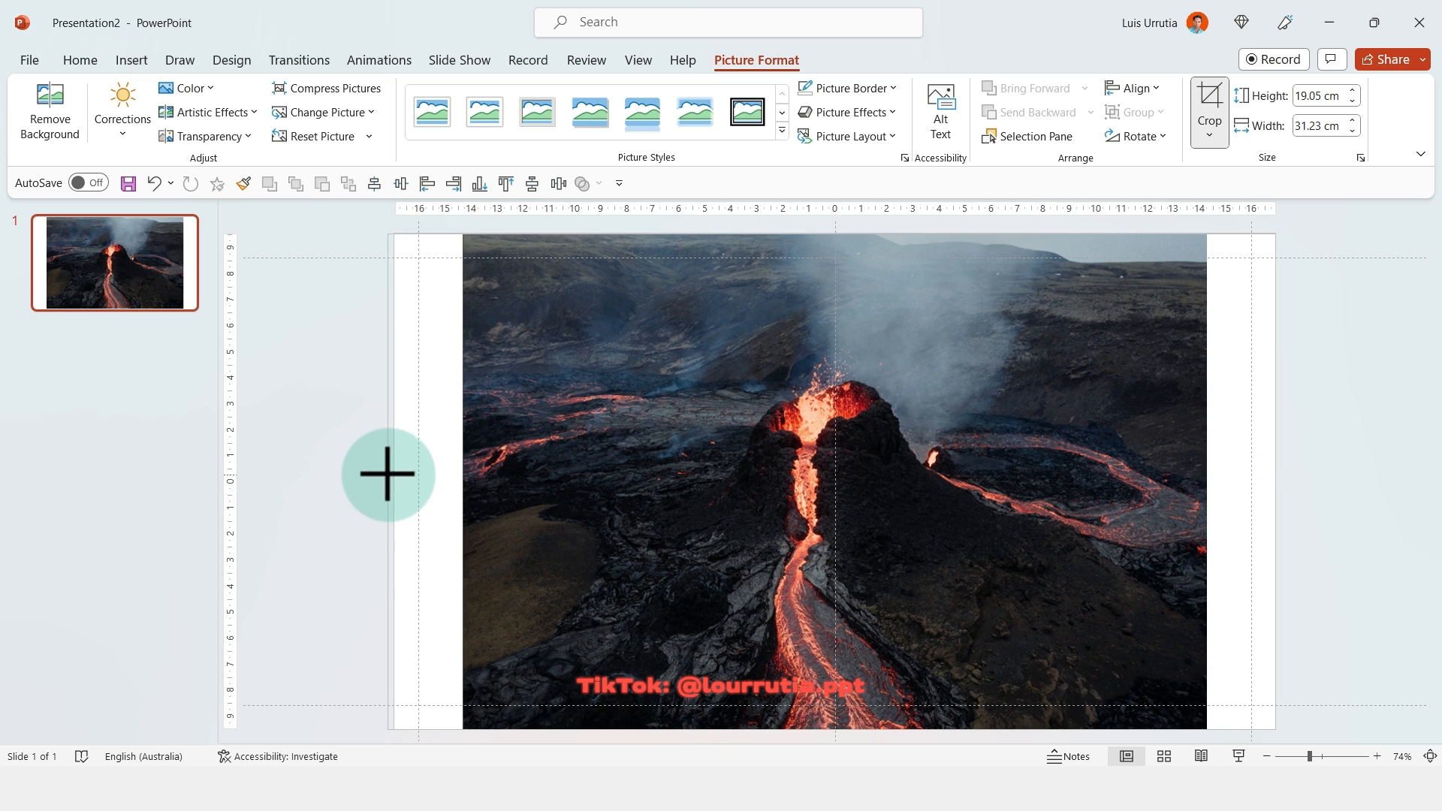
pyautogui.click(1208, 133)
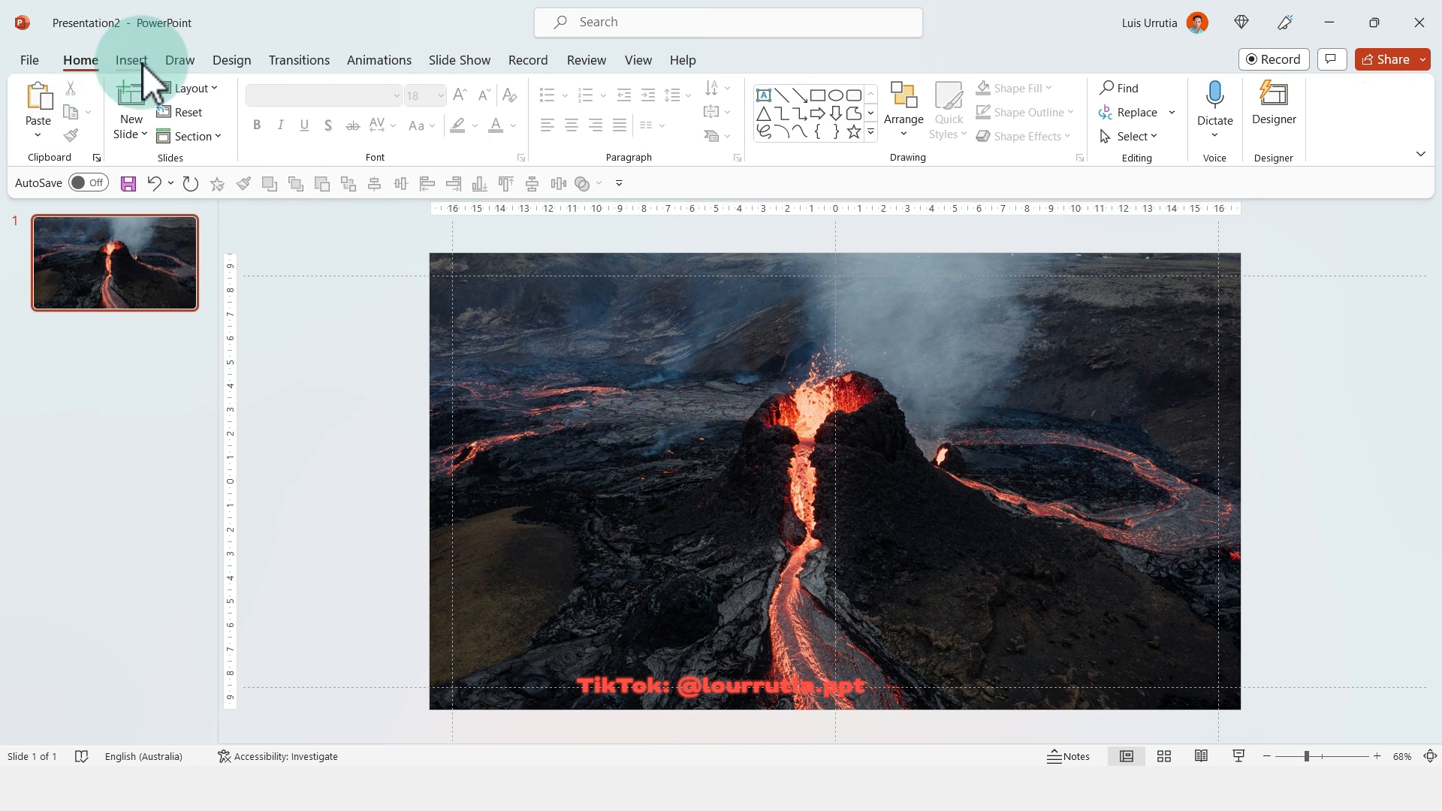
# Step: Add white bold D-DIN Condensed lines 'MY FAVORITE' and 'VOLCANOES' at upper left
pyautogui.click(131, 60)
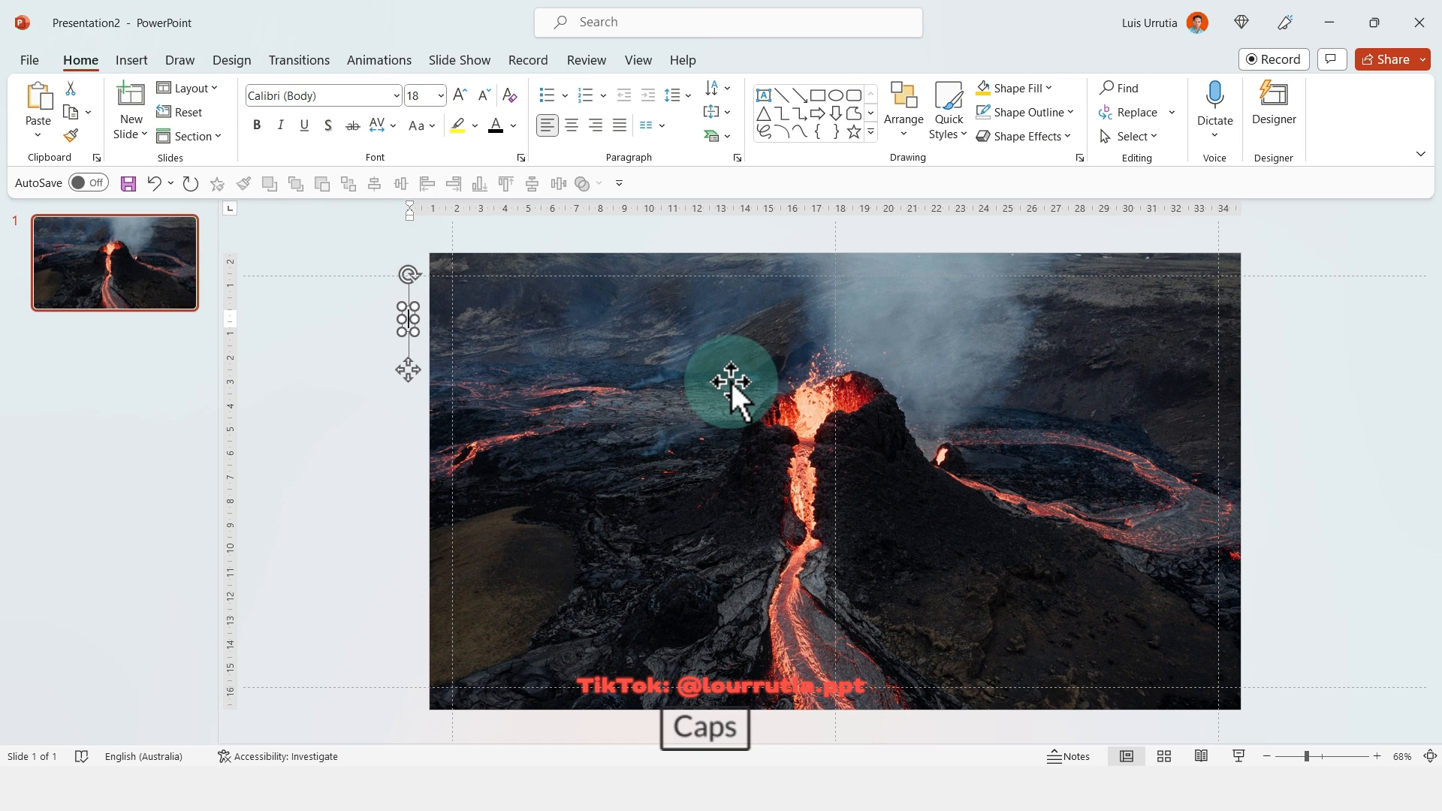
pyautogui.write('MY FAVORITE')
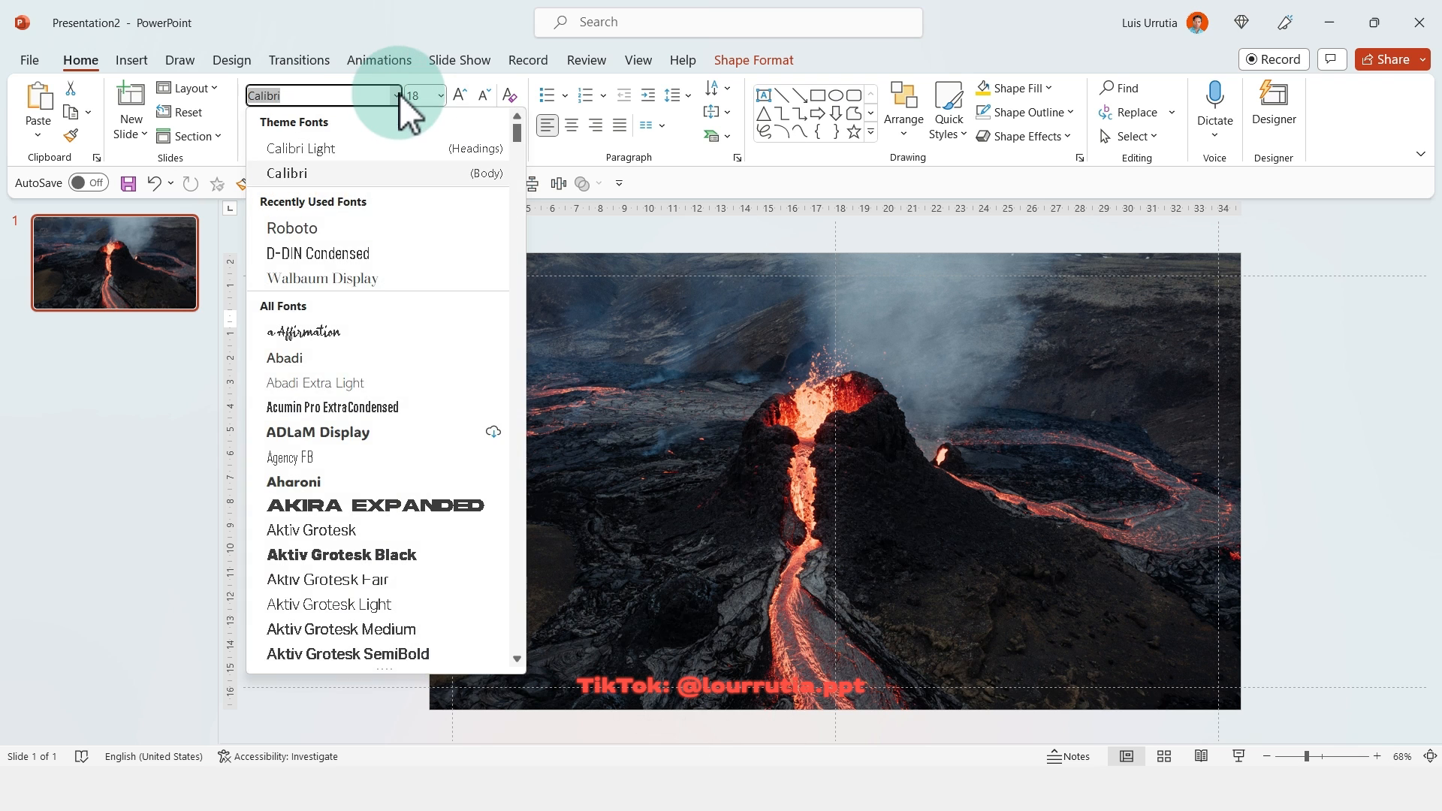
pyautogui.click(317, 253)
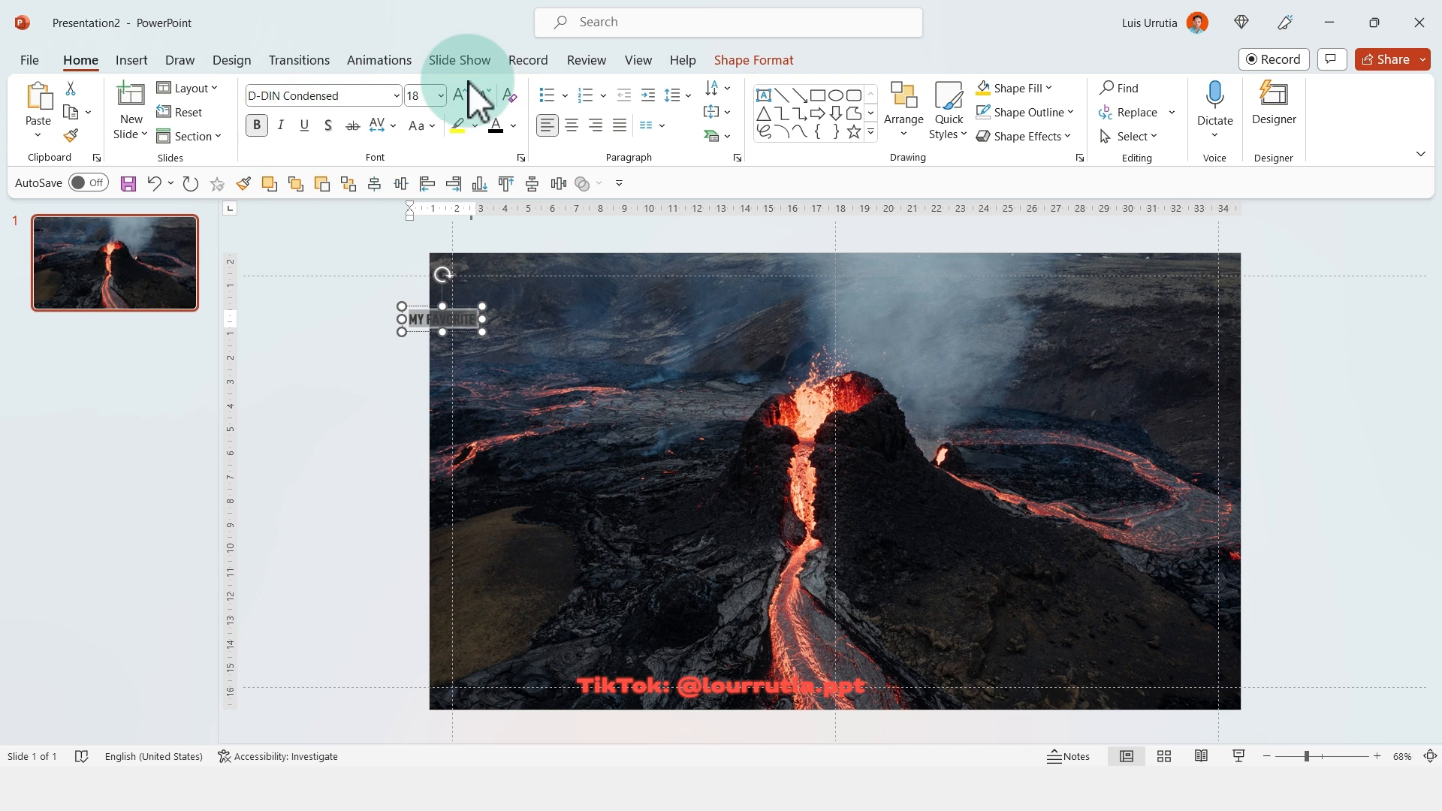
pyautogui.click(512, 126)
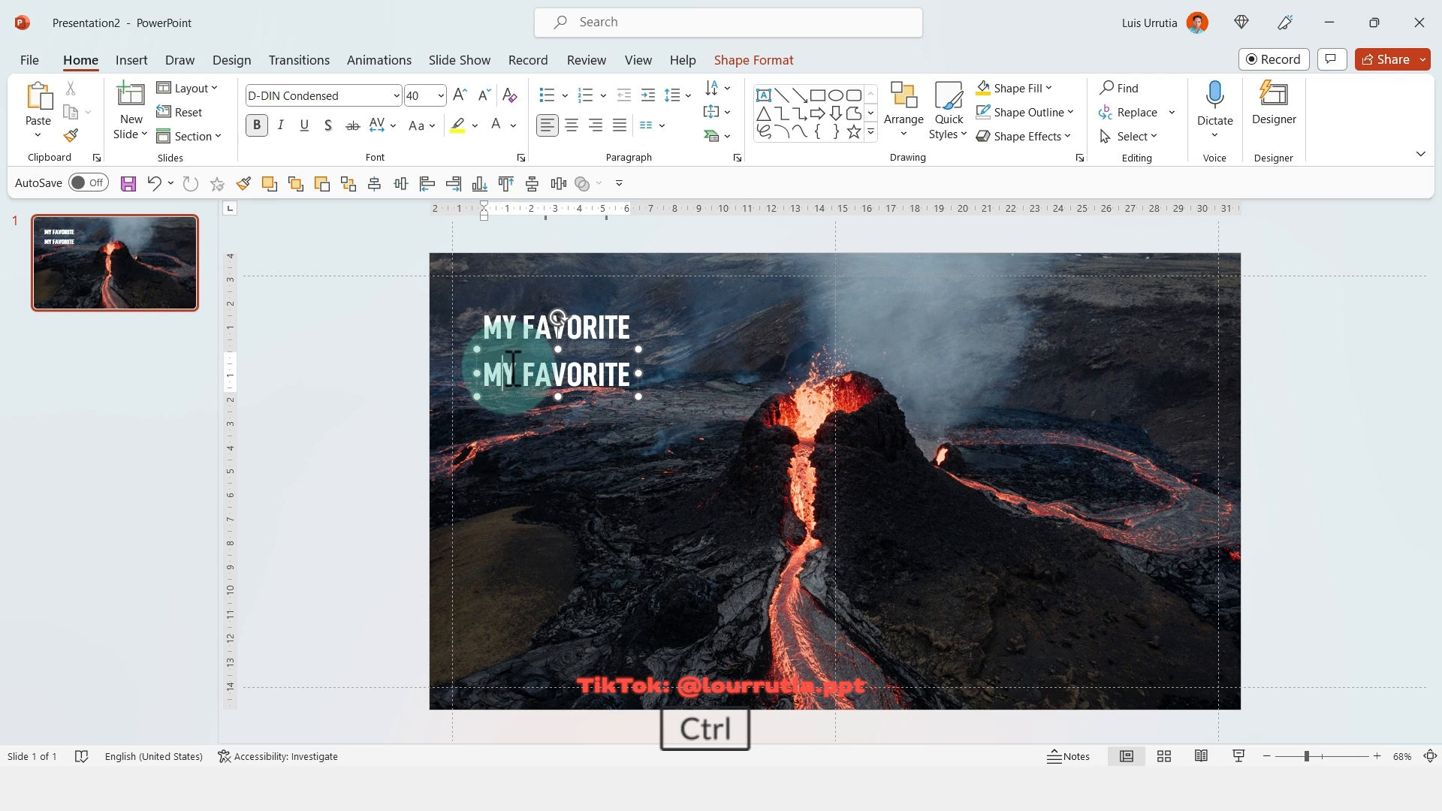
pyautogui.write('VOLCANOES')
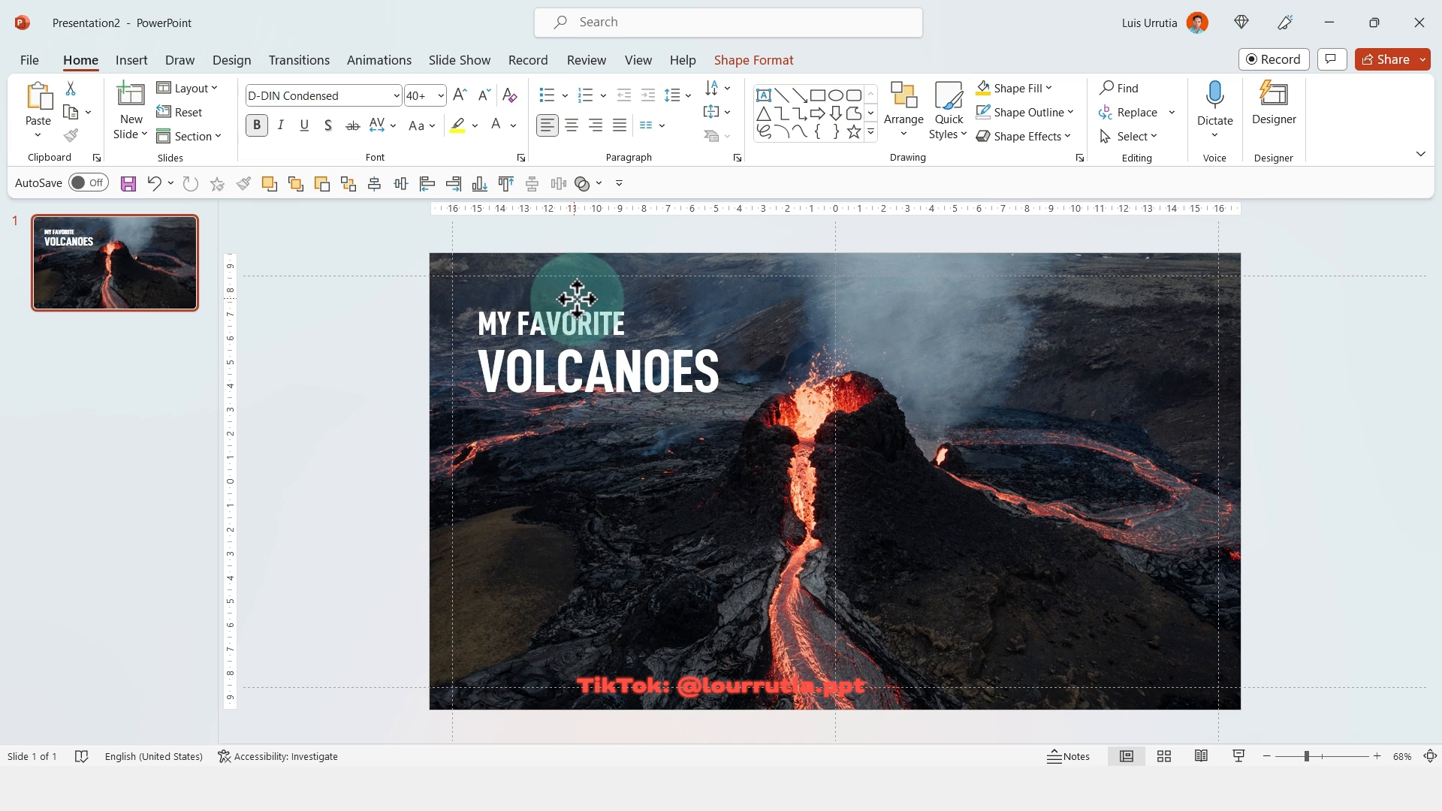
pyautogui.click(578, 347)
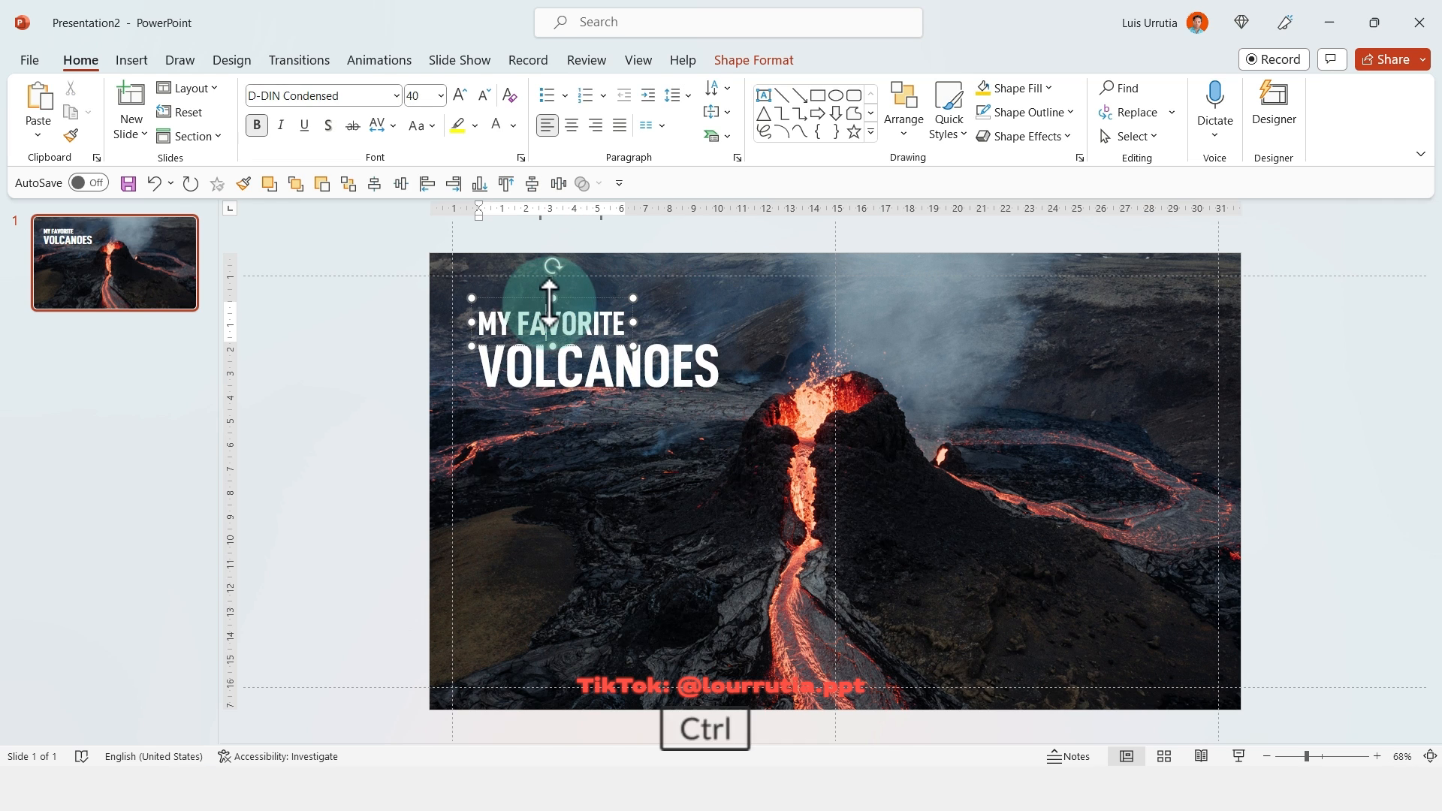
# Step: Label Mount Vesuvius 1,281m, Kilauea 1,247m and Krakatoa 813m on the photo's right
pyautogui.moveTo(550, 322); pyautogui.dragTo(1064, 402)
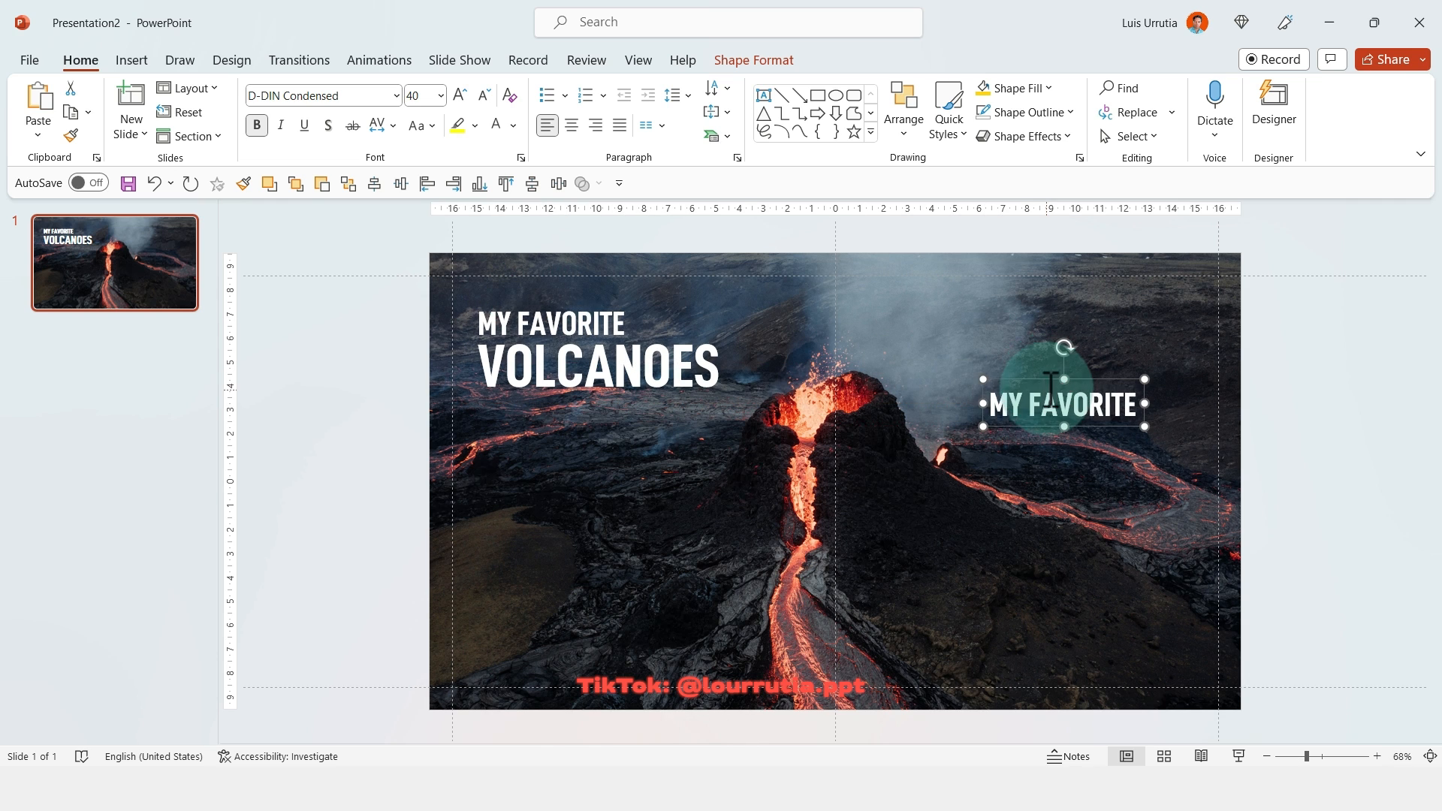
pyautogui.moveTo(1065, 402); pyautogui.dragTo(1039, 402)
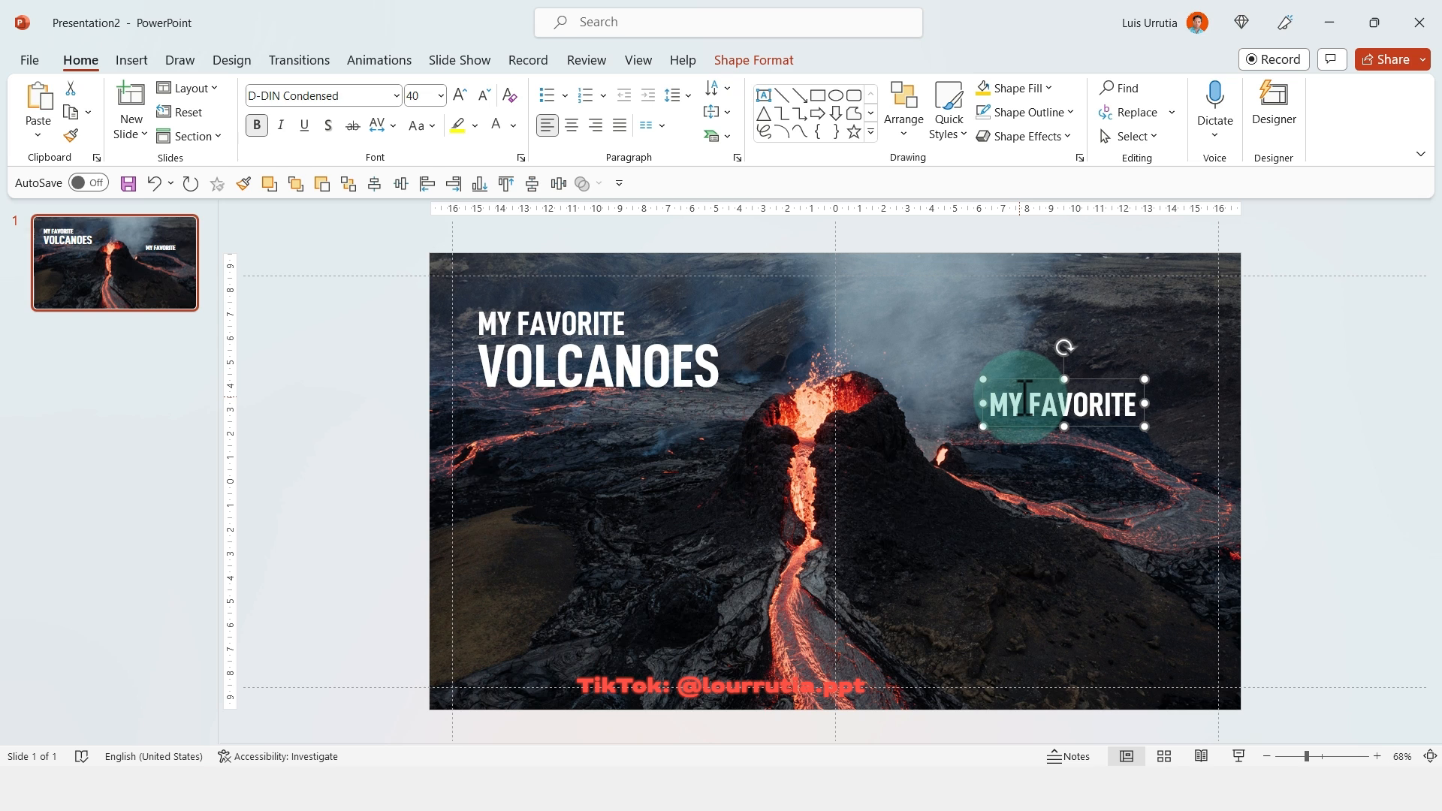
pyautogui.press('ctrl')
pyautogui.write('Mount V')
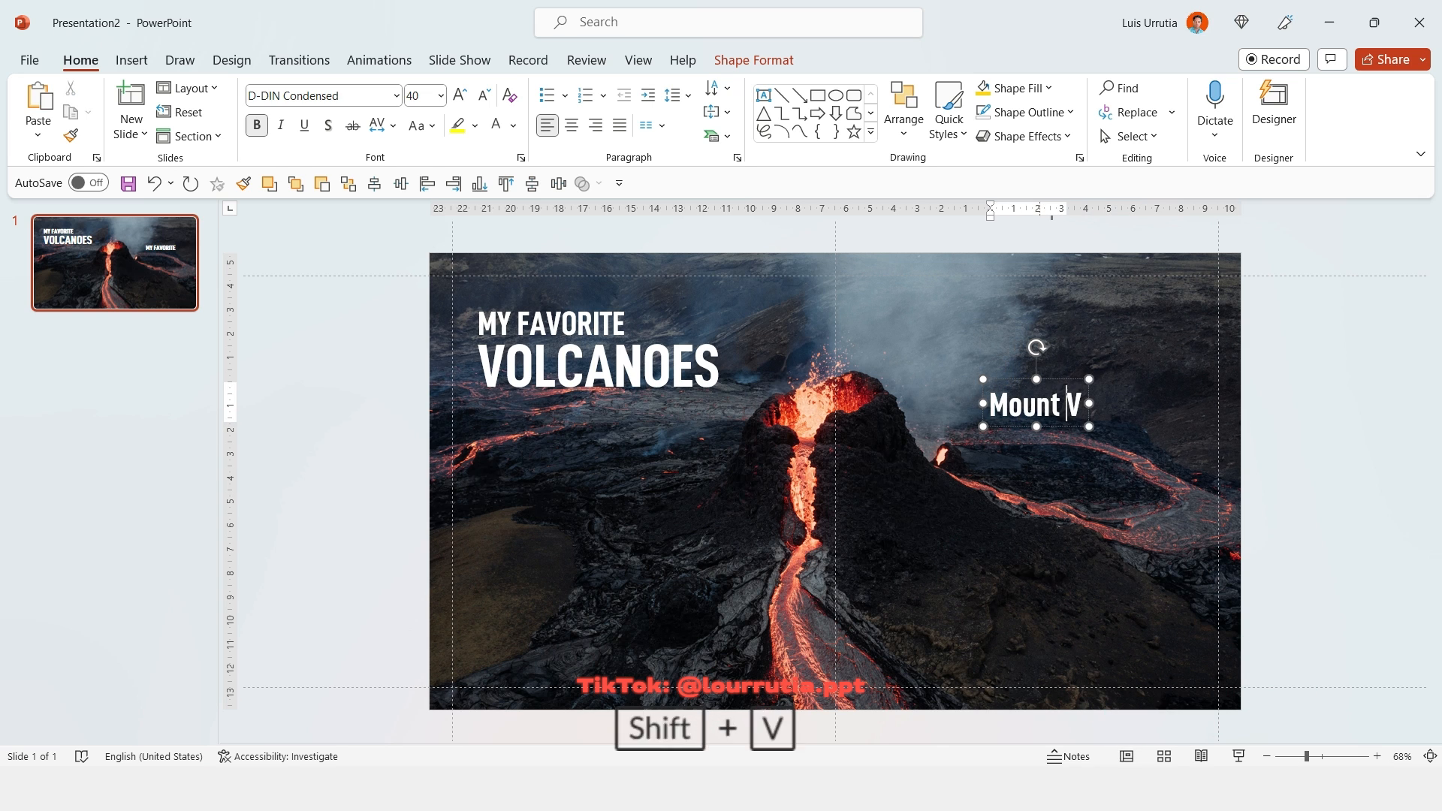
pyautogui.write('esu')
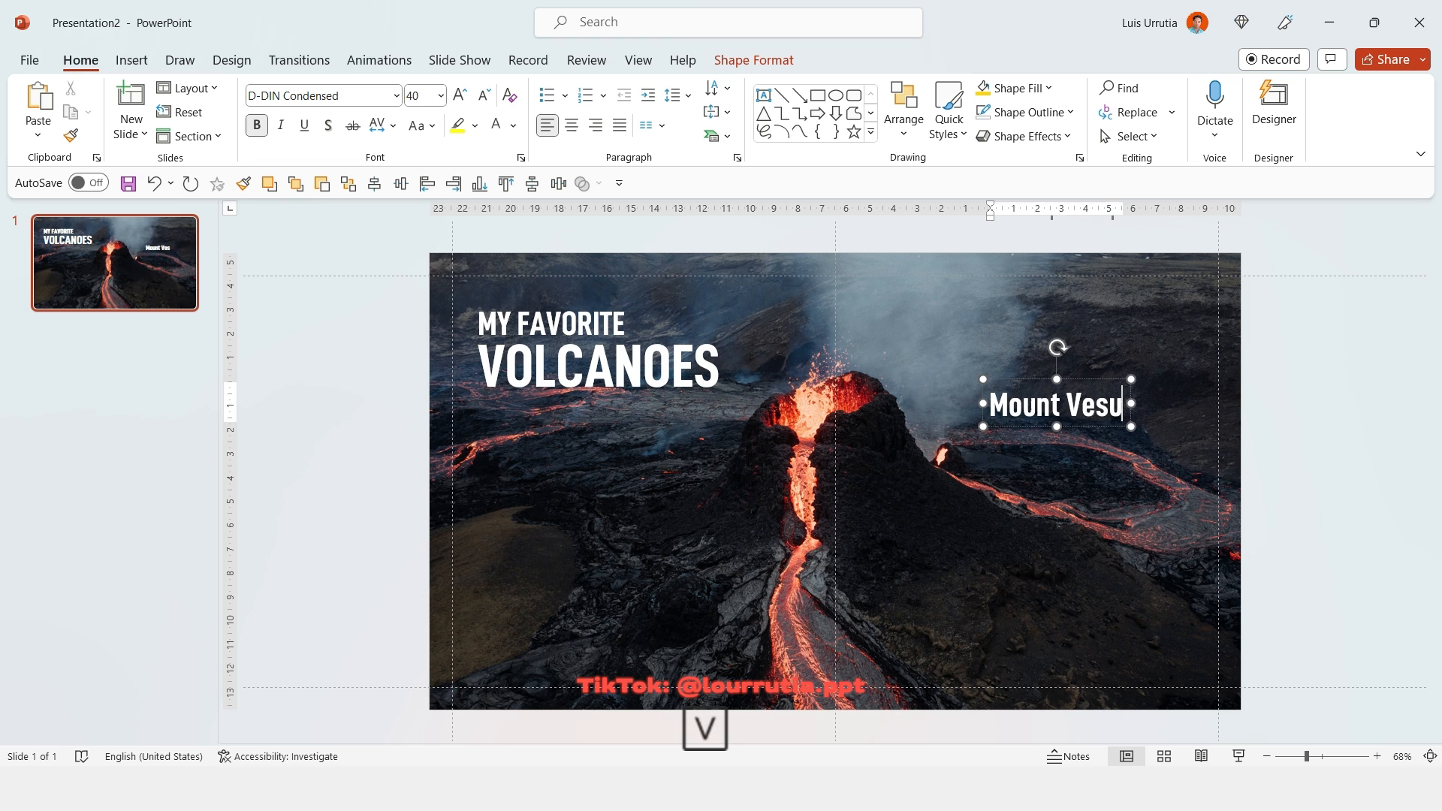
pyautogui.press('ctrl+a')
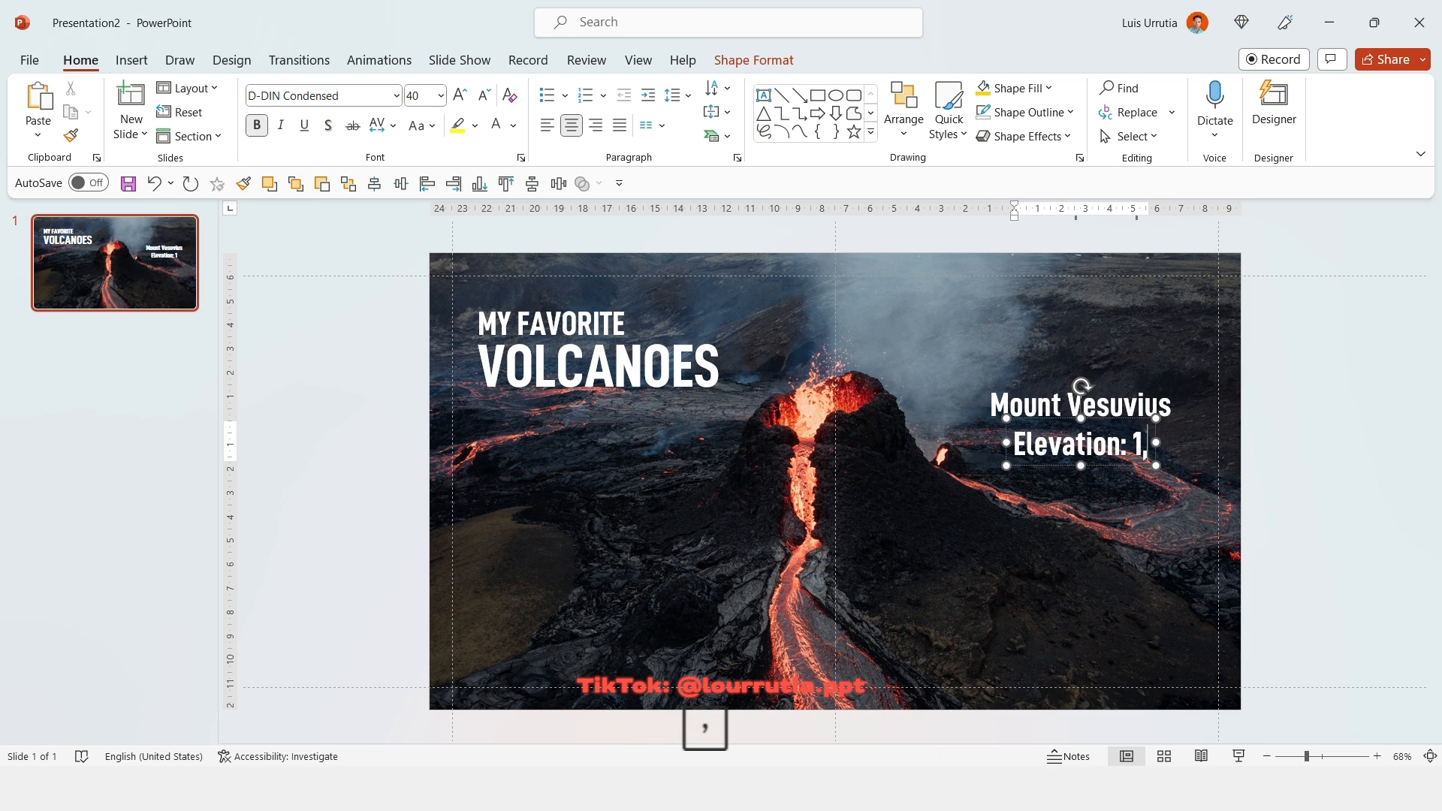
pyautogui.write('281m')
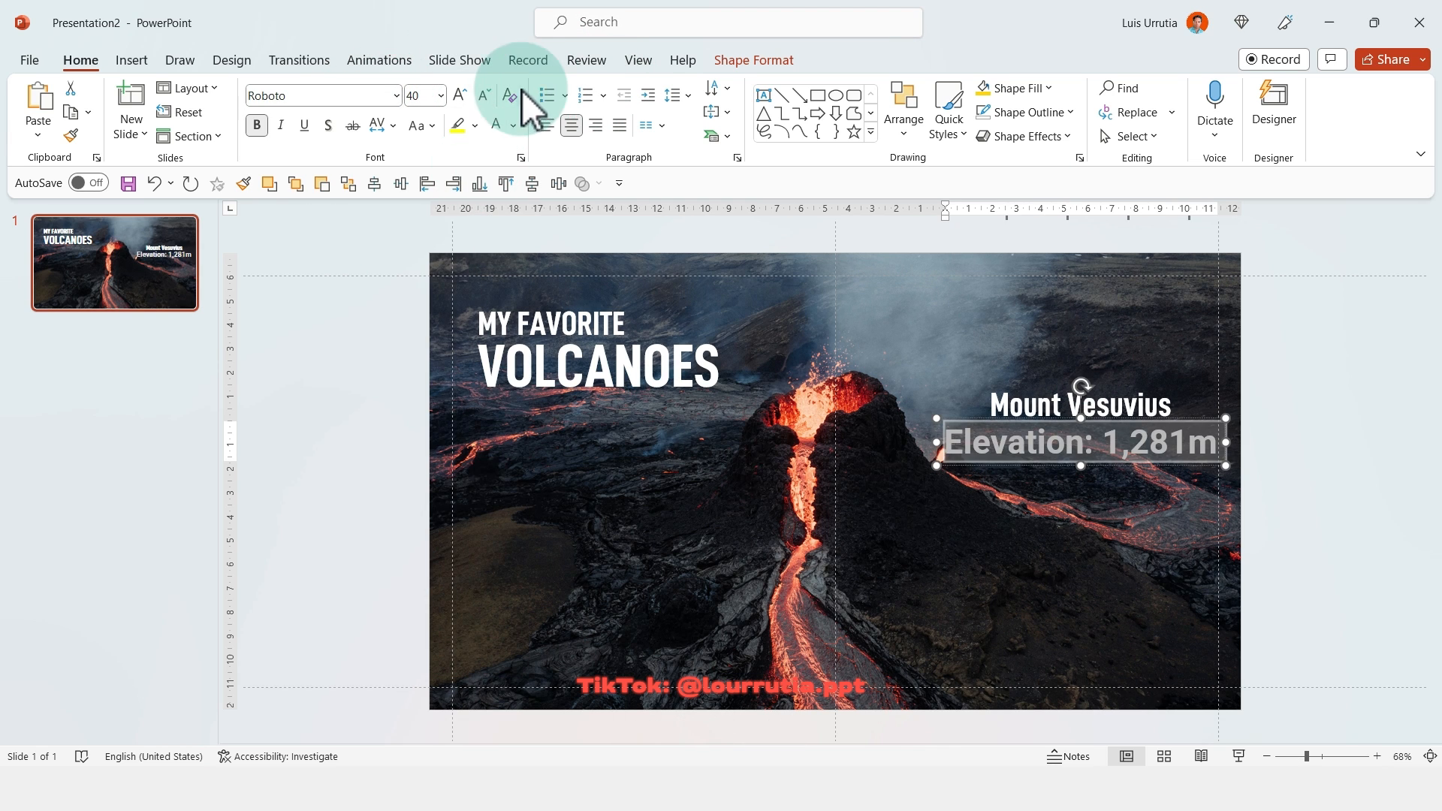
pyautogui.click(484, 96)
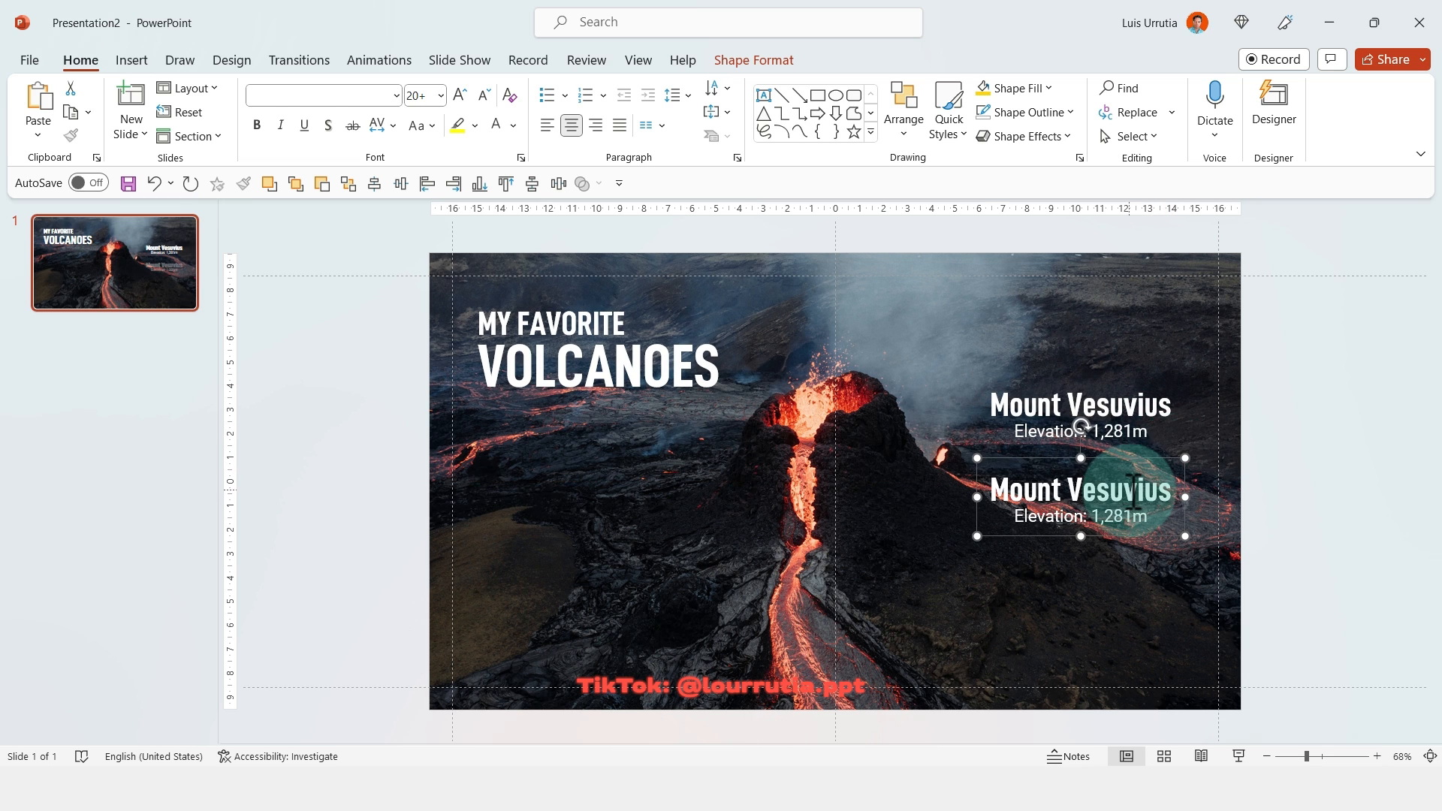
pyautogui.write('Kilauea')
pyautogui.write('Krakatoa')
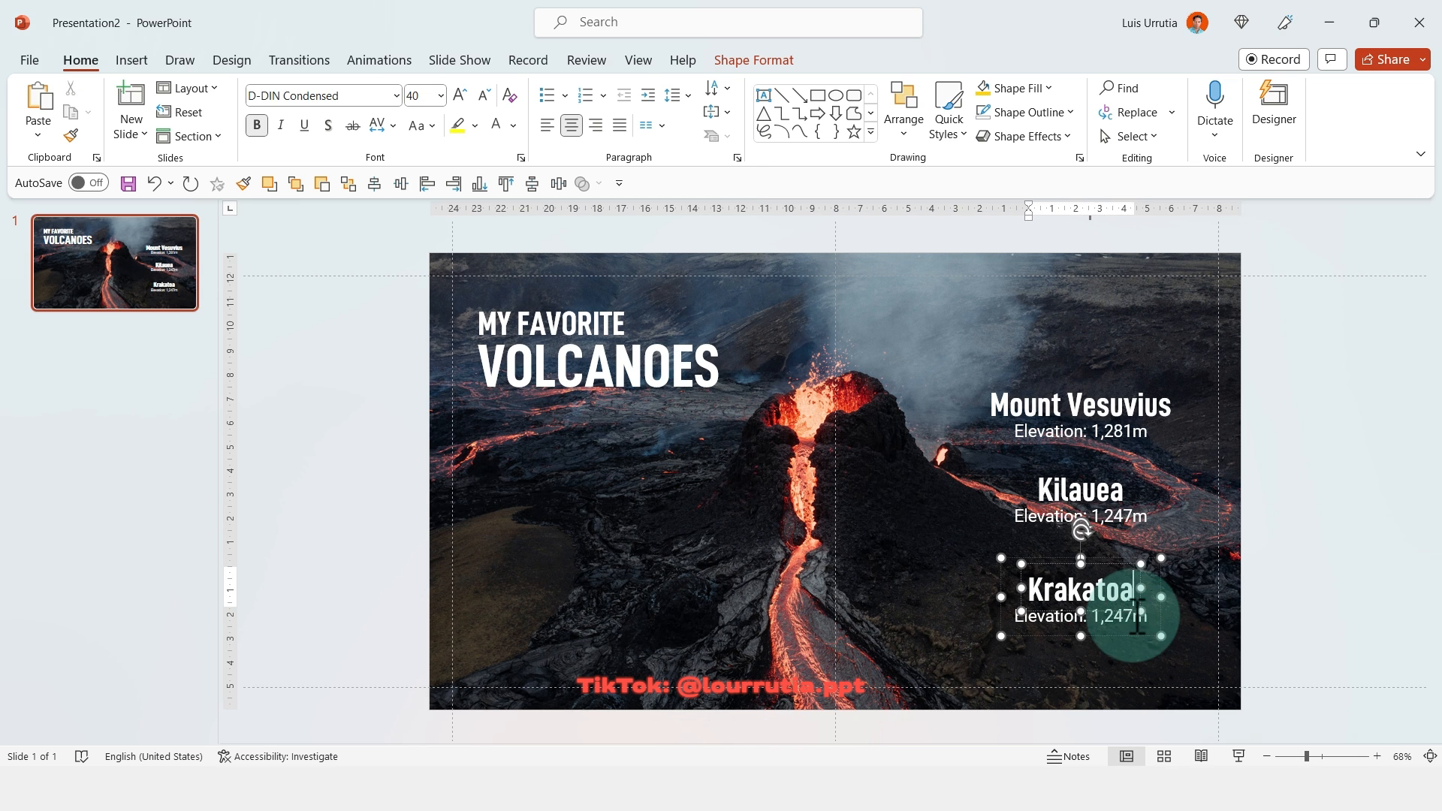
pyautogui.write('813')
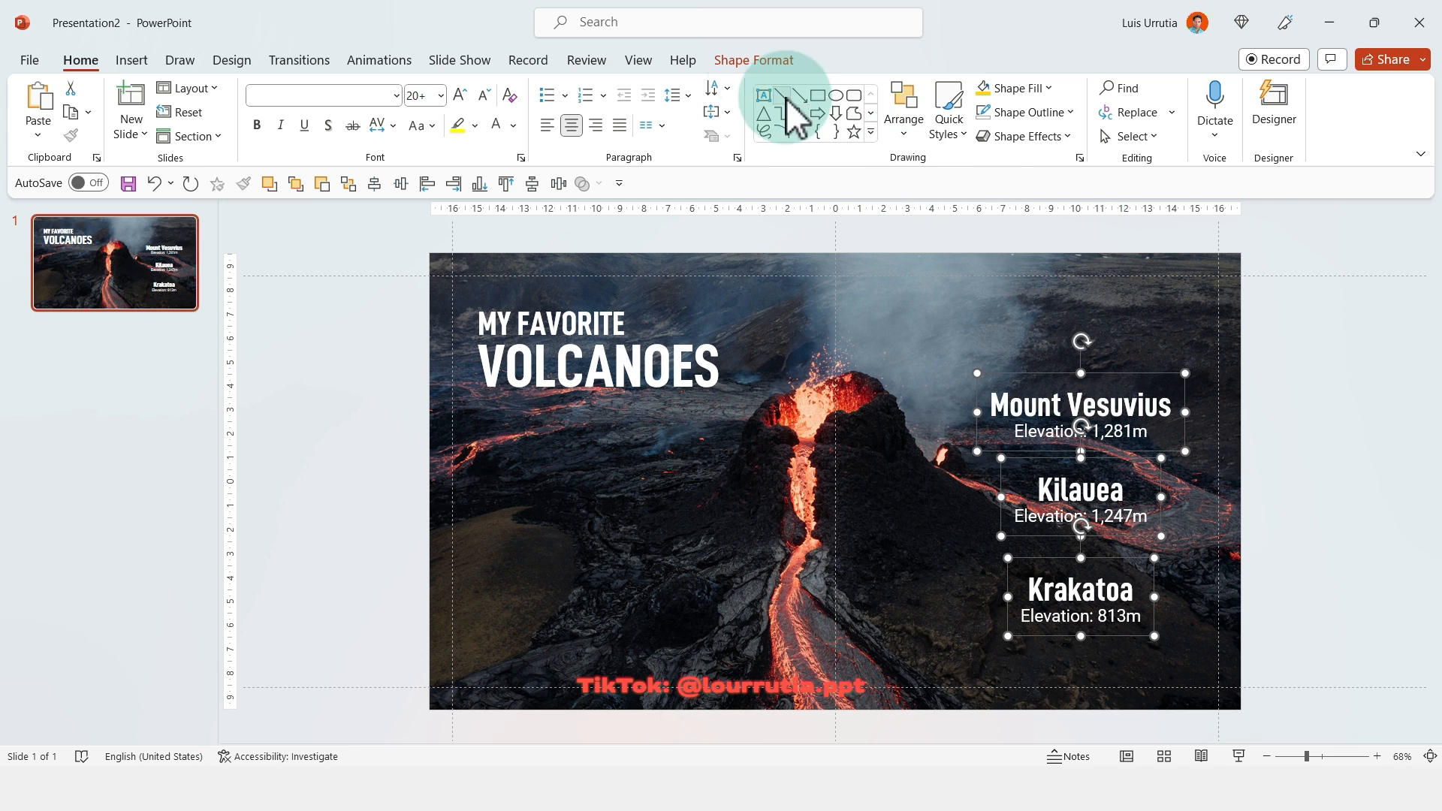
# Step: Duplicate the title slide and move slide 1's heading and labels off the canvas
pyautogui.click(1085, 89)
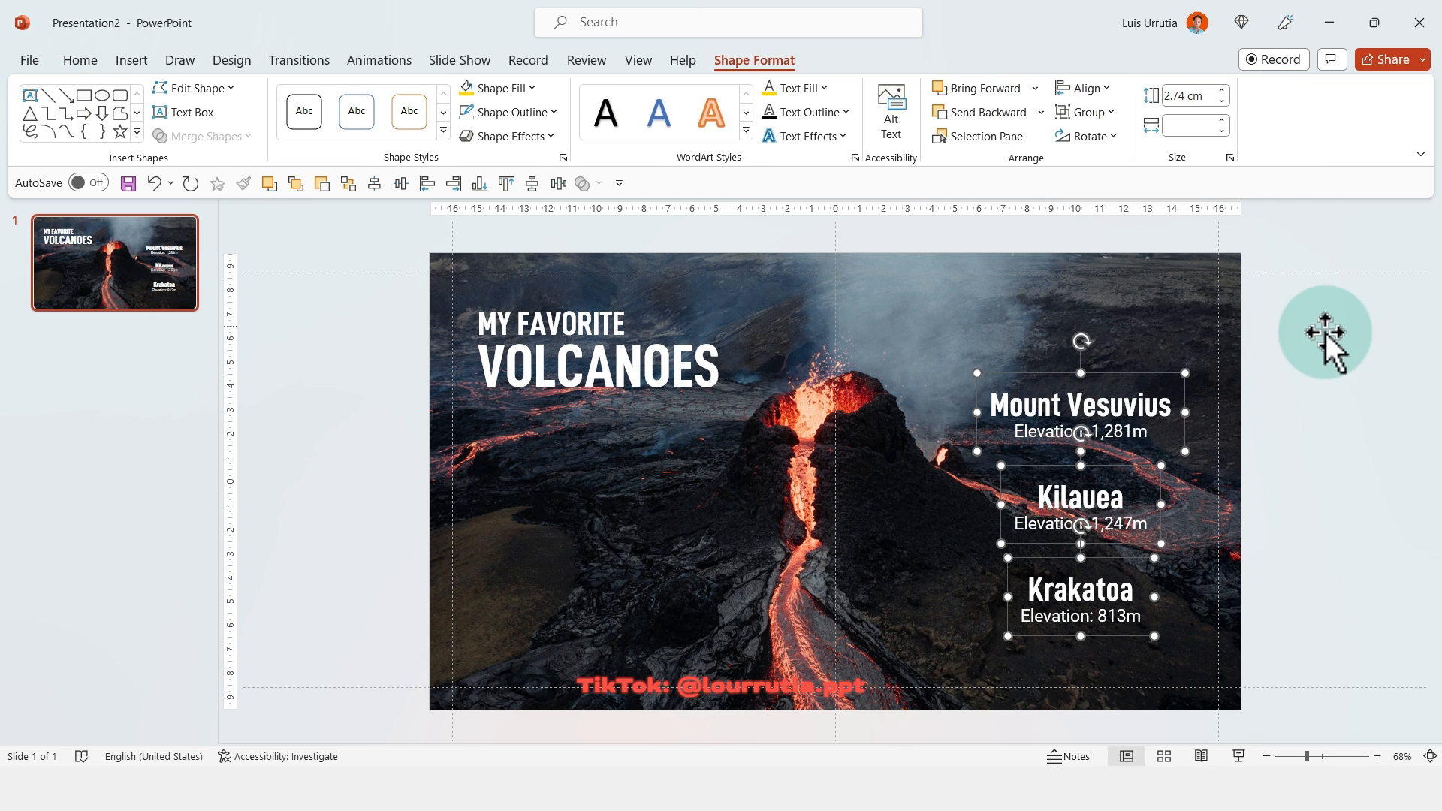
pyautogui.press('ctrl+d')
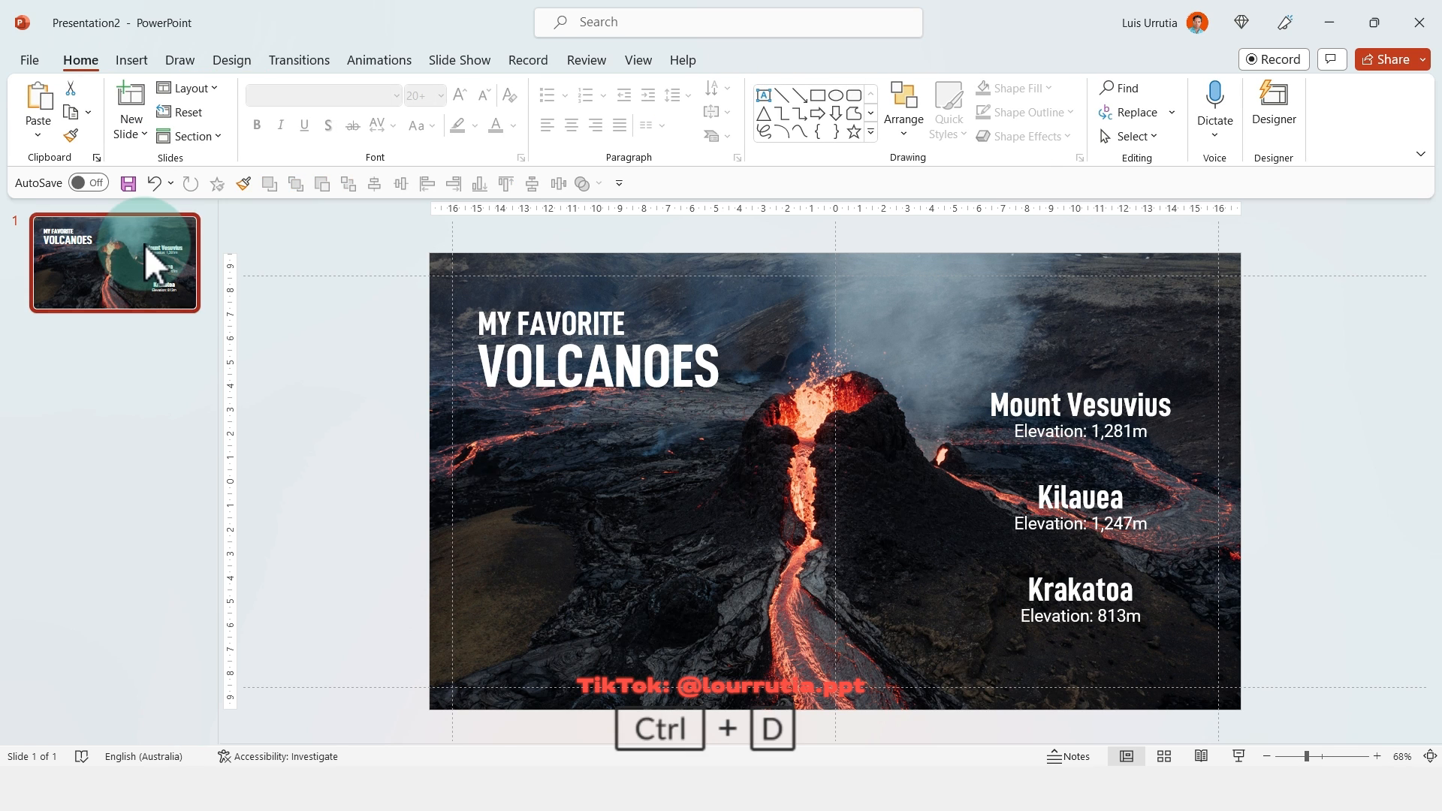
pyautogui.press('ctrl+d')
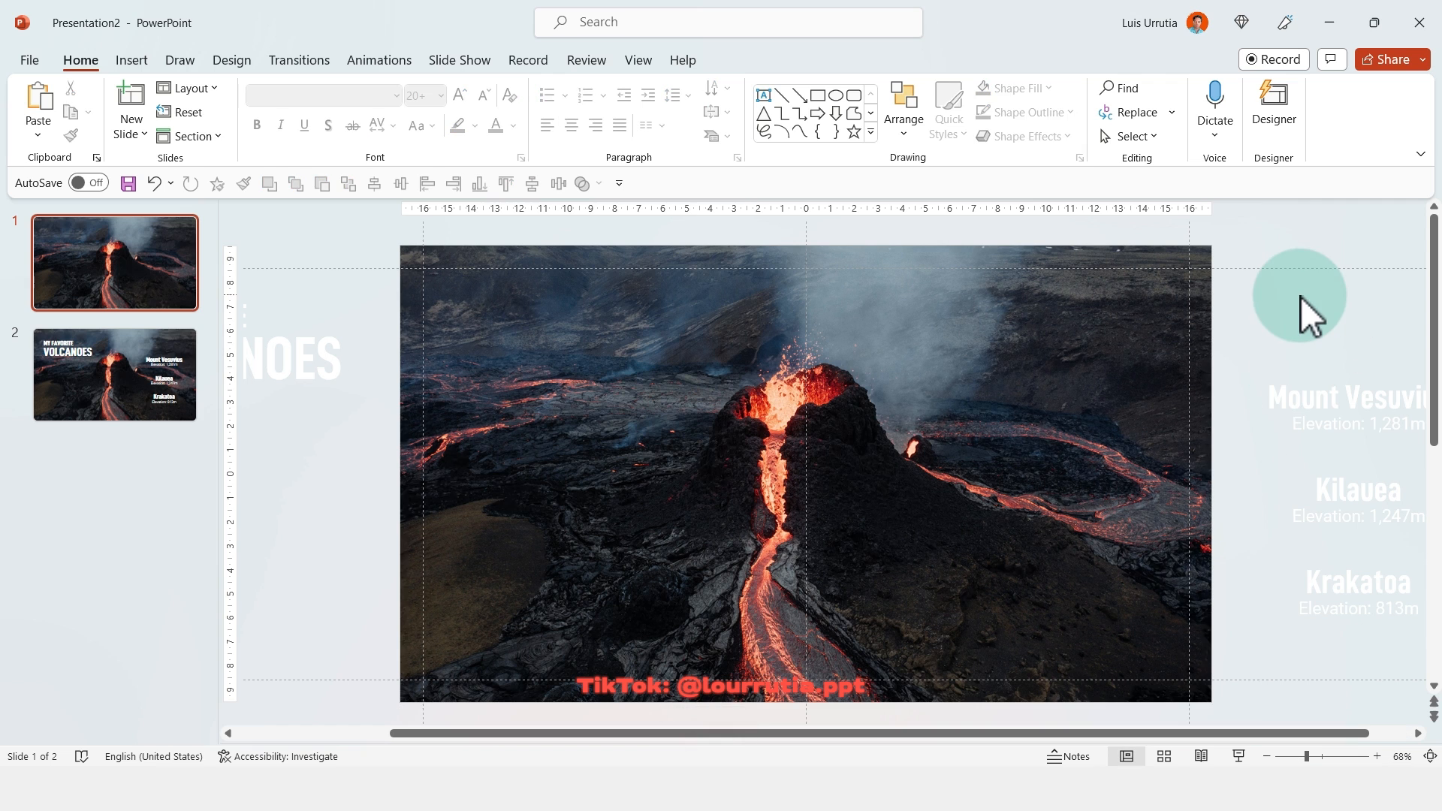
pyautogui.moveTo(1103, 18)
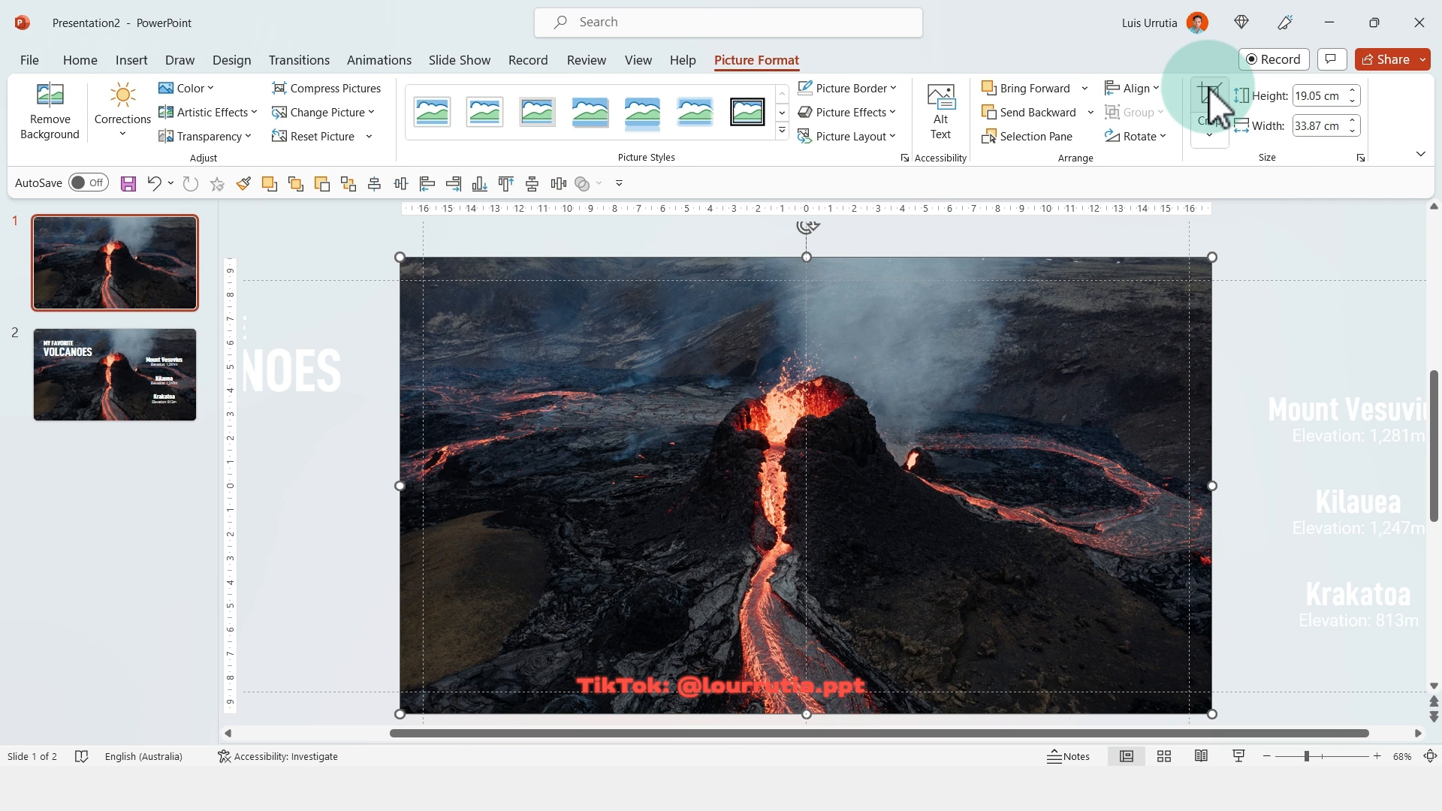
# Step: Crop slide 1's volcano photo to a narrow central portrait strip
pyautogui.click(1209, 98)
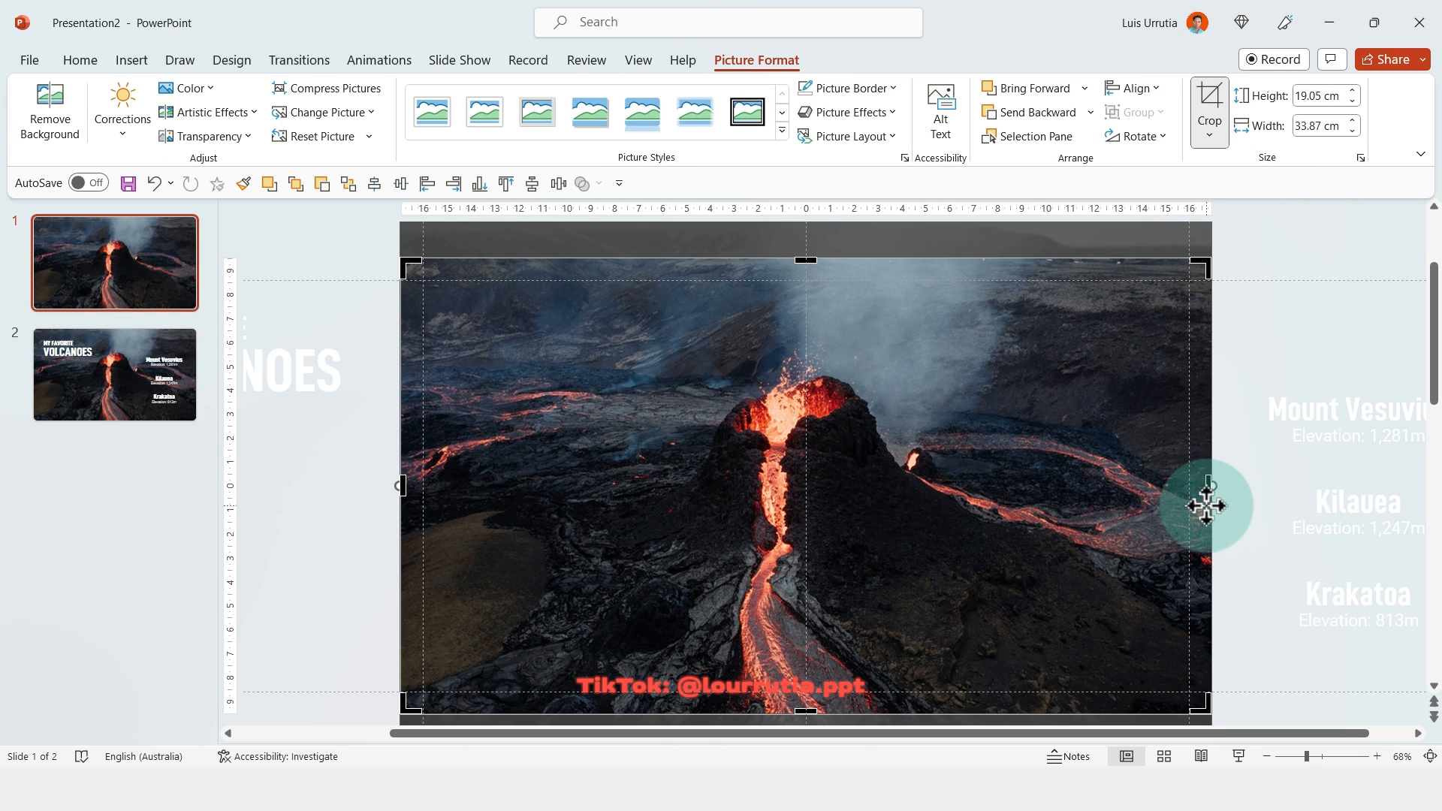
pyautogui.moveTo(1207, 506); pyautogui.dragTo(956, 464)
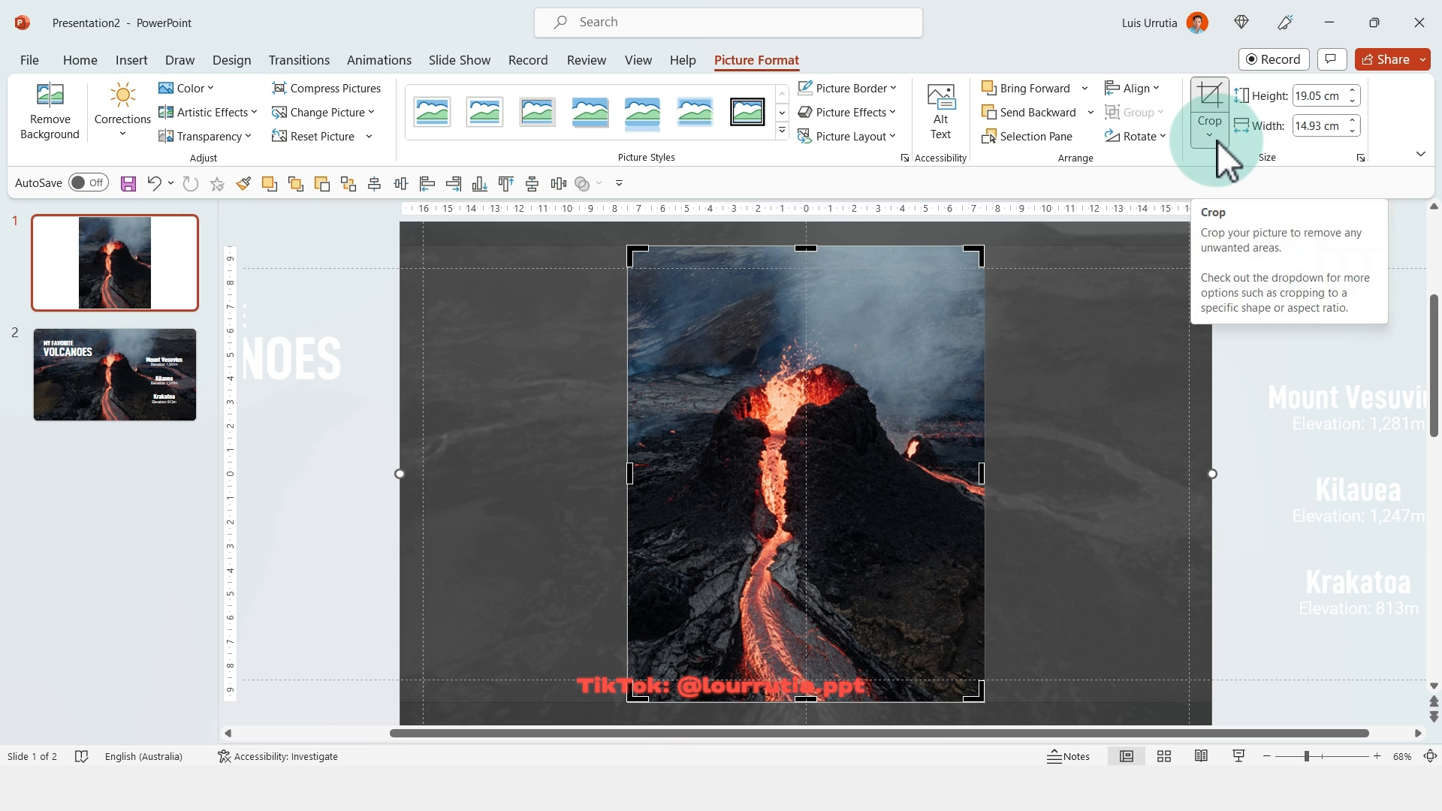
pyautogui.click(1208, 108)
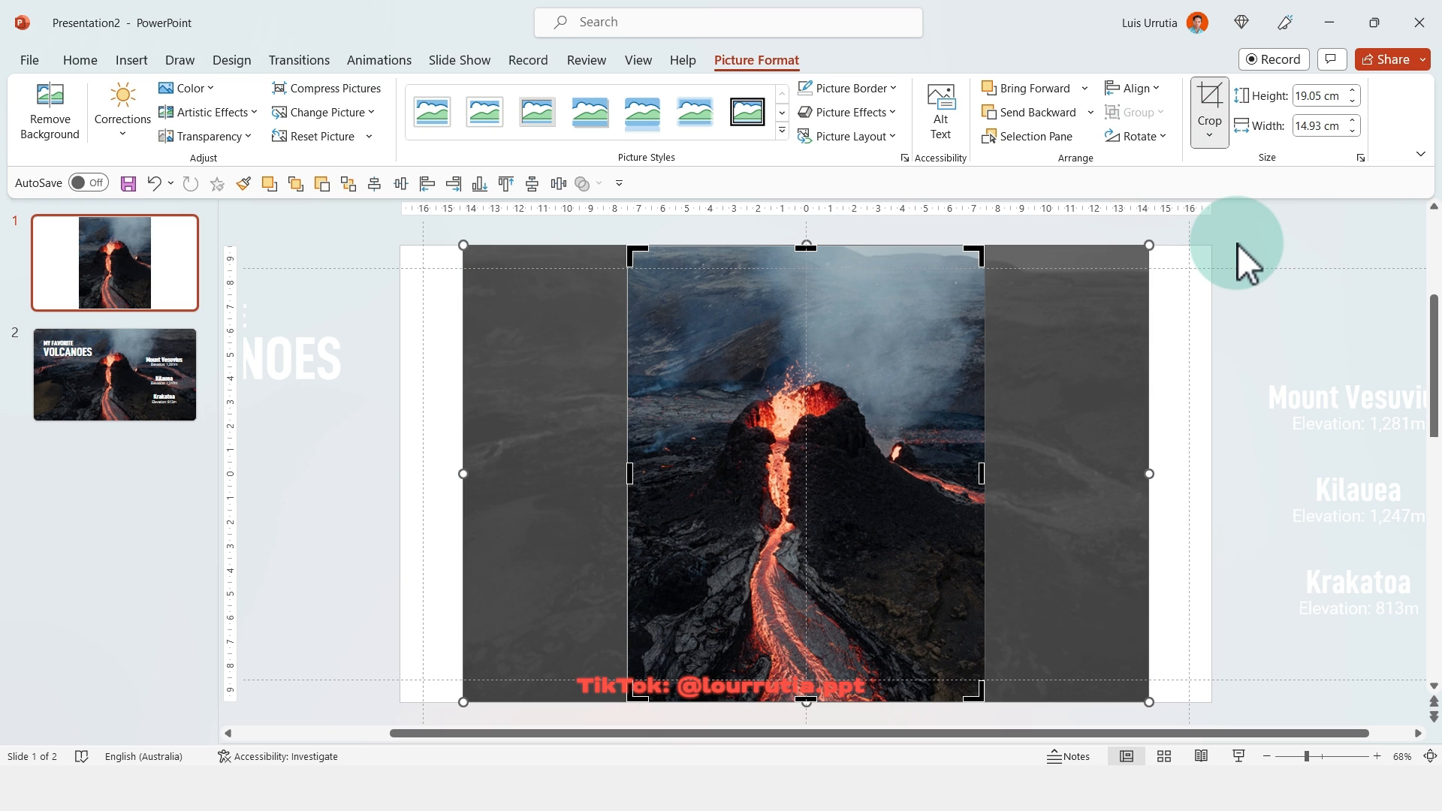
pyautogui.click(131, 60)
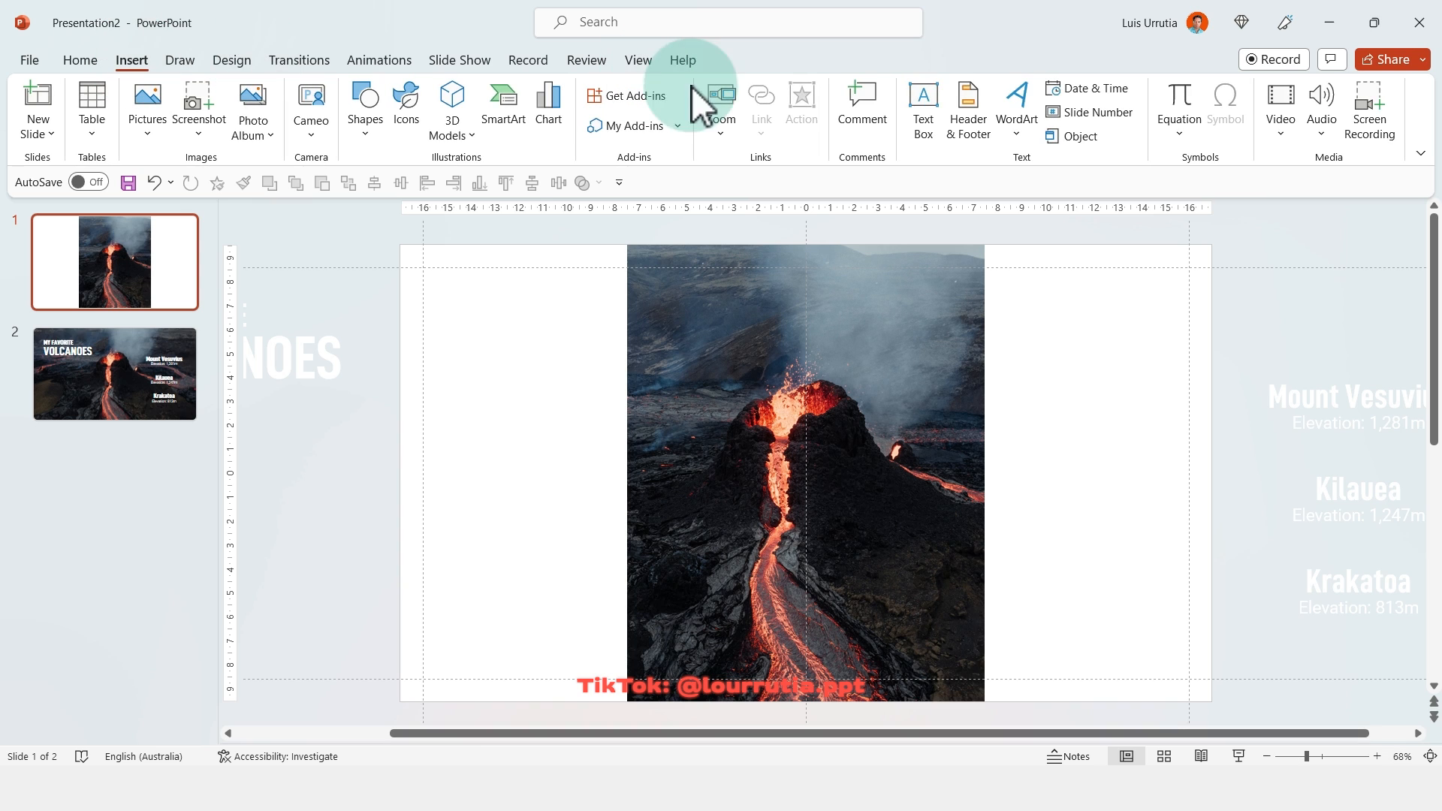
pyautogui.click(922, 108)
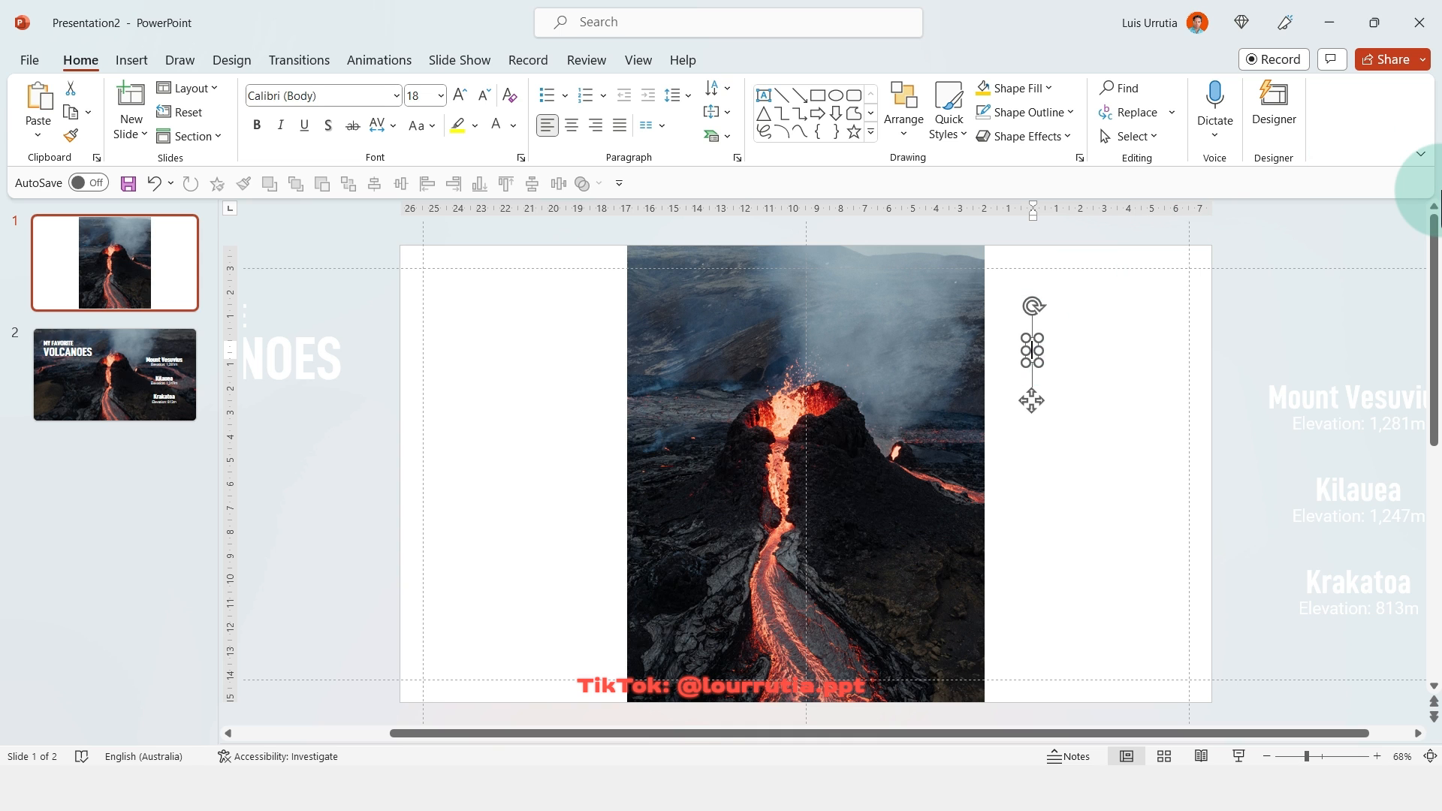
# Step: Set '2025 SCIENCE PROJECT' in Walbaum Display, enlarging SCIENCE and shrinking PROJECT
pyautogui.press('ctrl+a')
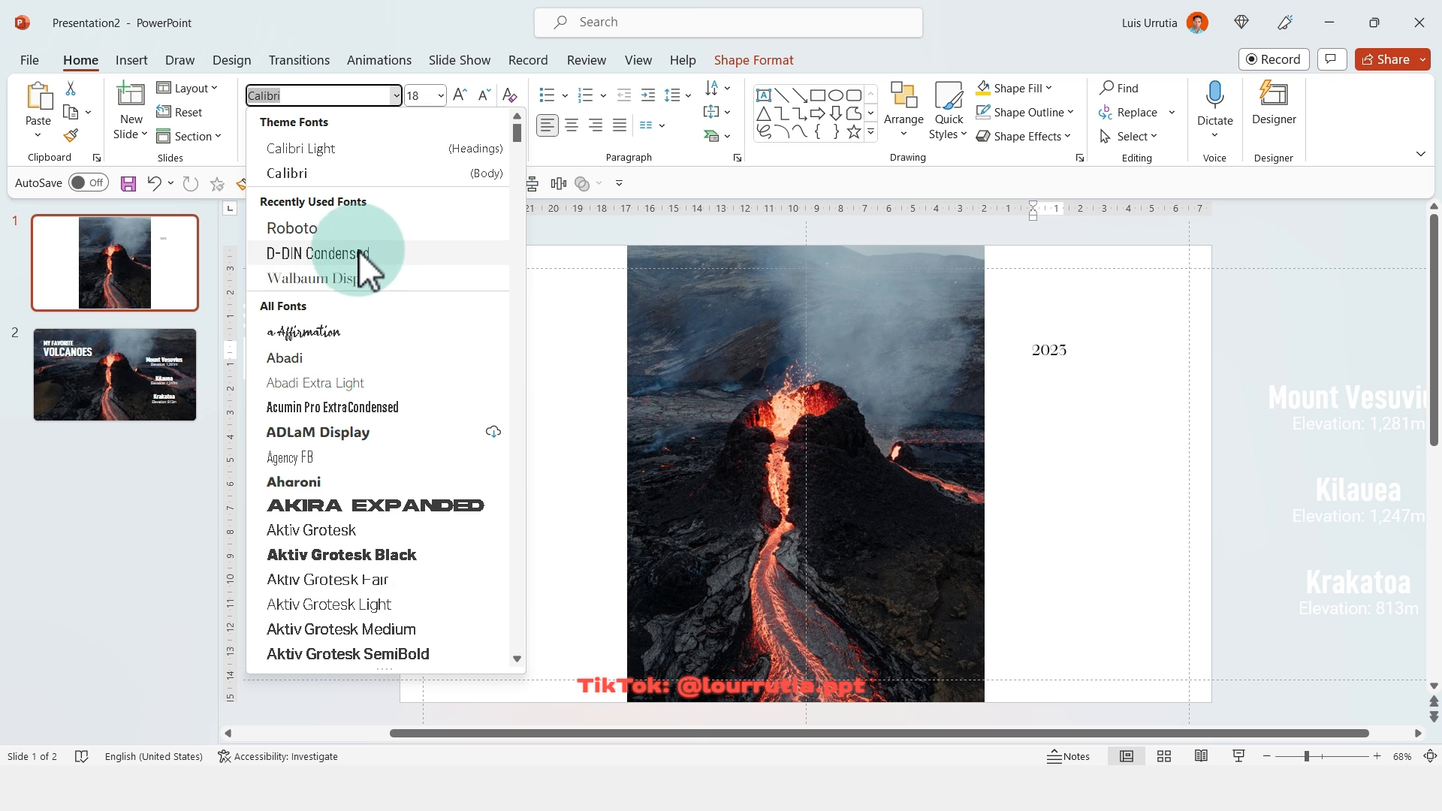
pyautogui.click(321, 278)
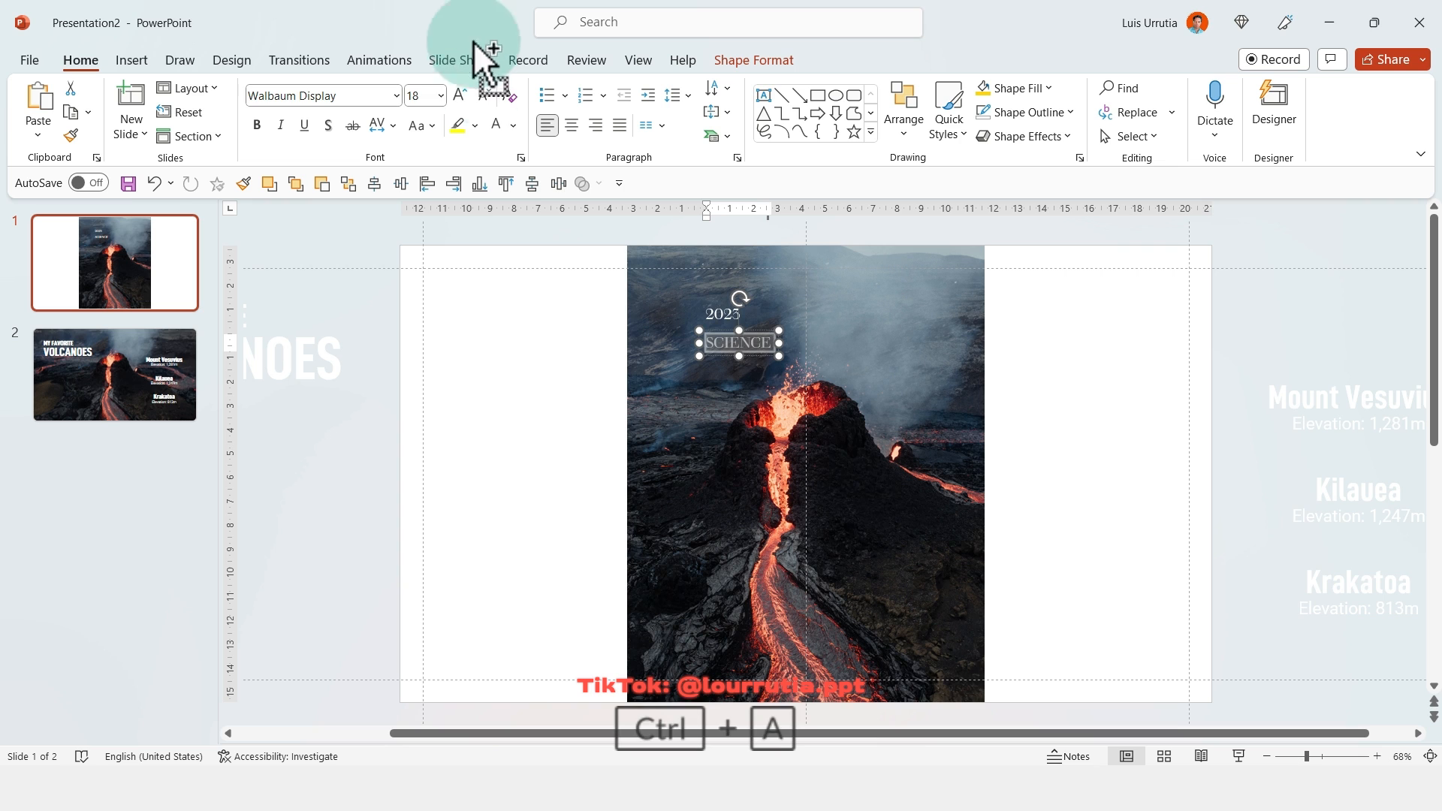
pyautogui.click(458, 95)
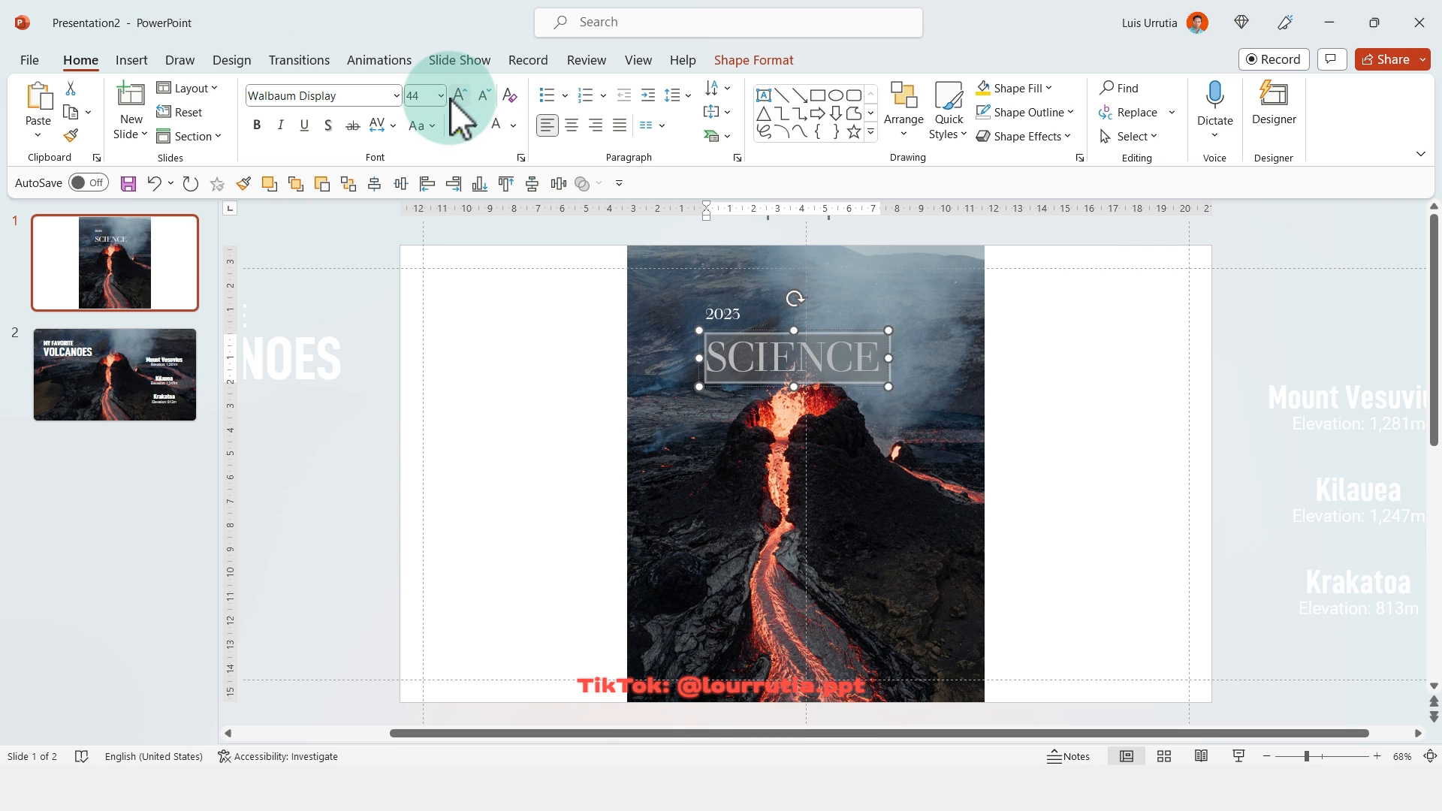
pyautogui.click(458, 94)
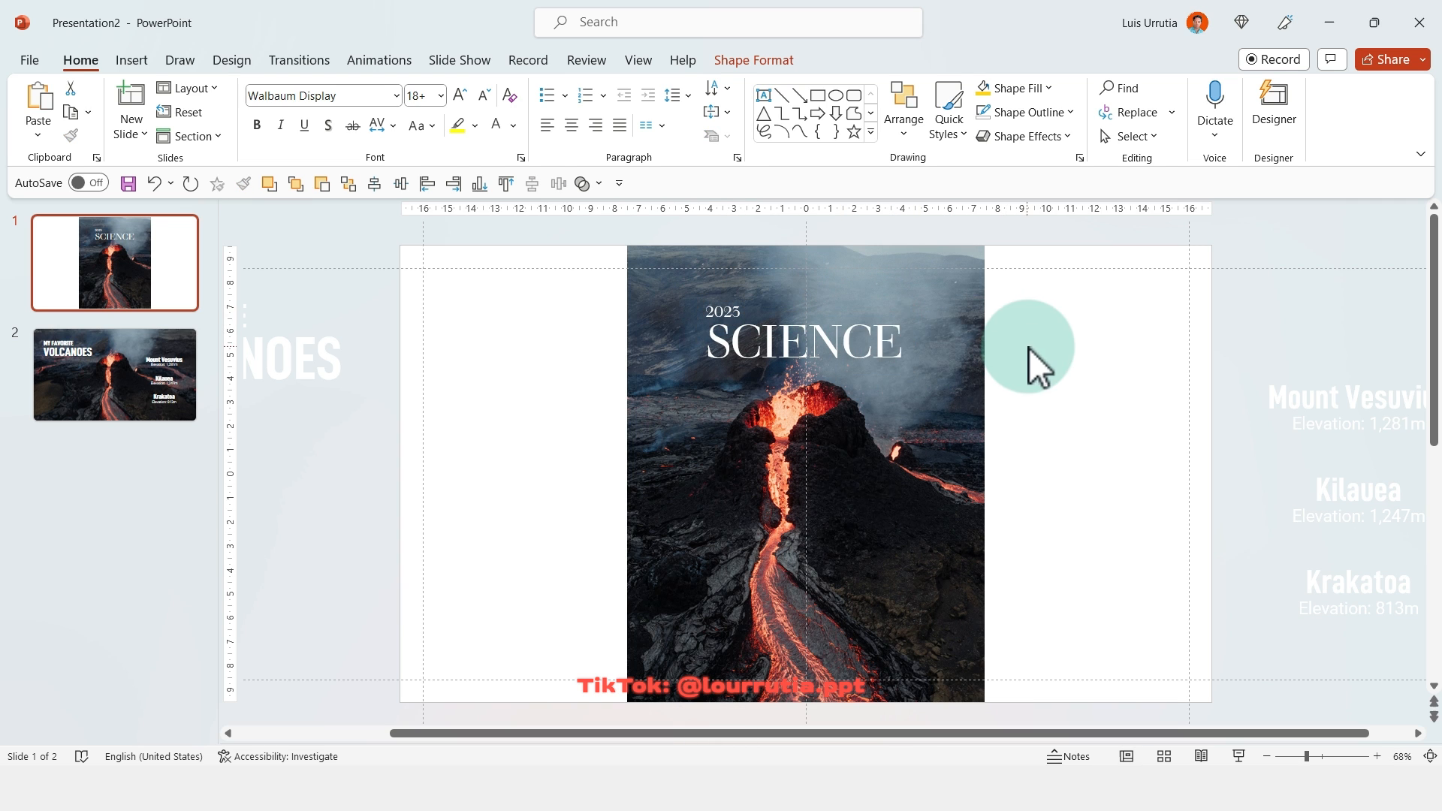
pyautogui.click(804, 478)
pyautogui.write('PRO')
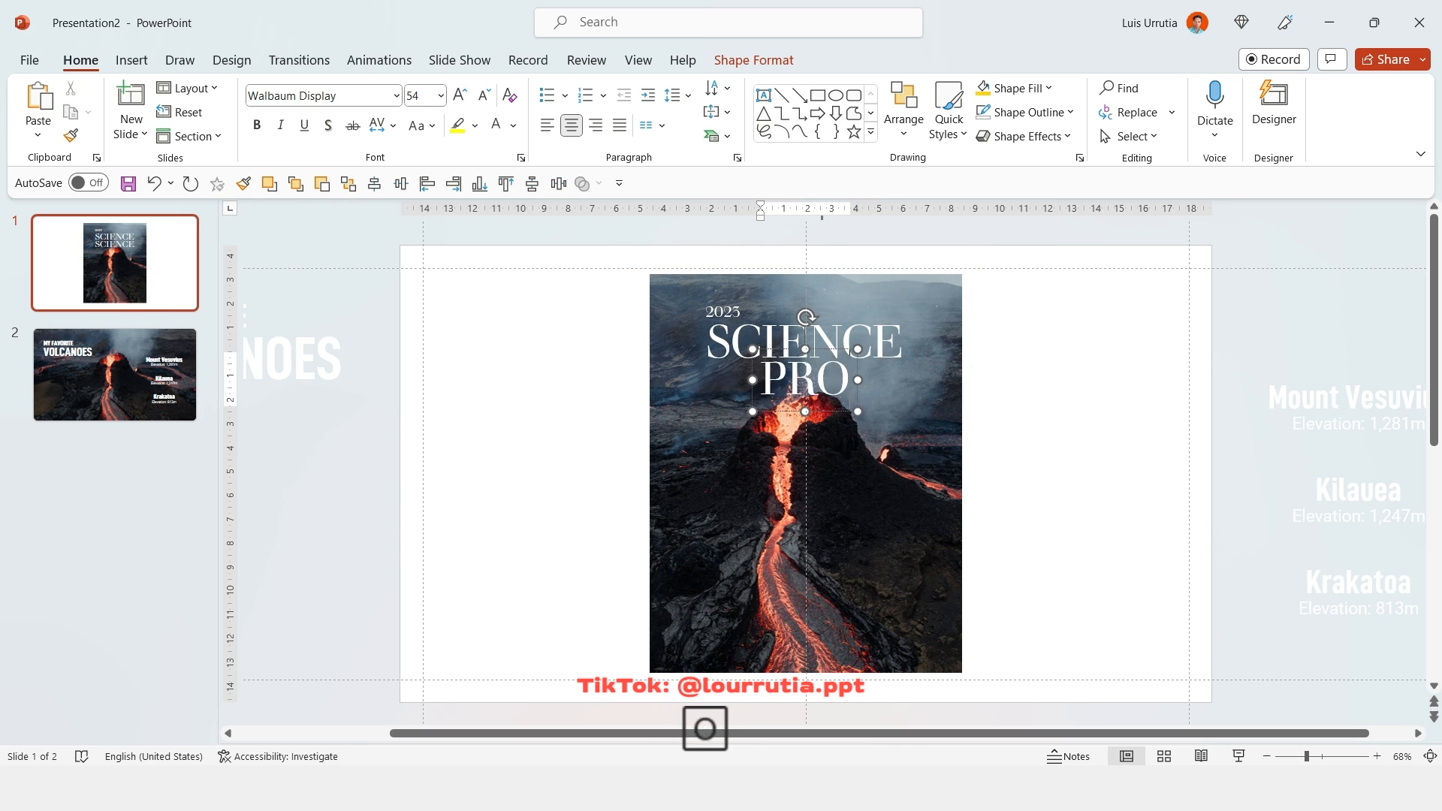
pyautogui.click(482, 96)
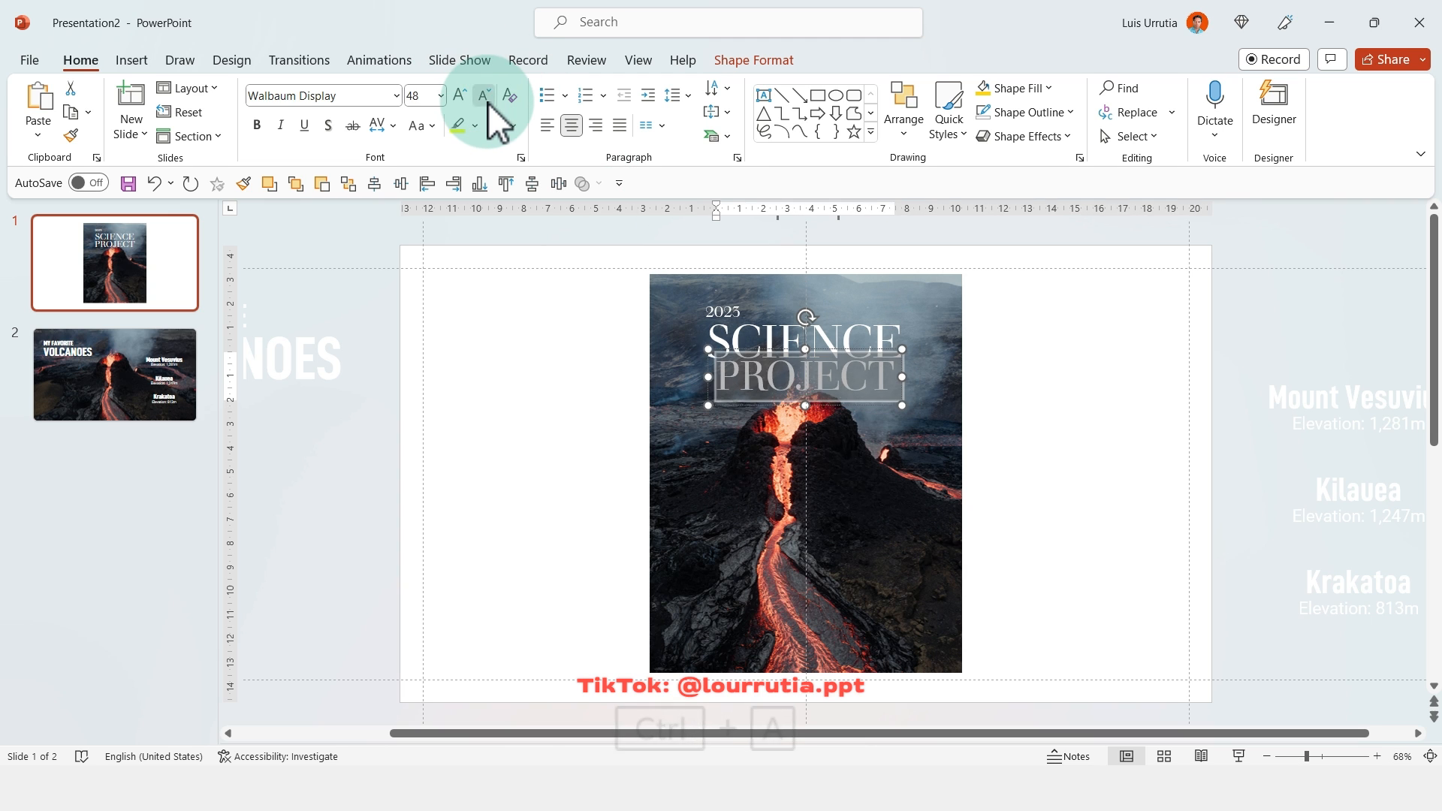
pyautogui.click(480, 97)
pyautogui.write('VOLCANOES')
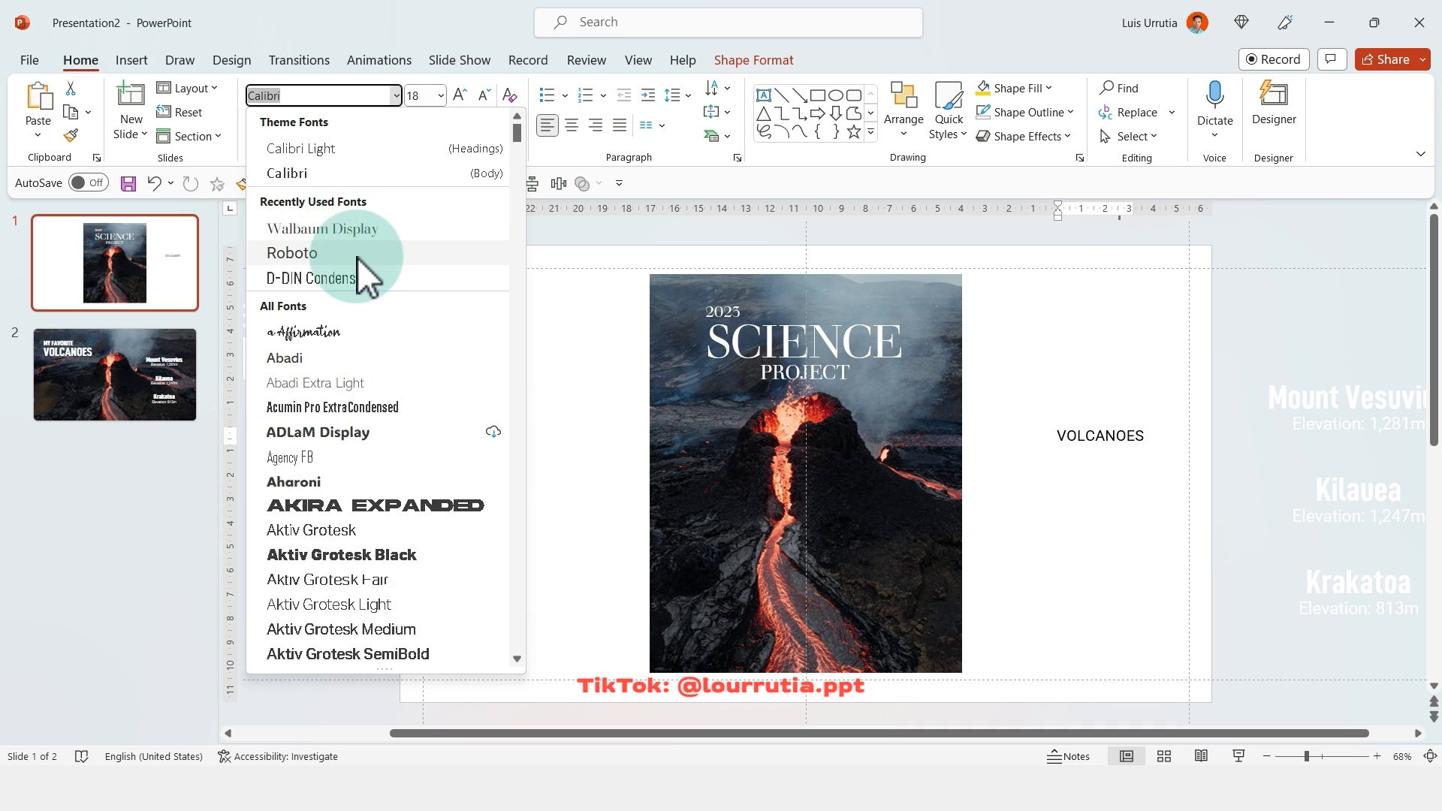
# Step: Enlarge VOLCANOES in D-DIN Condensed and paste a barcode at the cover's lower right
pyautogui.click(310, 277)
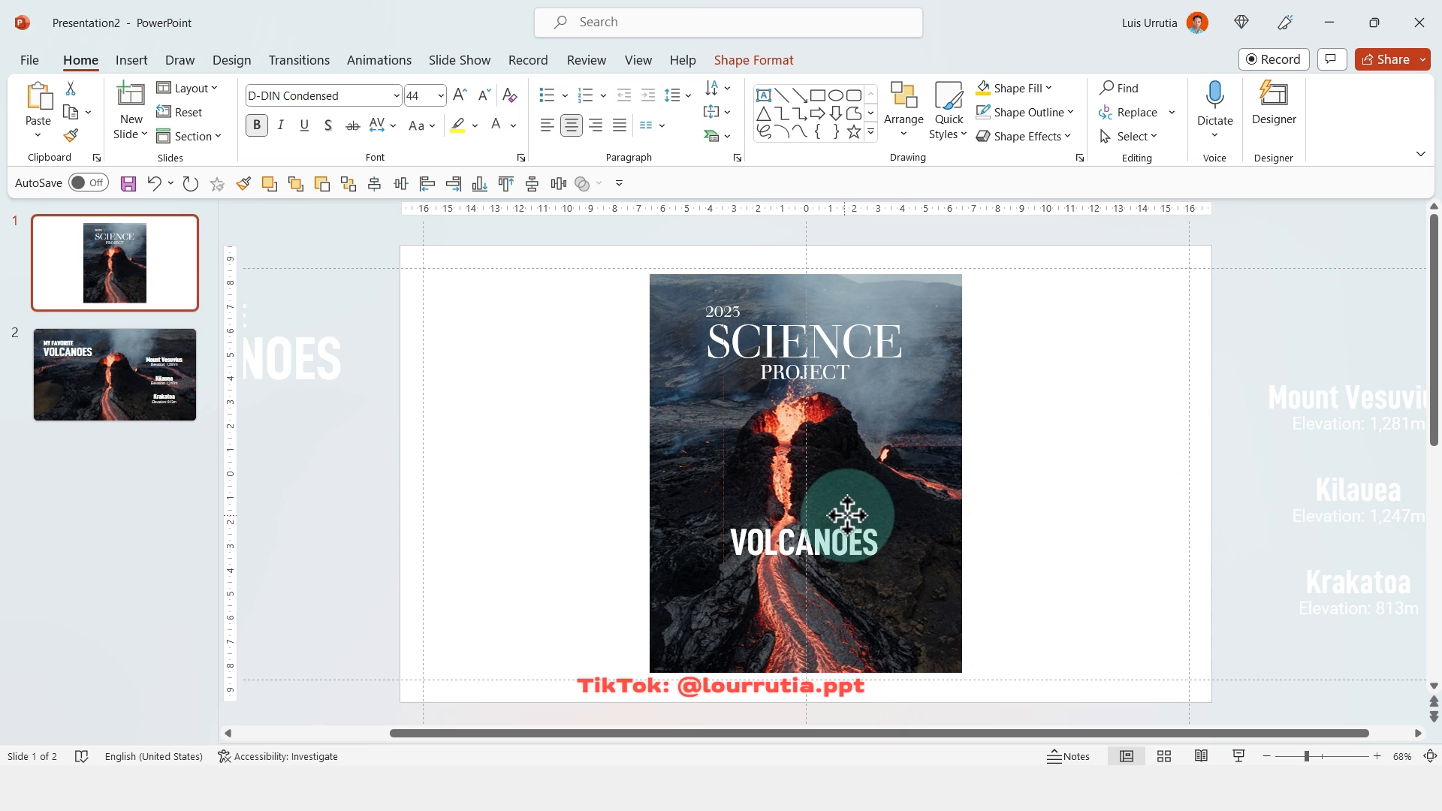
pyautogui.click(459, 95)
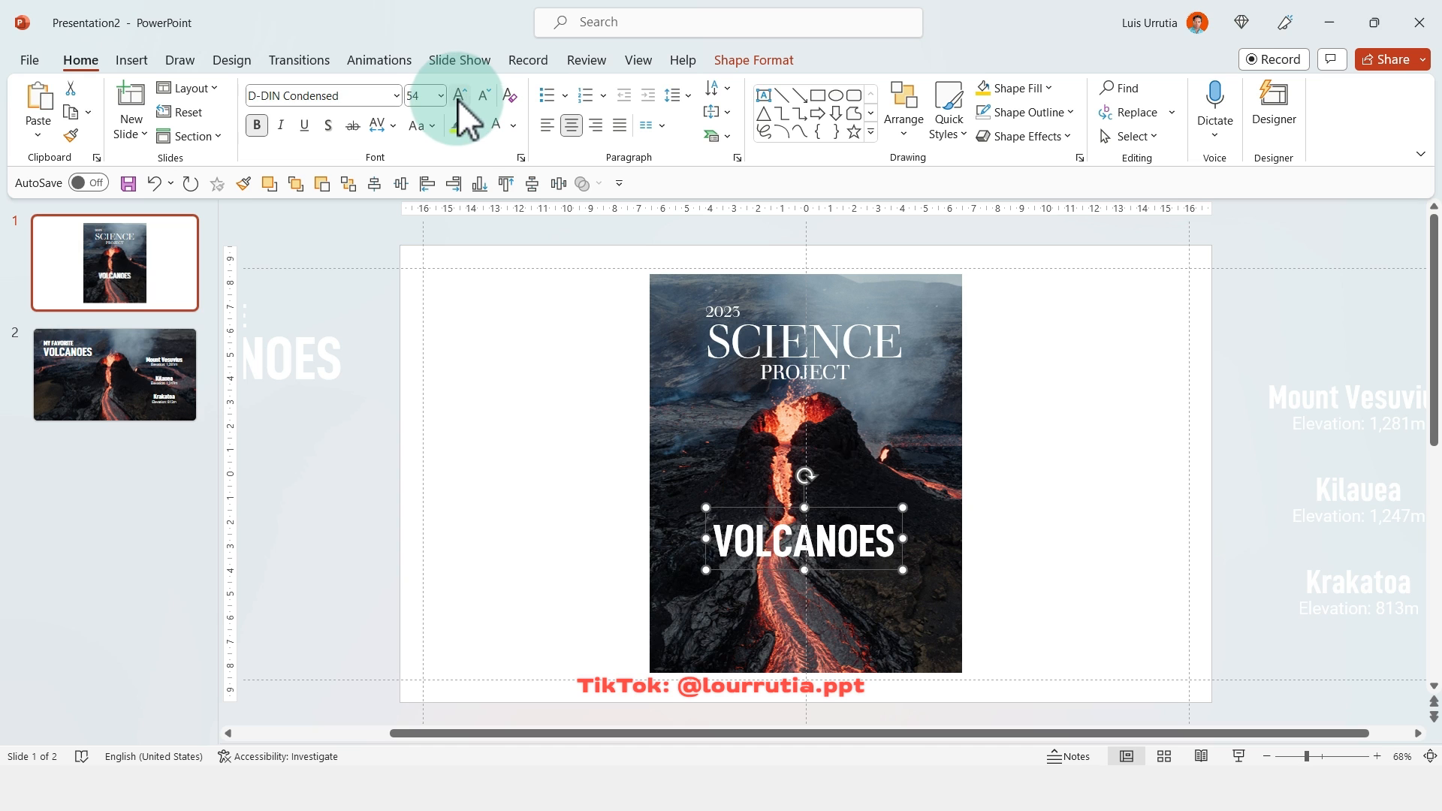
pyautogui.click(458, 94)
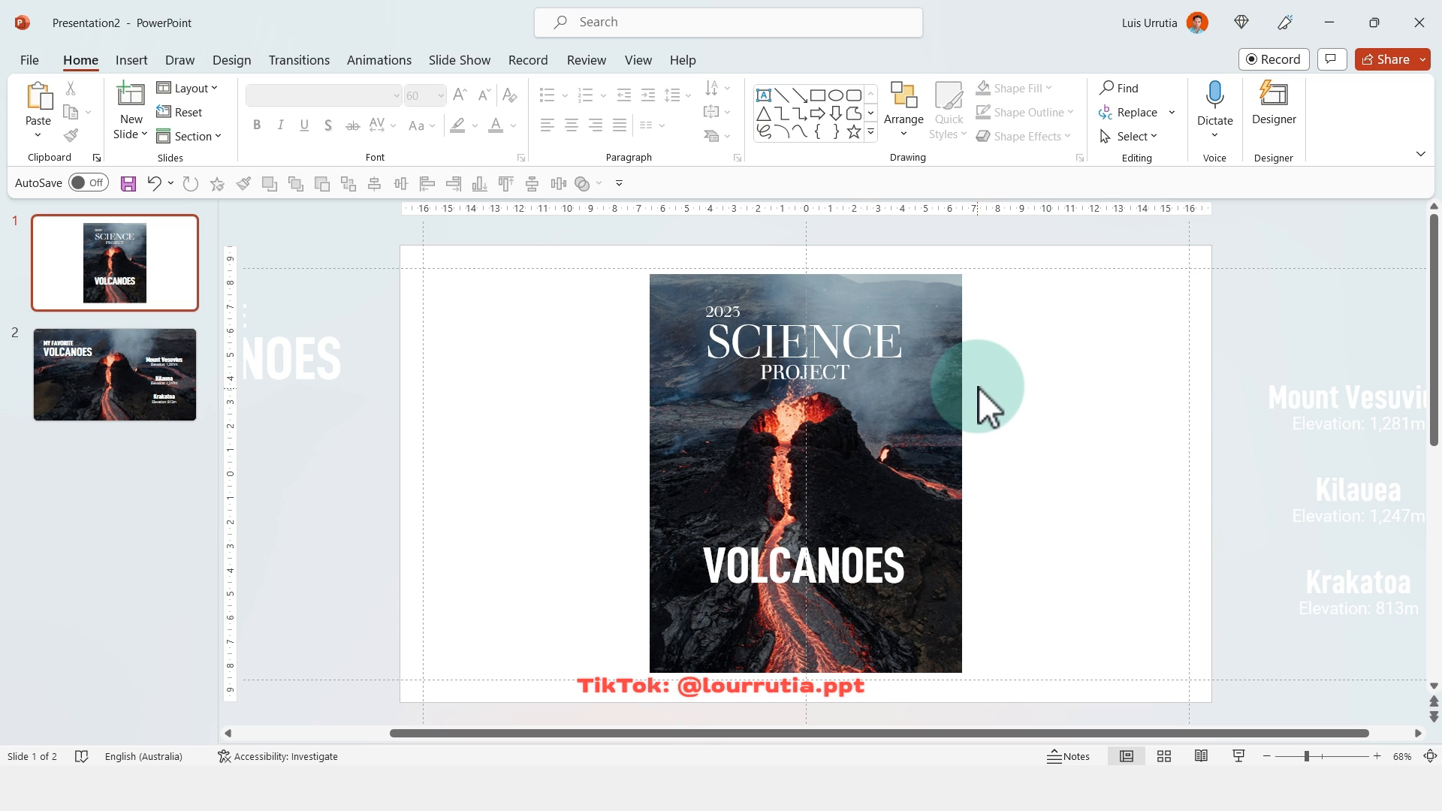
pyautogui.rightClick(1144, 327)
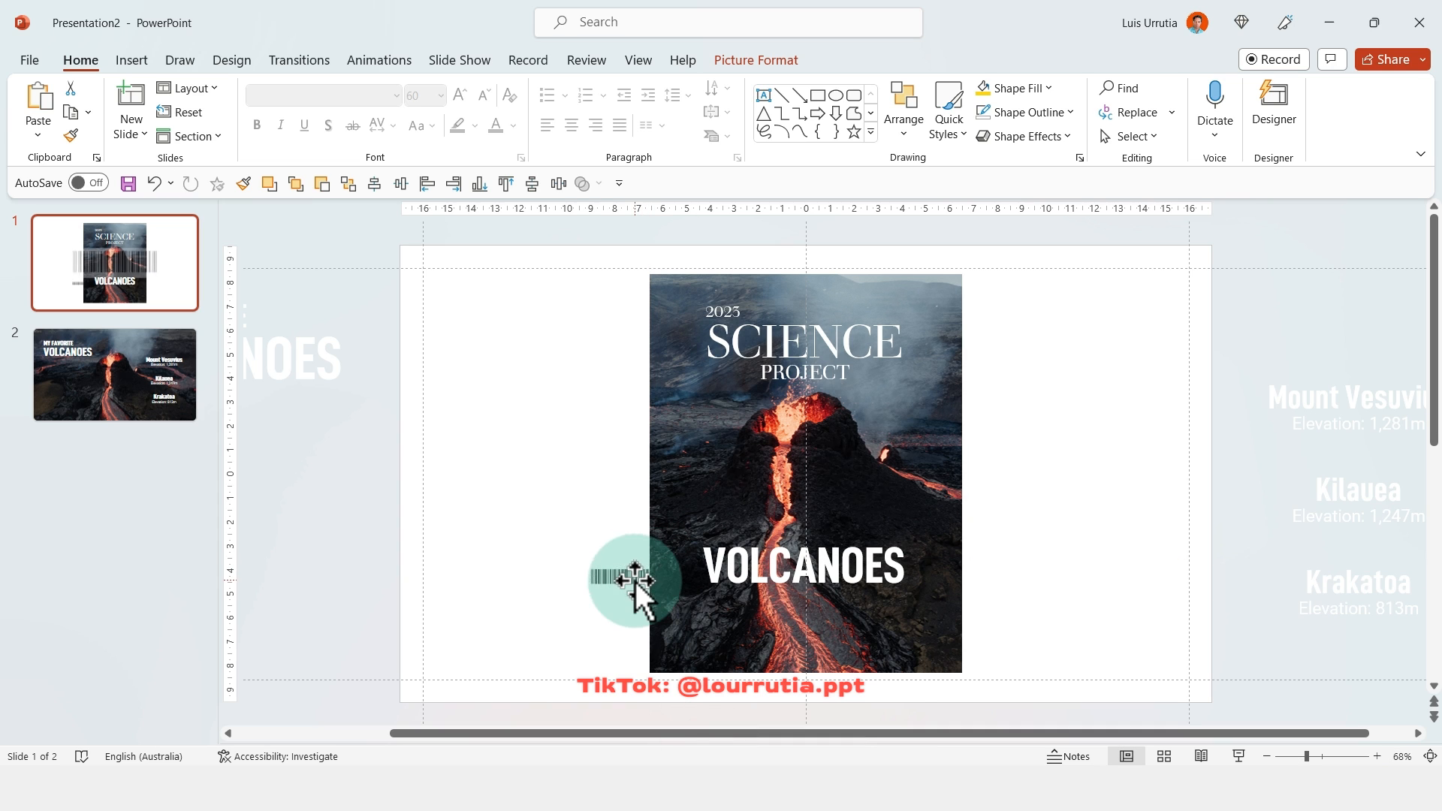
pyautogui.moveTo(635, 579); pyautogui.dragTo(910, 625)
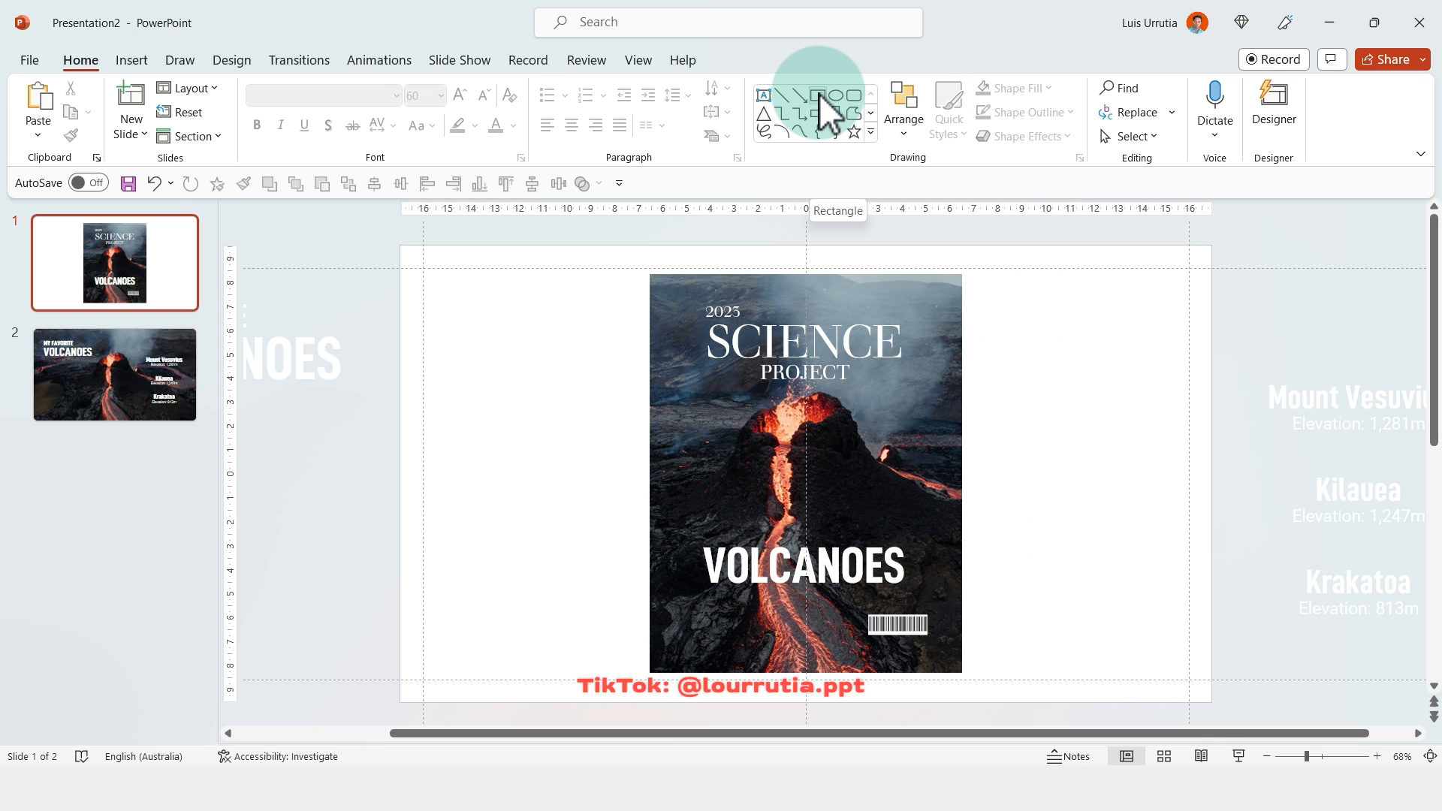
# Step: Draw black rectangles across the top and over the left side of the slide
pyautogui.click(816, 94)
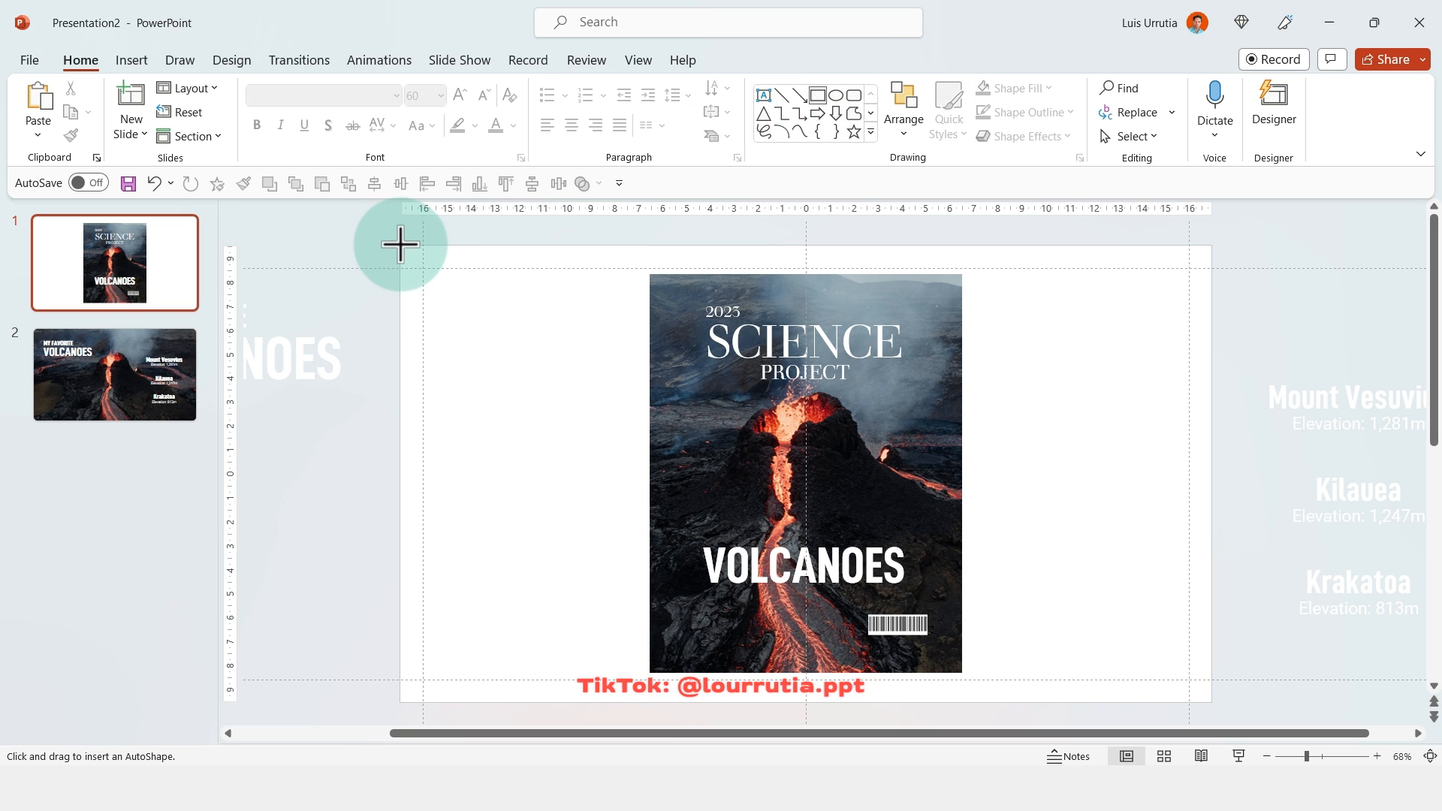
pyautogui.moveTo(400, 243); pyautogui.dragTo(1213, 285)
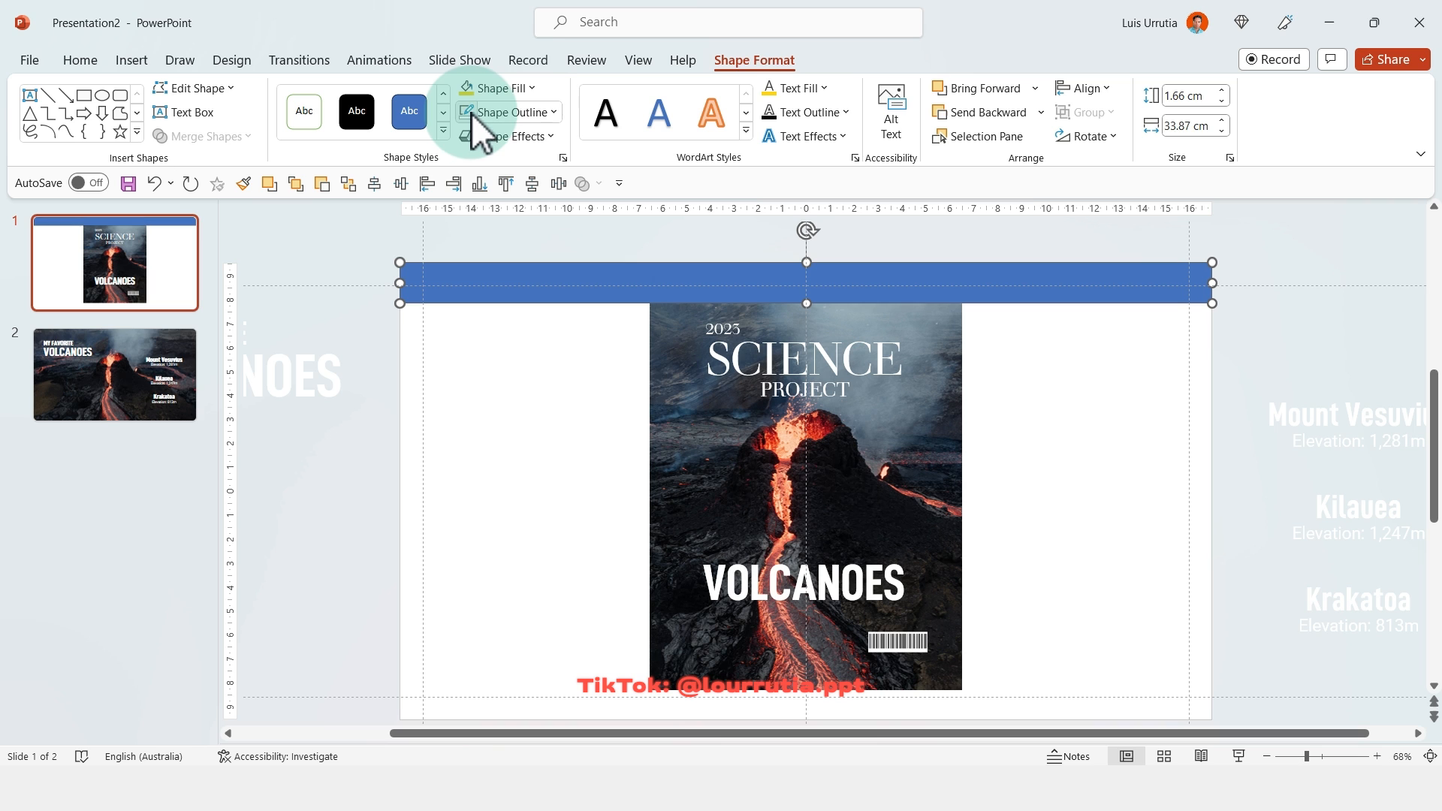
pyautogui.click(500, 87)
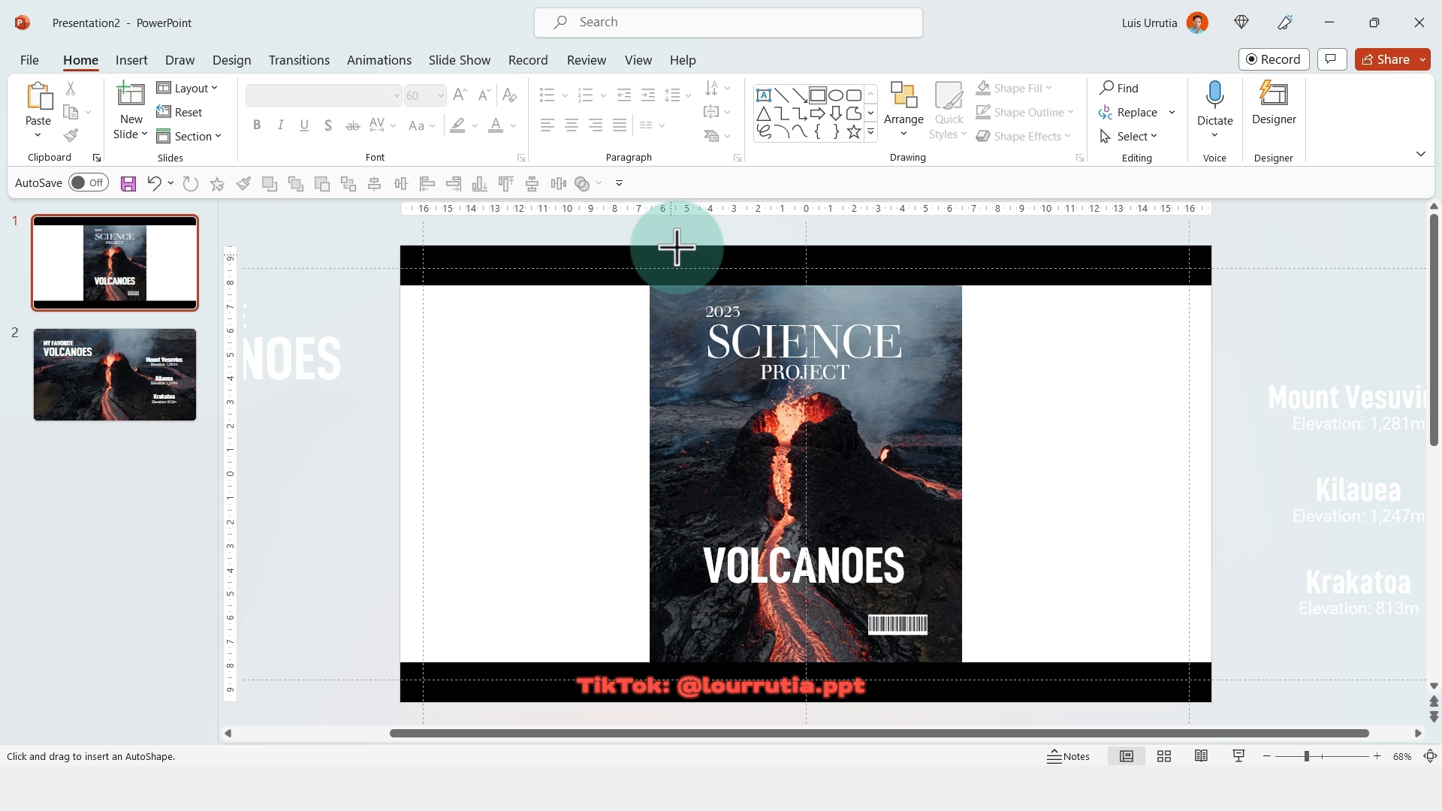
pyautogui.moveTo(677, 245); pyautogui.dragTo(402, 700)
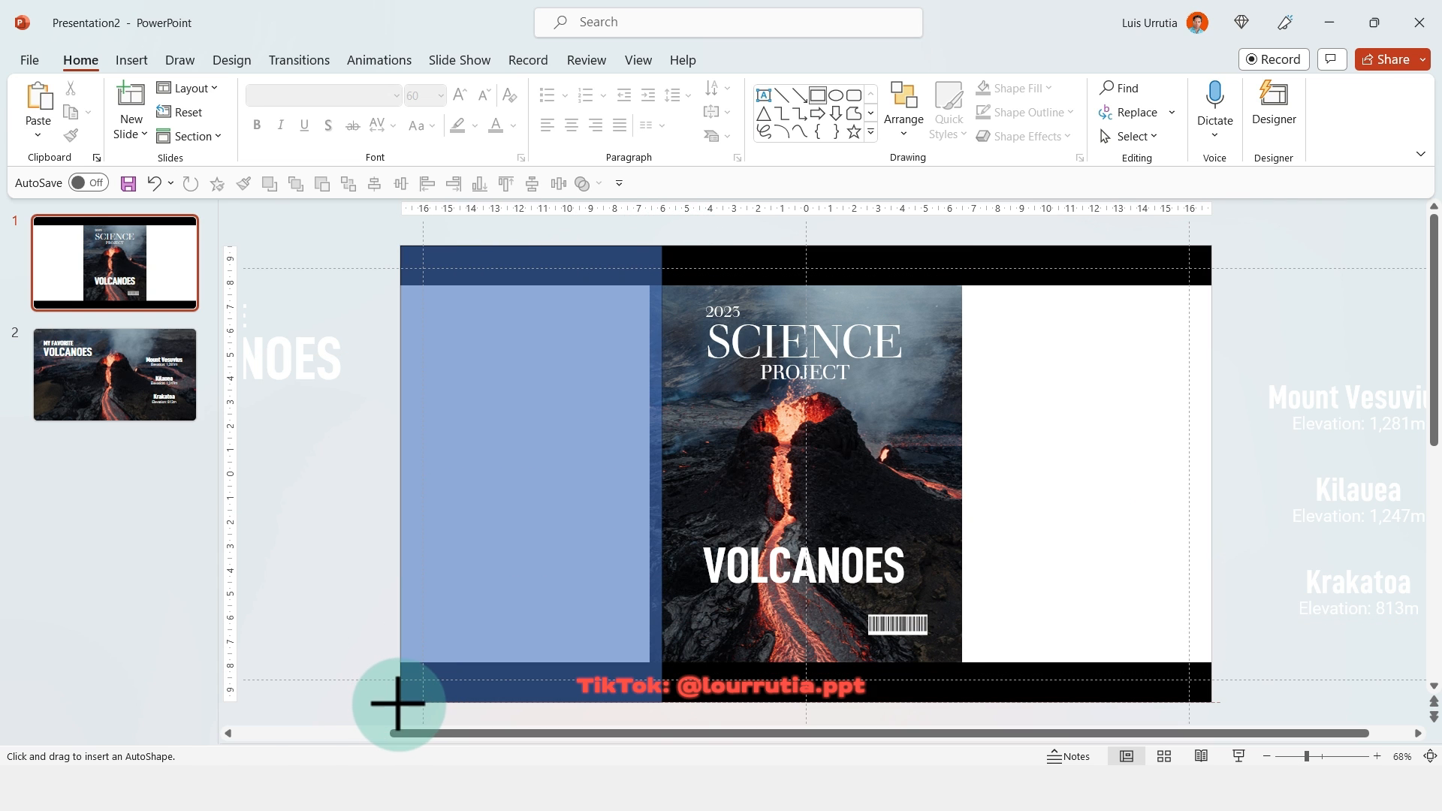
pyautogui.moveTo(400, 257); pyautogui.dragTo(662, 714)
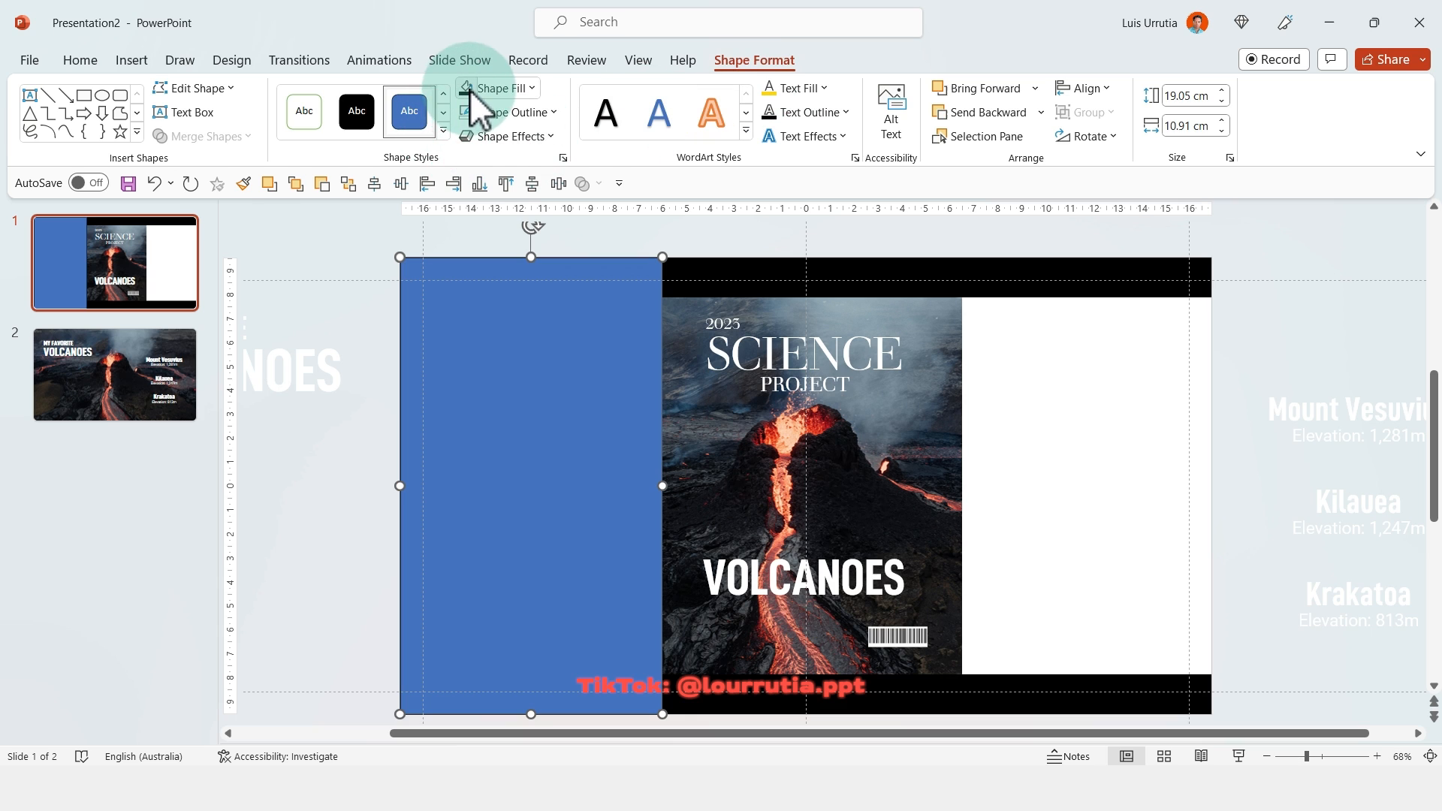
pyautogui.click(498, 88)
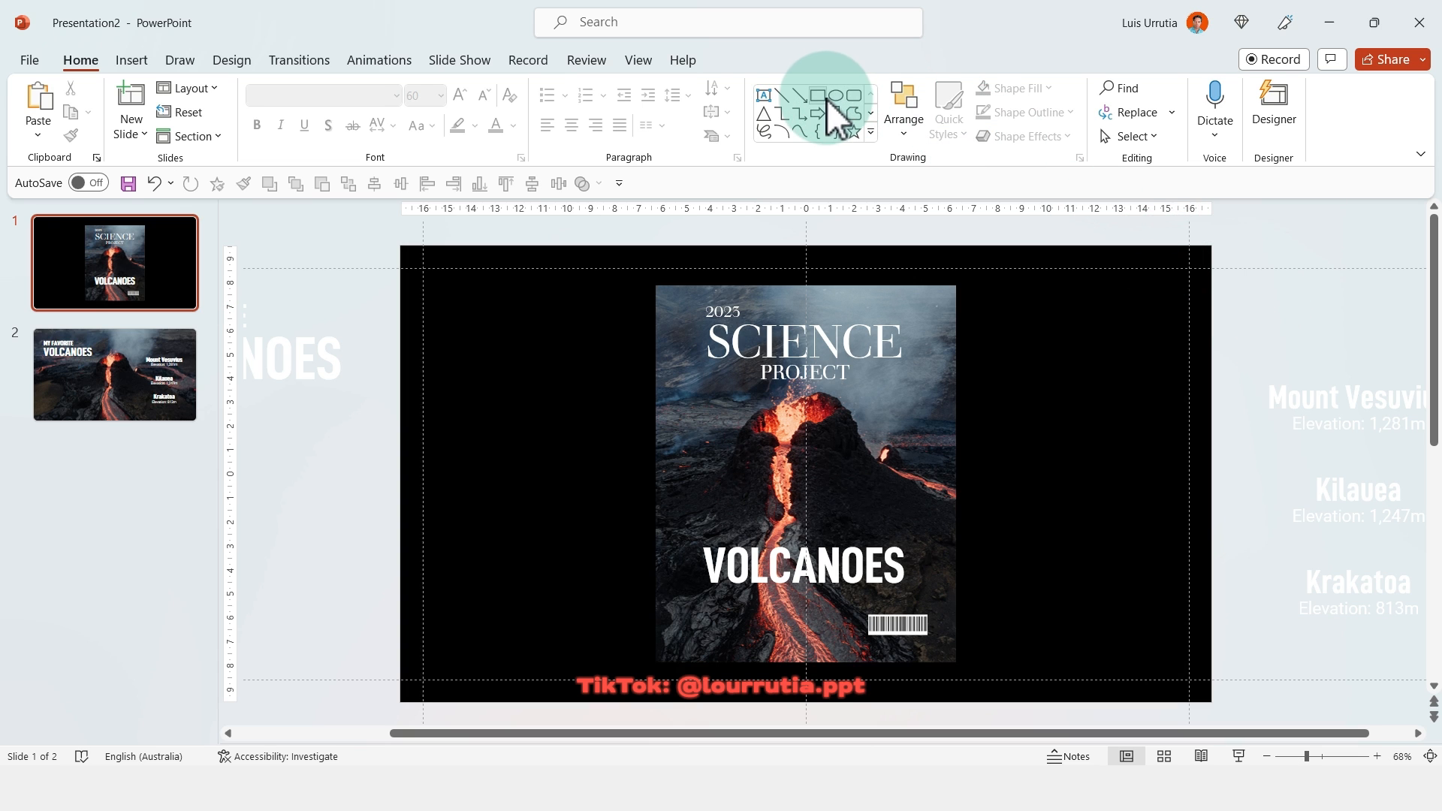
# Step: Draw a thin rectangle along the cover's left edge and fill it yellow
pyautogui.click(826, 114)
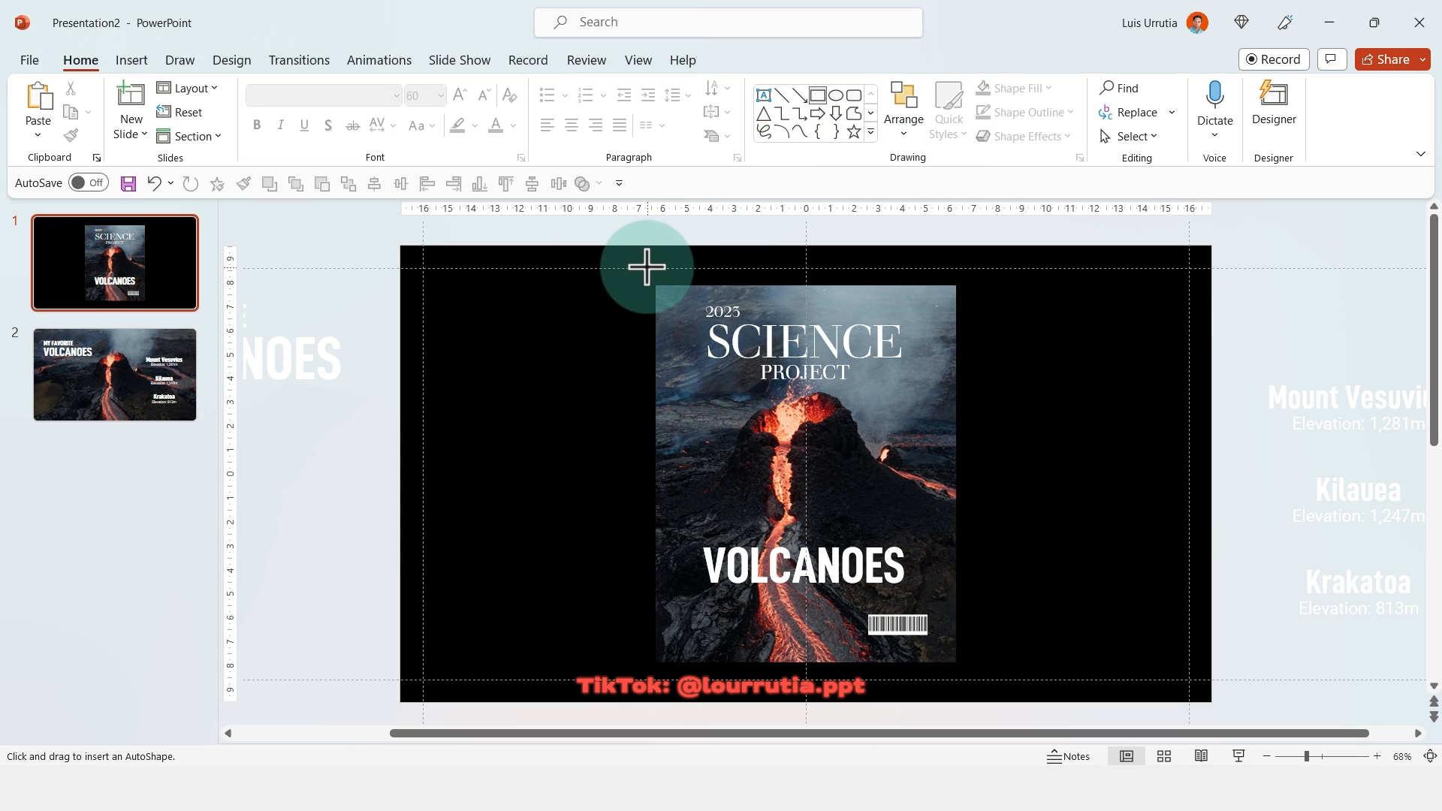
pyautogui.moveTo(646, 266); pyautogui.dragTo(671, 666)
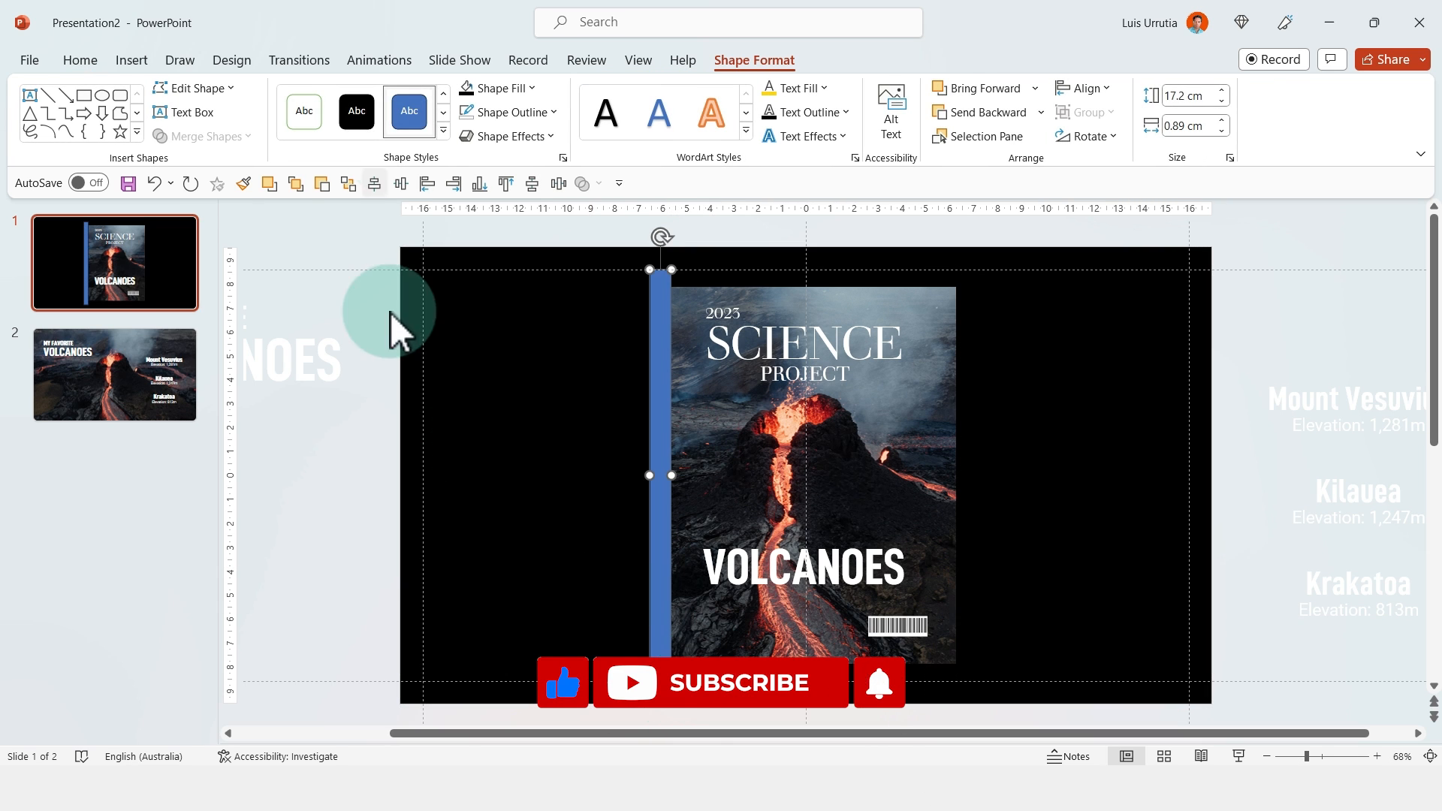
pyautogui.click(496, 87)
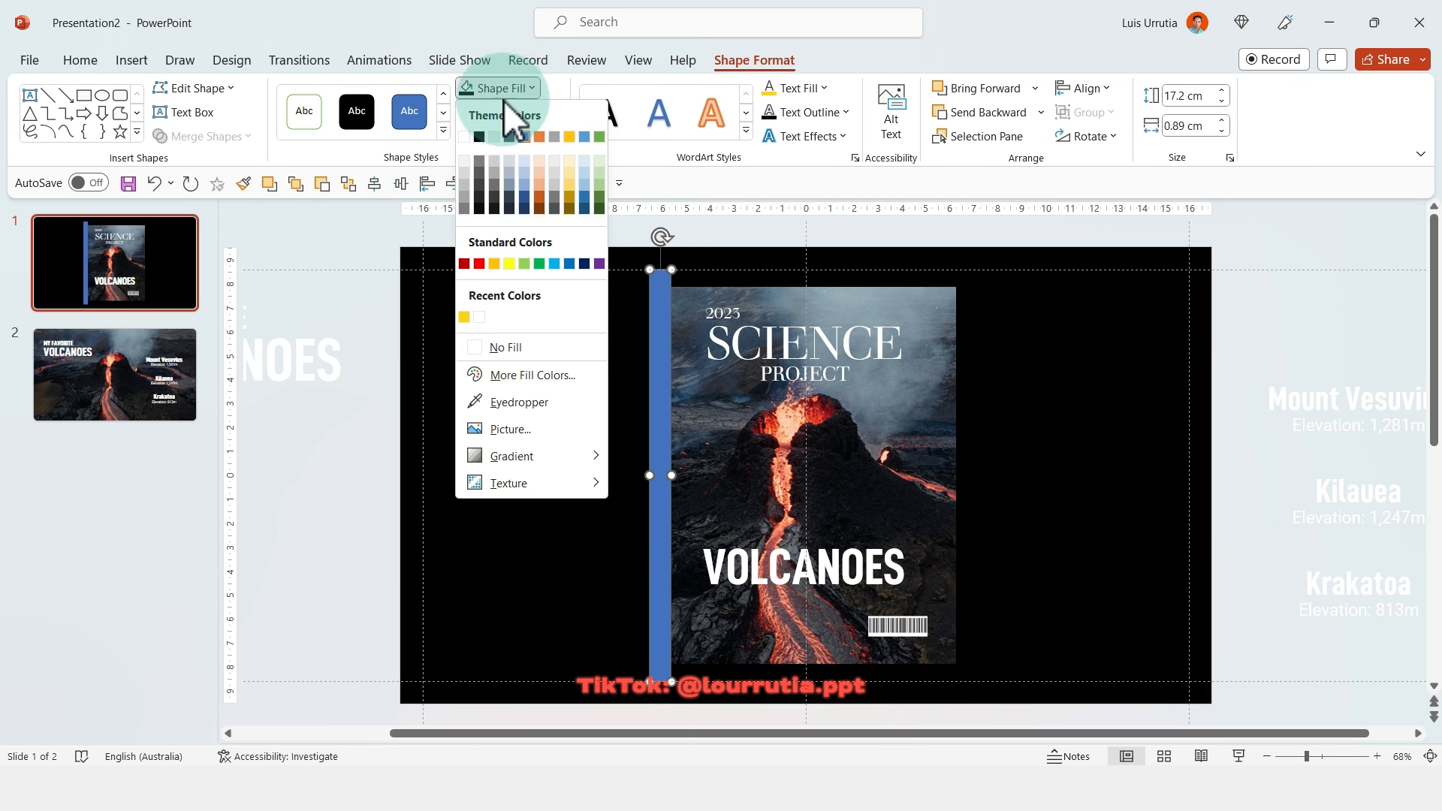
pyautogui.click(492, 264)
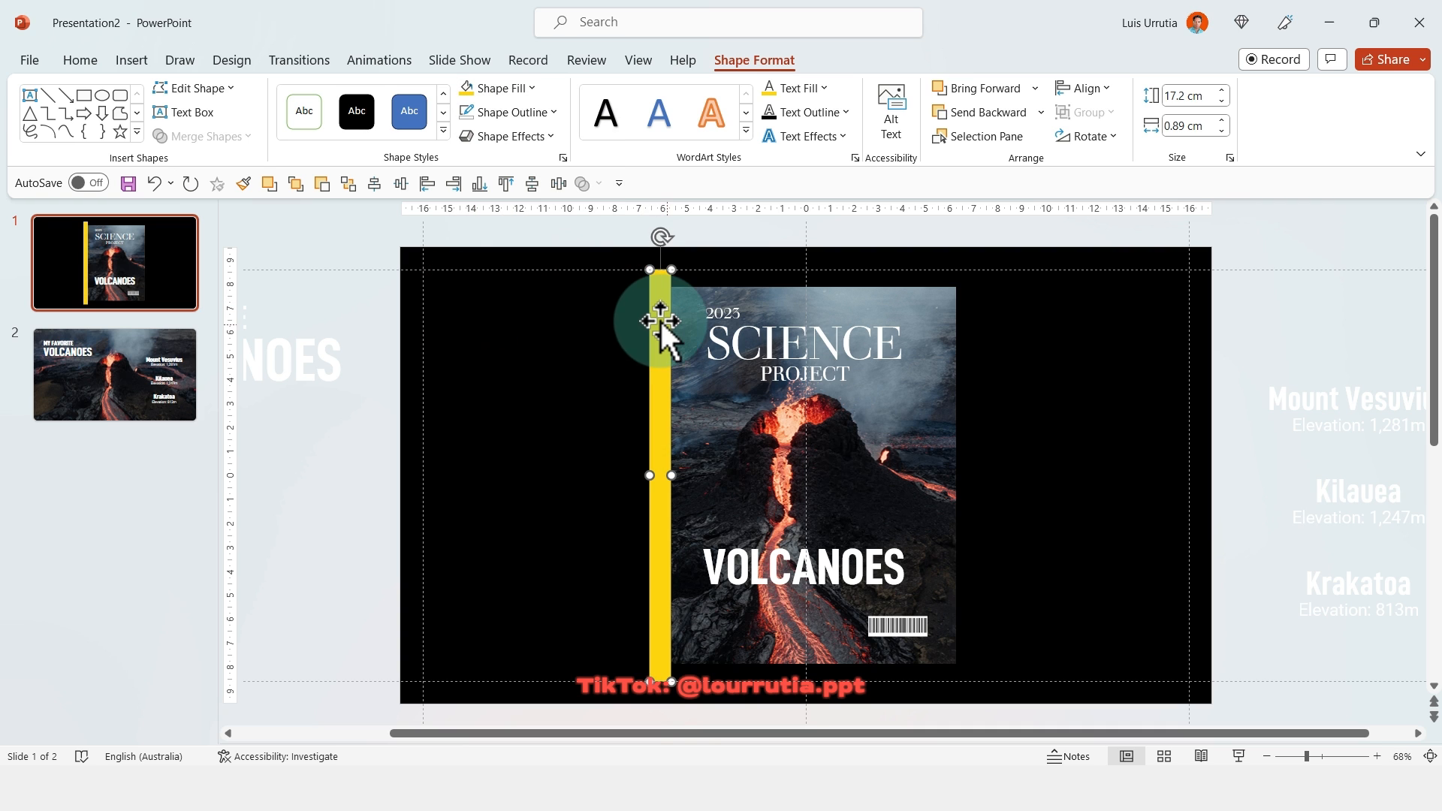
# Step: Copy the yellow bar to the right edge, then add a horizontal bar sized to the cover
pyautogui.moveTo(659, 322); pyautogui.dragTo(952, 322)
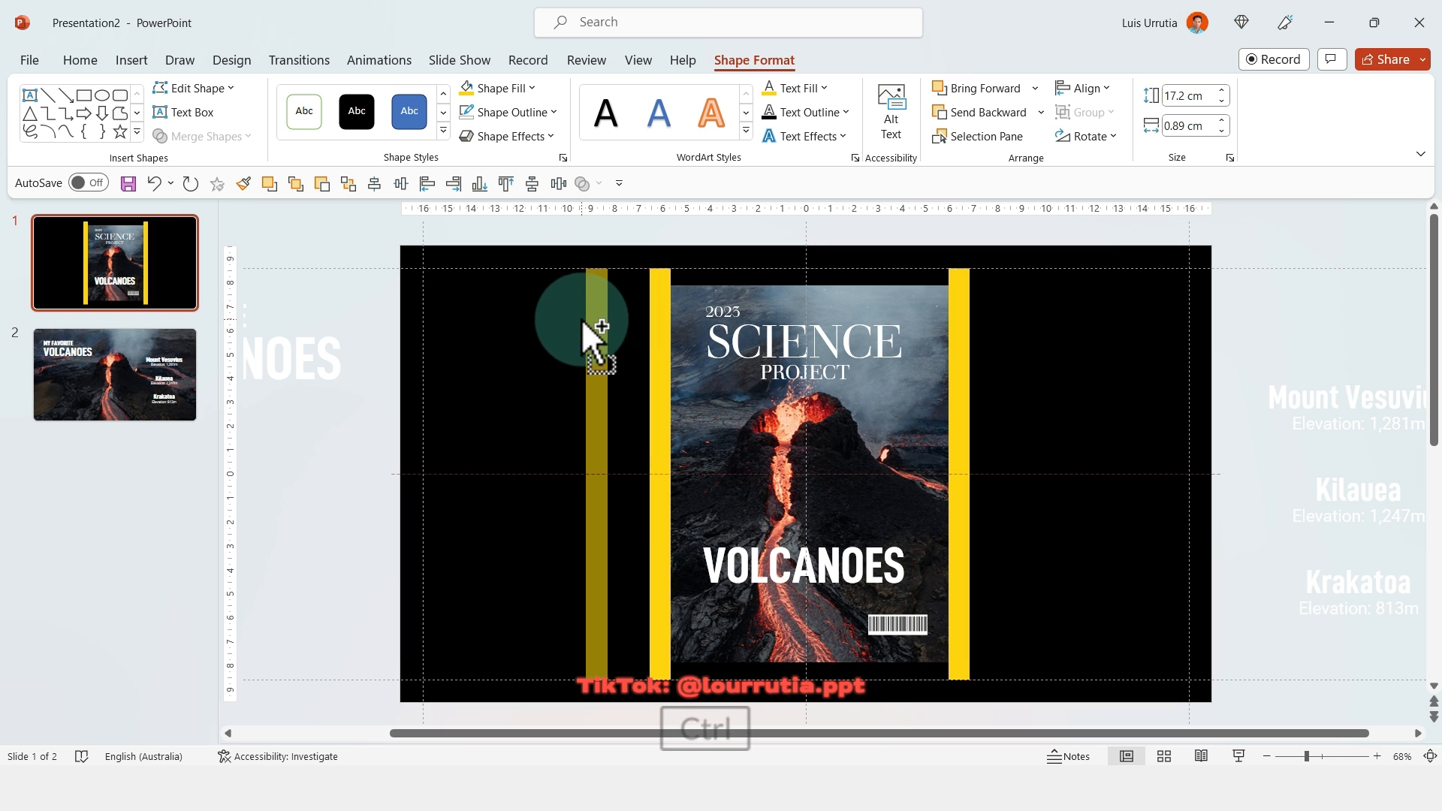
pyautogui.moveTo(588, 331); pyautogui.dragTo(409, 474)
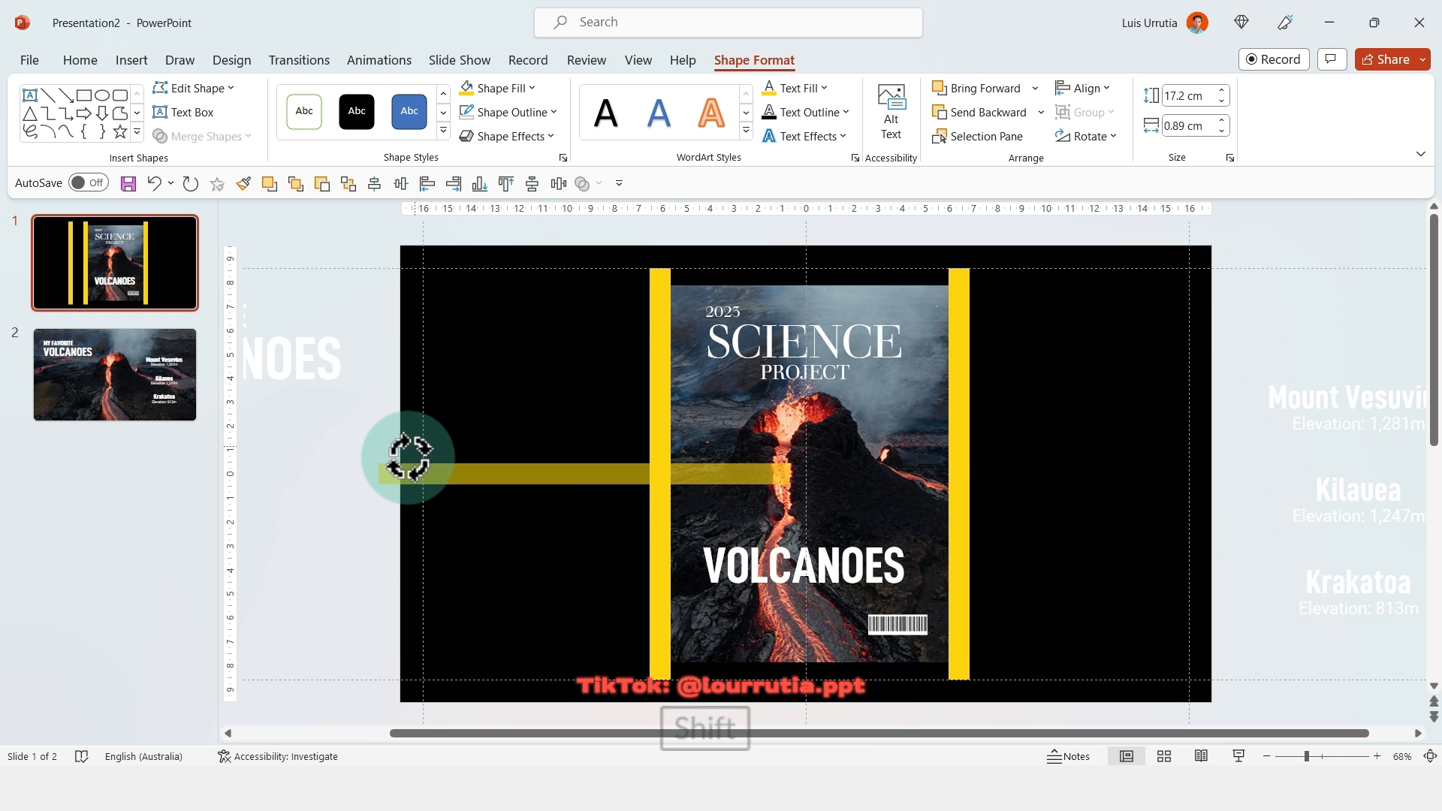
pyautogui.moveTo(410, 457); pyautogui.dragTo(751, 276)
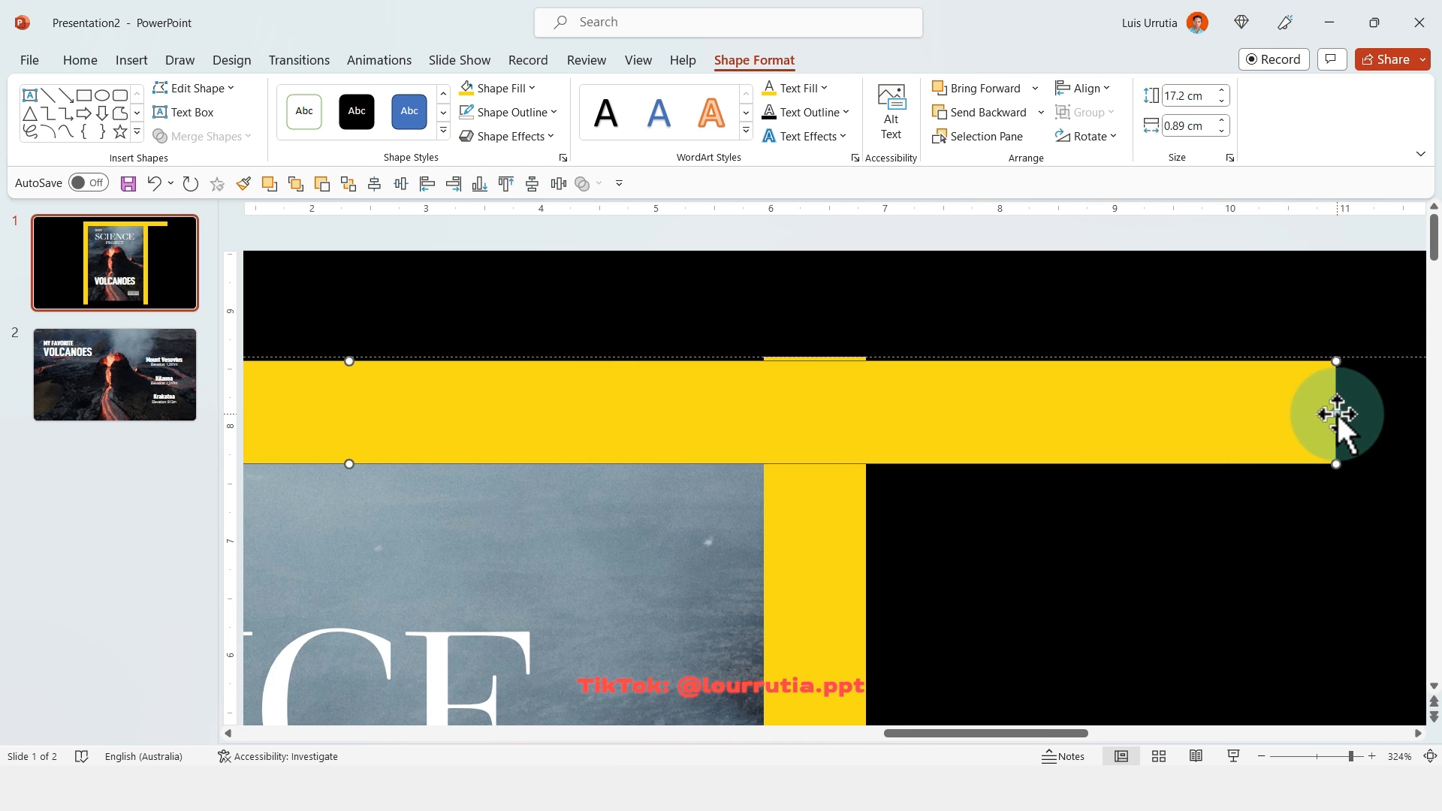
pyautogui.moveTo(1335, 412); pyautogui.dragTo(830, 412)
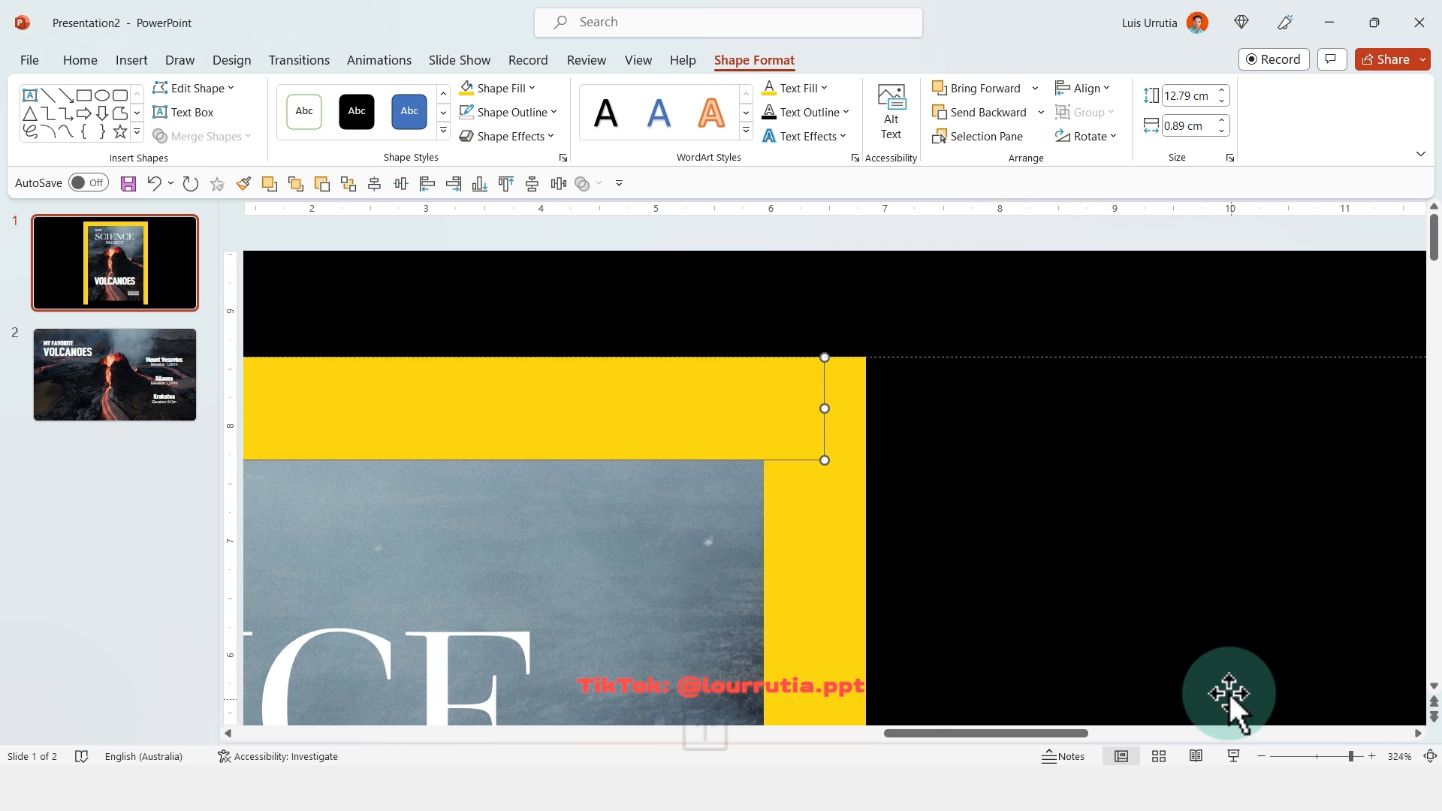
pyautogui.scroll(-3)
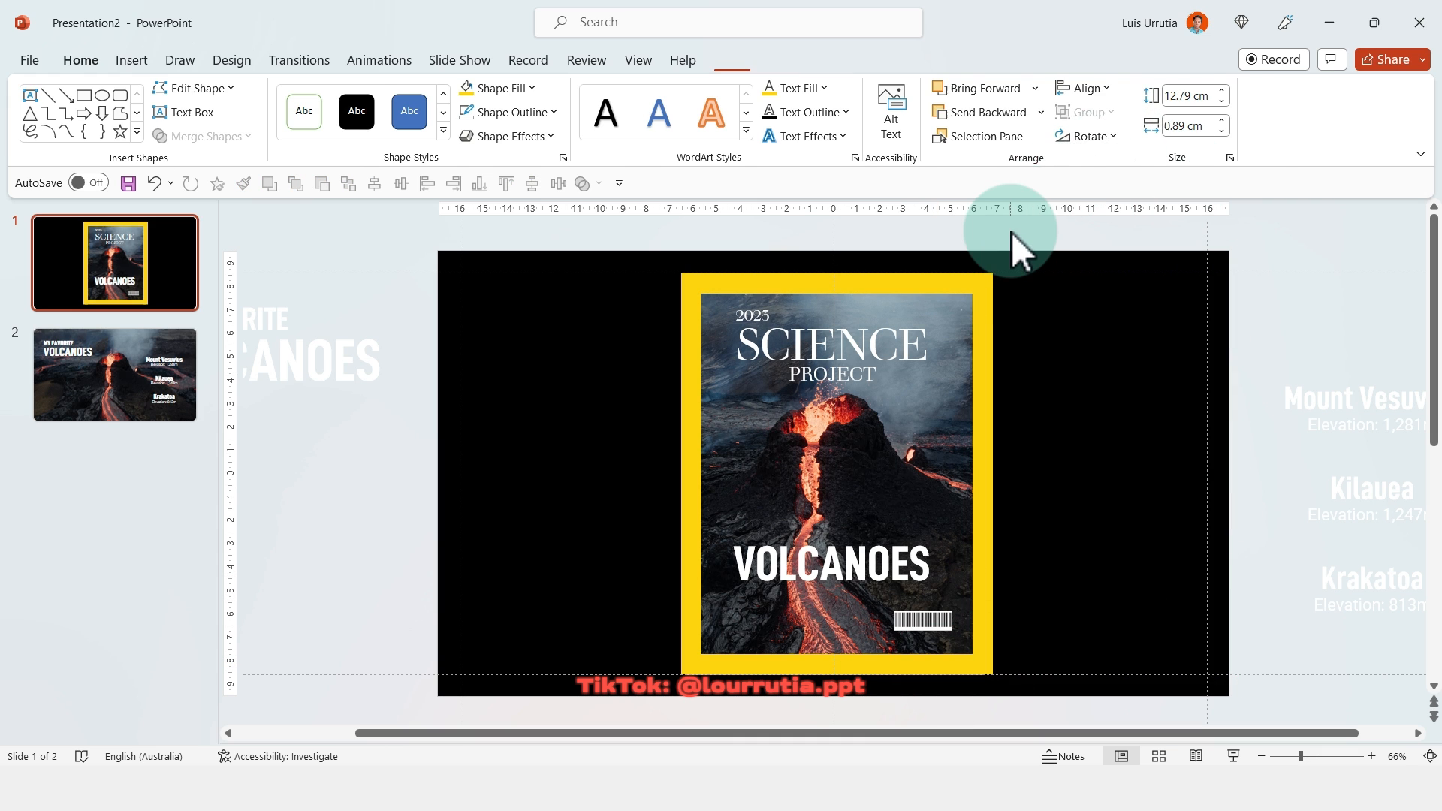
pyautogui.click(832, 643)
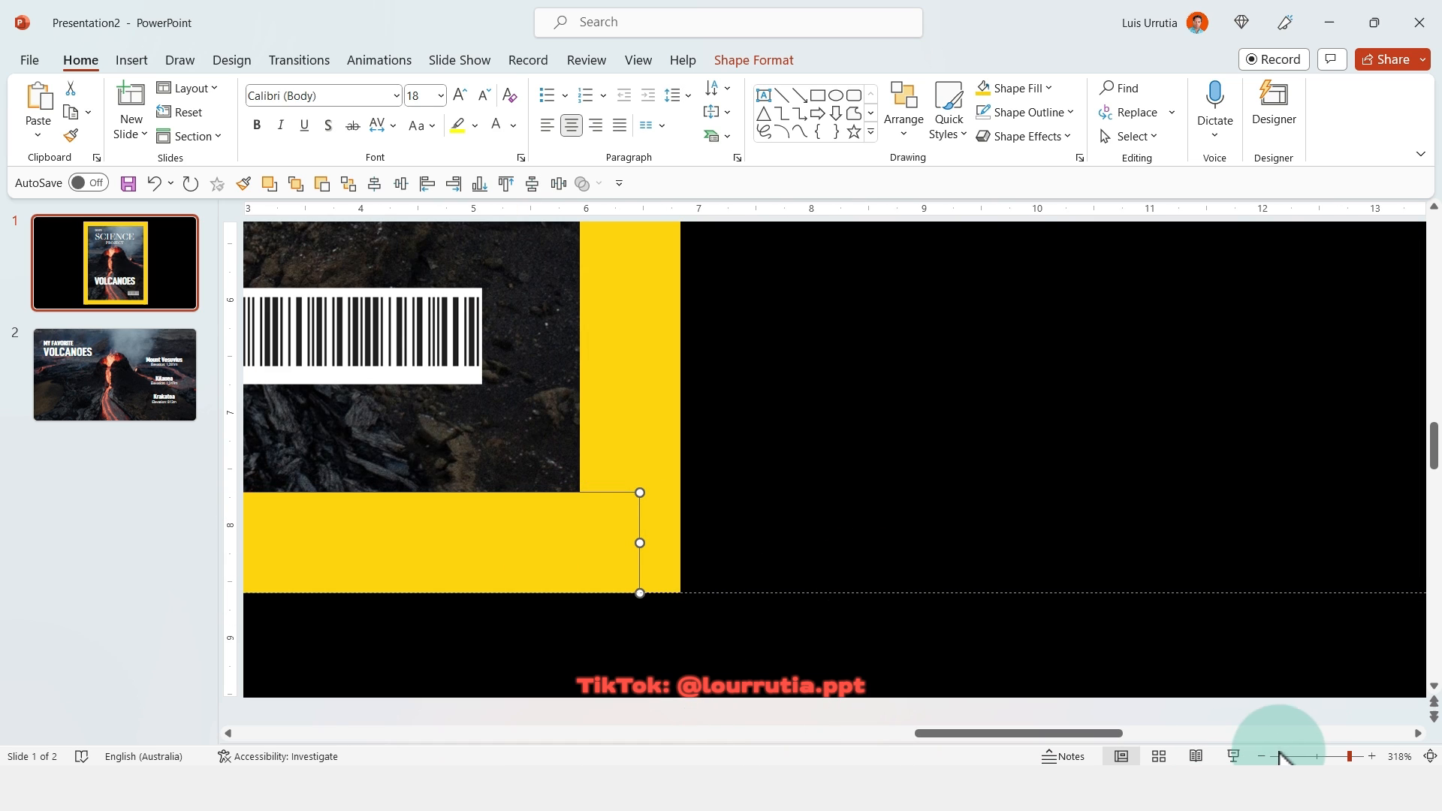
# Step: Paste the cover's titles and barcode onto slide 2, then enlarge VOLCANOES twice
pyautogui.click(1262, 756)
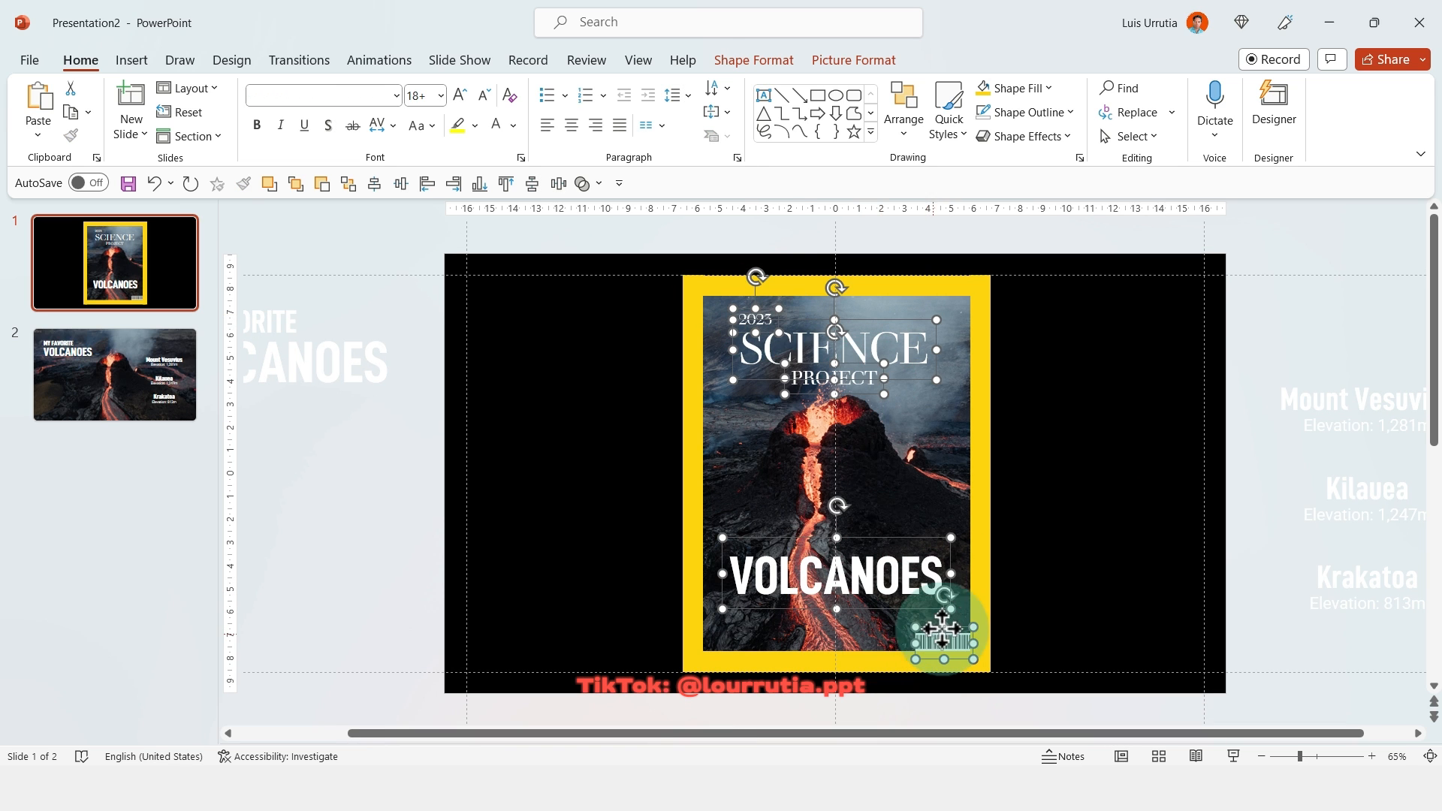
pyautogui.press('ctrl+c')
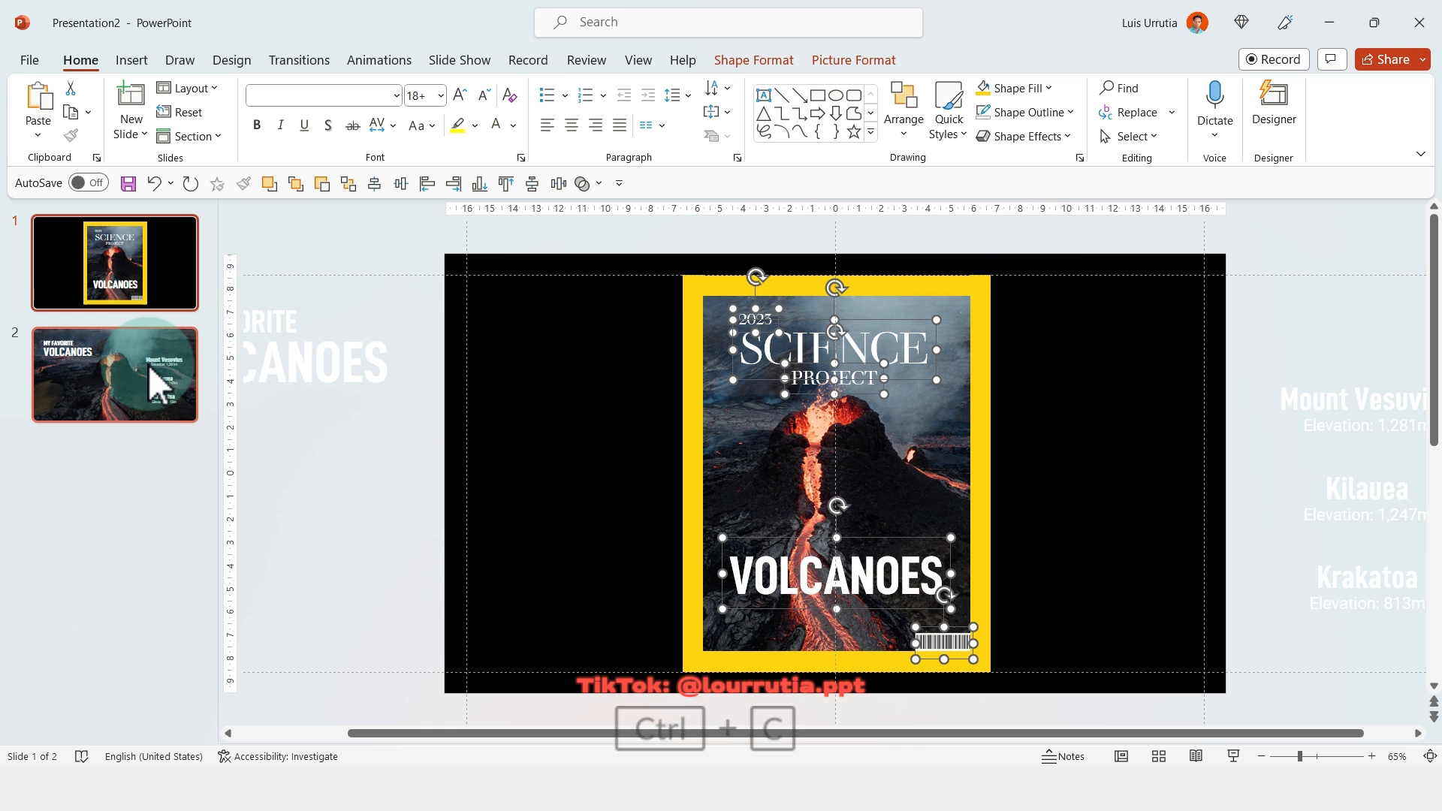
pyautogui.press('ctrl+v')
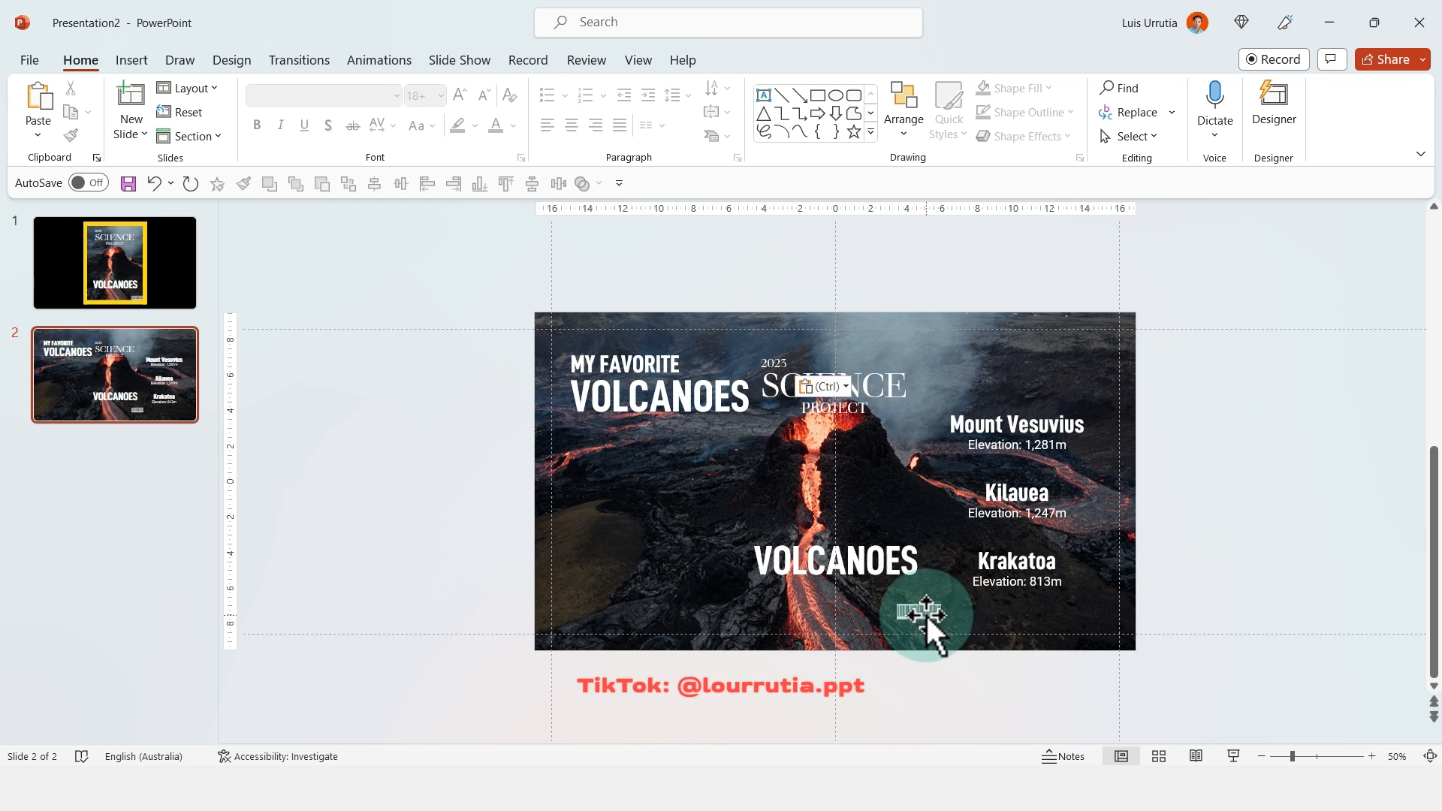
pyautogui.moveTo(925, 611); pyautogui.dragTo(1094, 666)
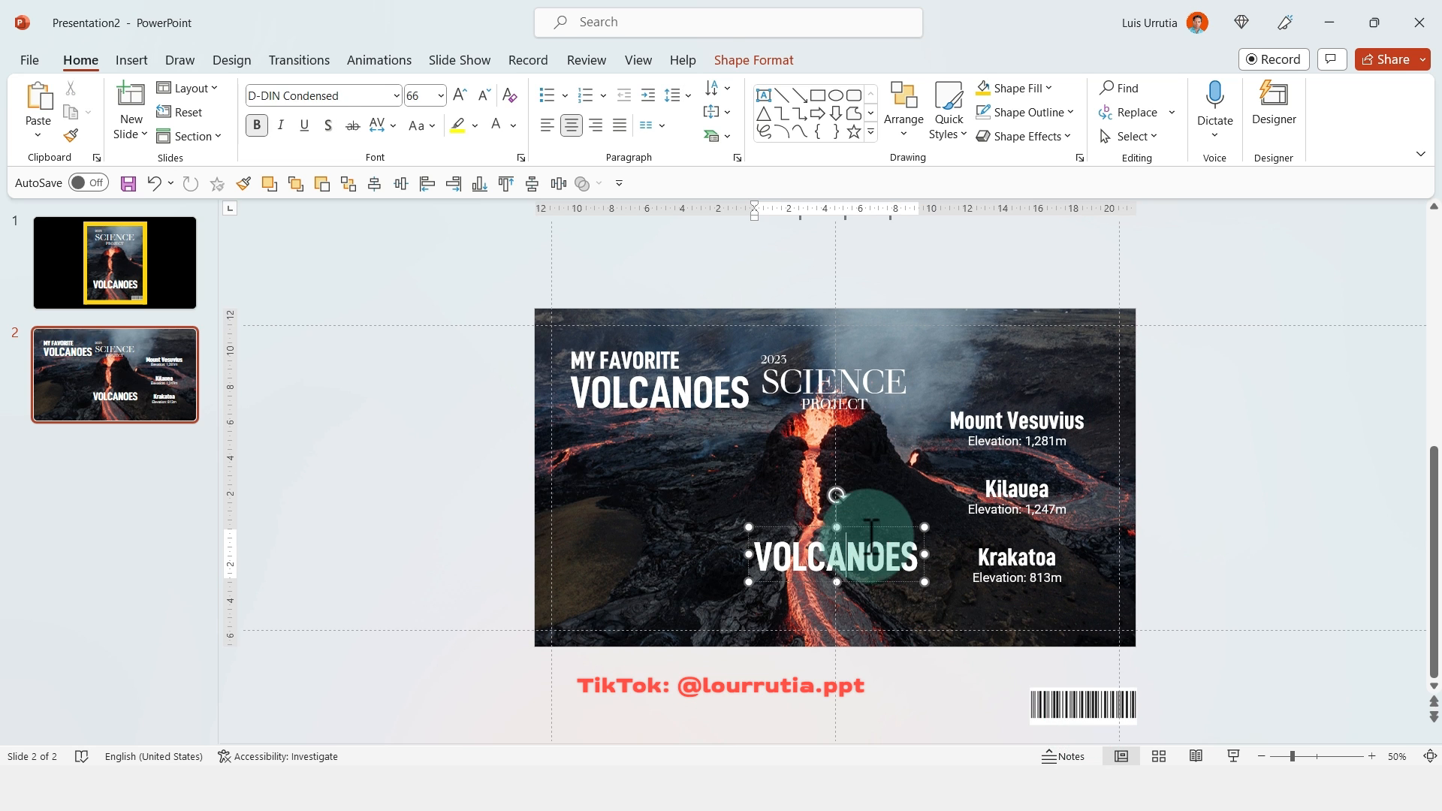
pyautogui.click(459, 96)
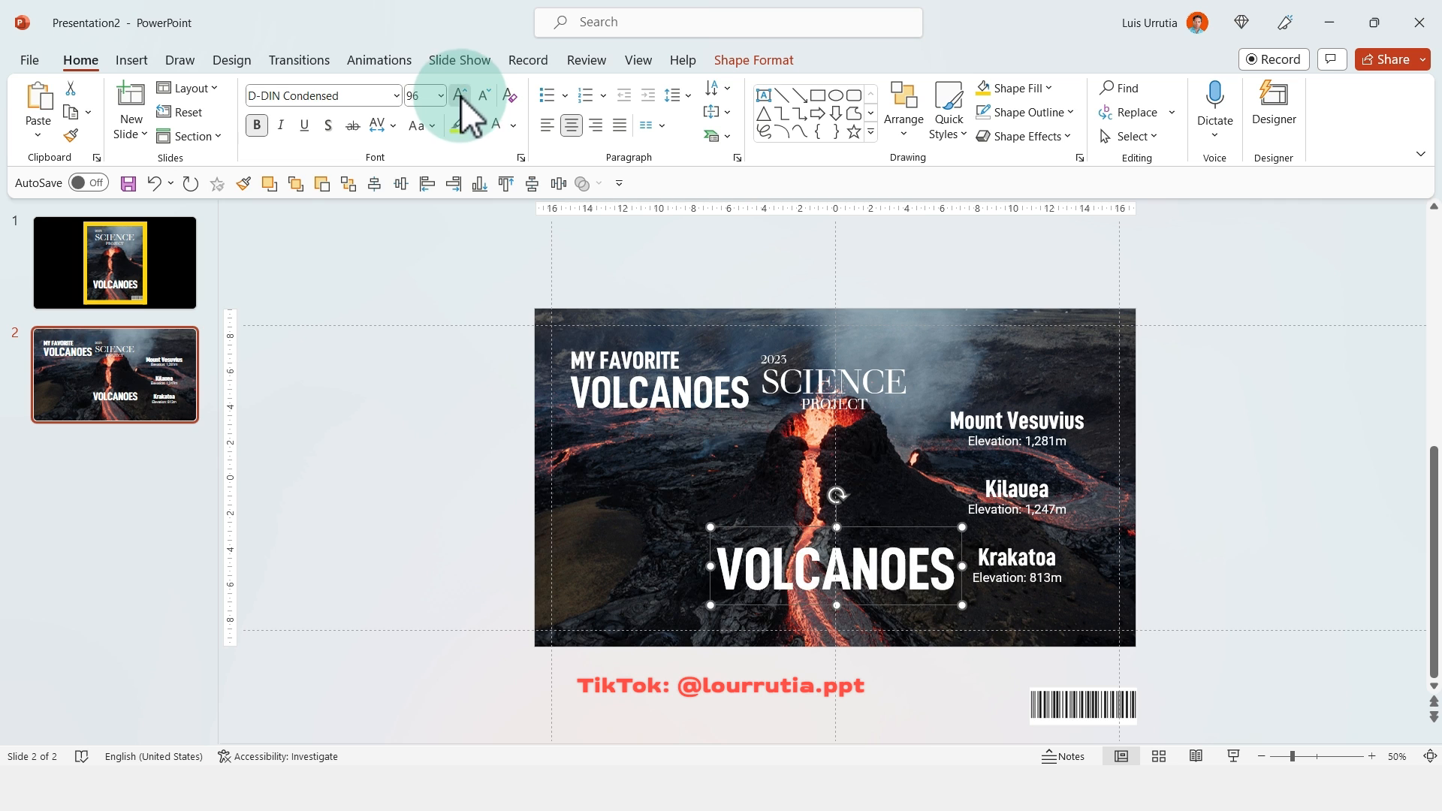
pyautogui.click(459, 96)
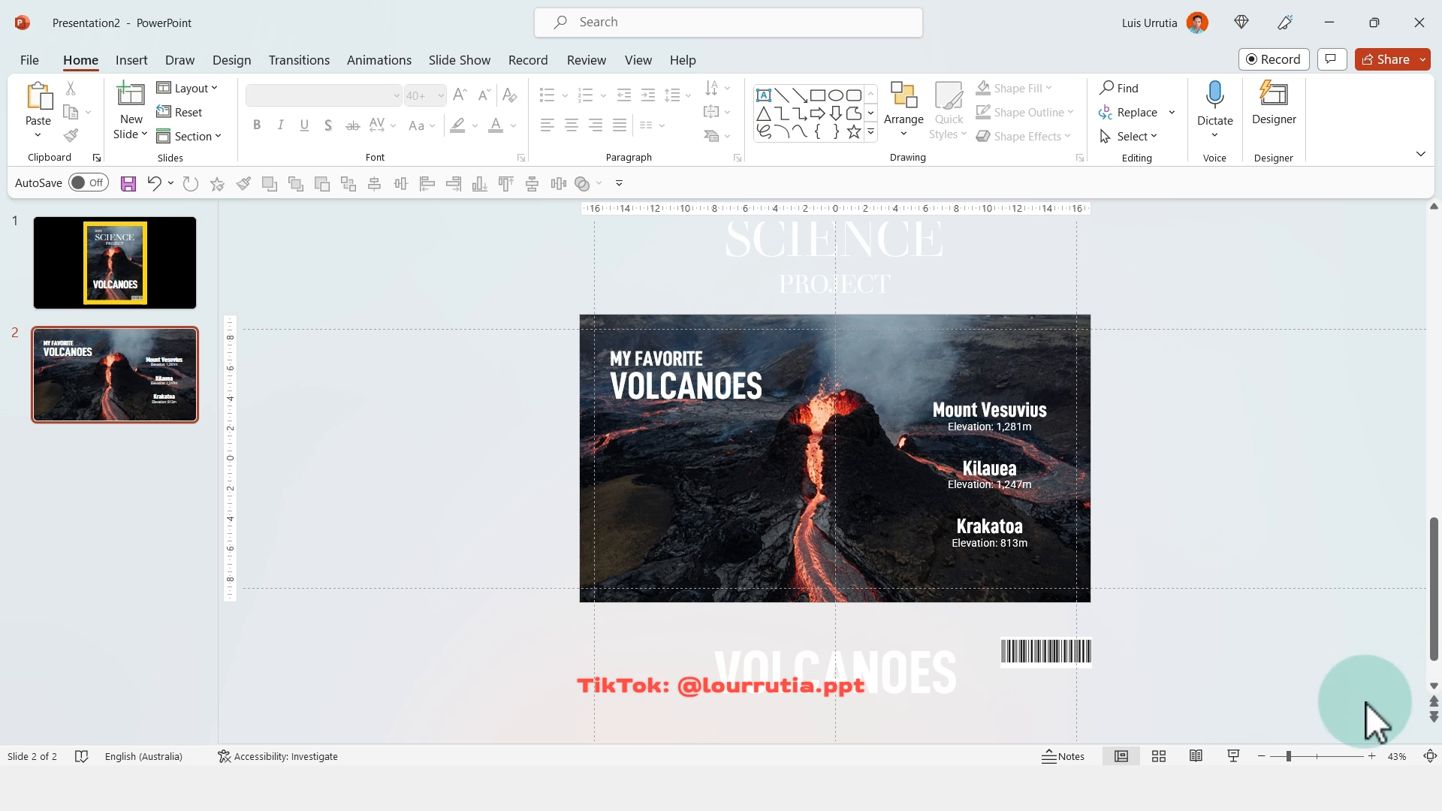
# Step: Paste the black backdrop and yellow frame, then move and resize the bars around the photo
pyautogui.click(114, 262)
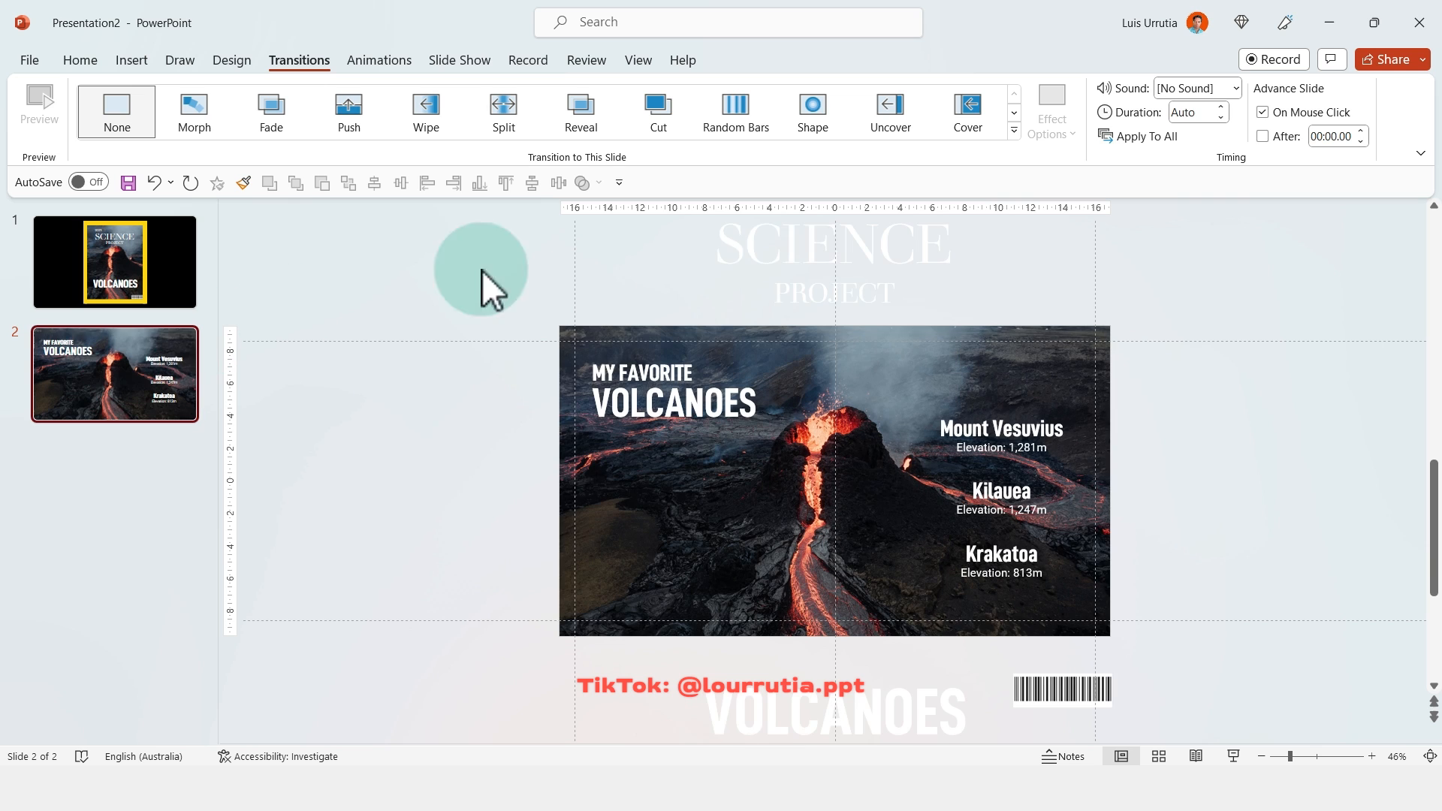
pyautogui.press('ctrl+v')
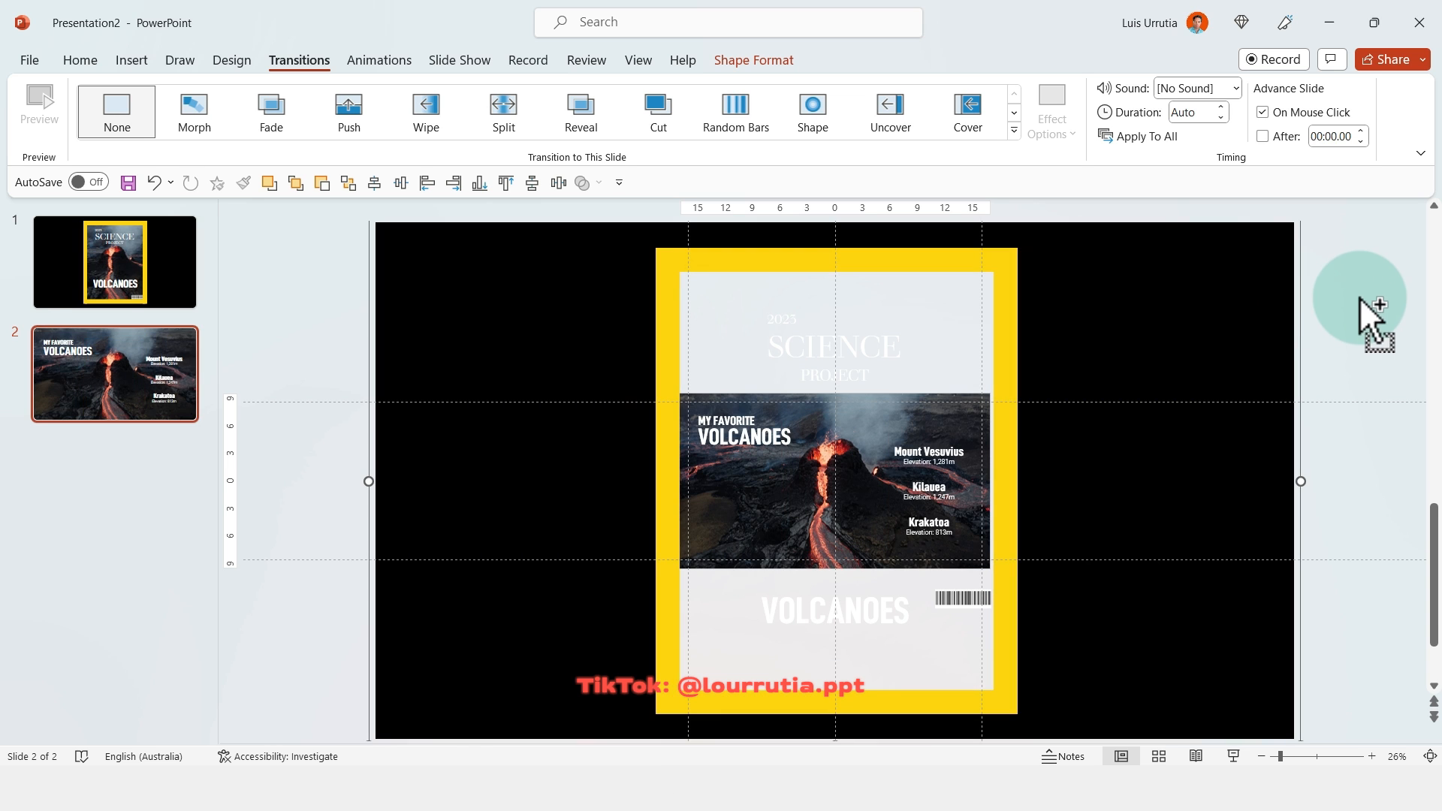
pyautogui.moveTo(735, 69)
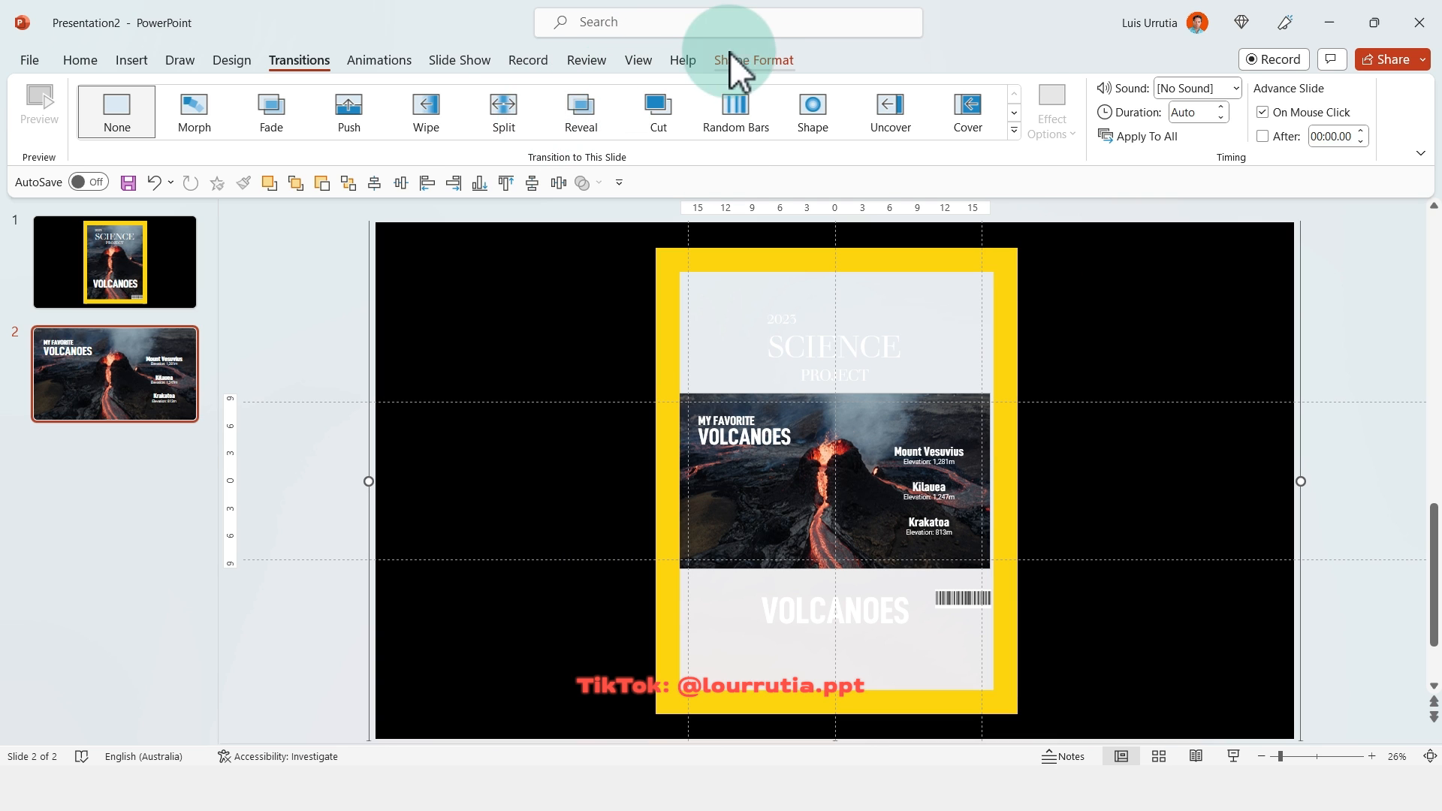
pyautogui.click(753, 60)
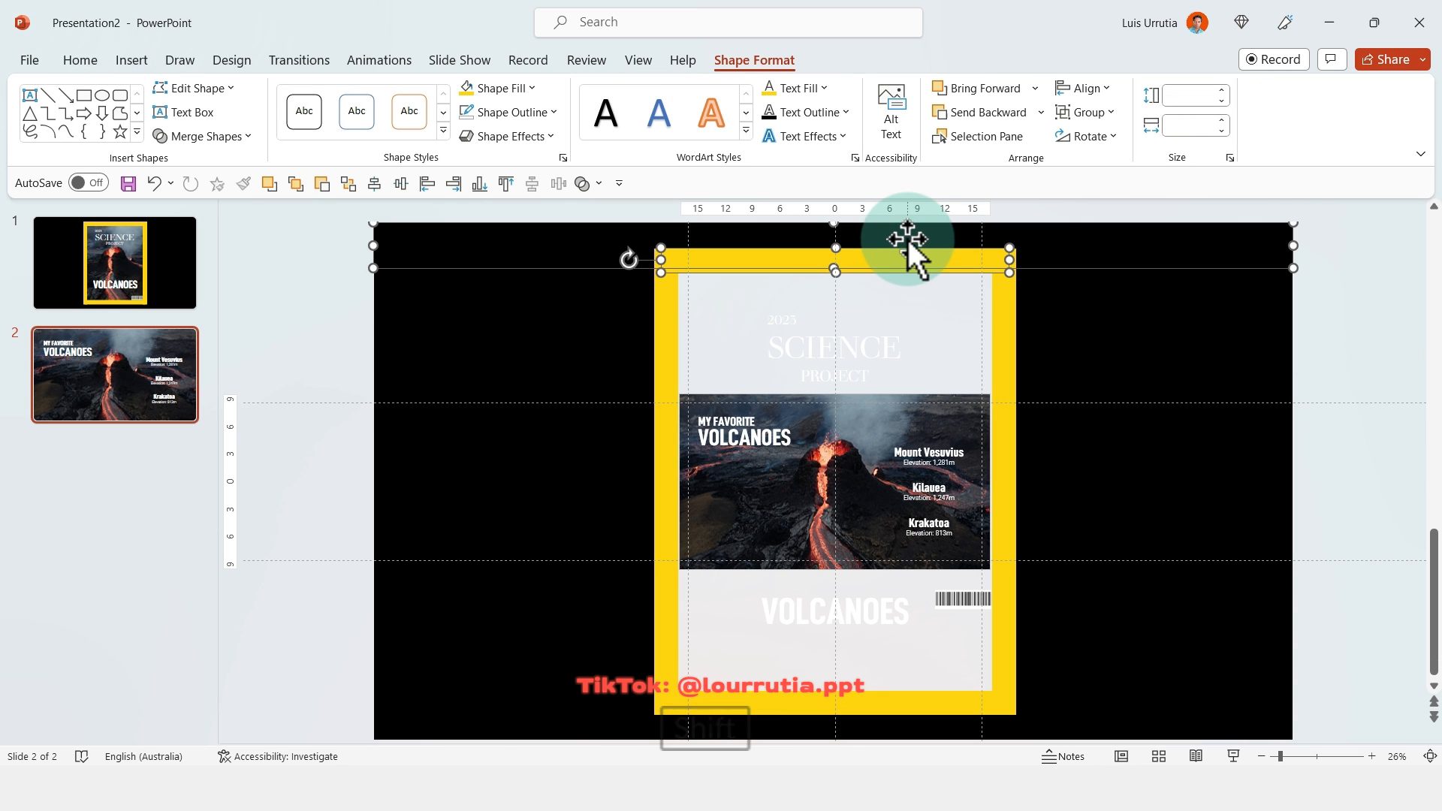
pyautogui.moveTo(910, 241); pyautogui.dragTo(910, 380)
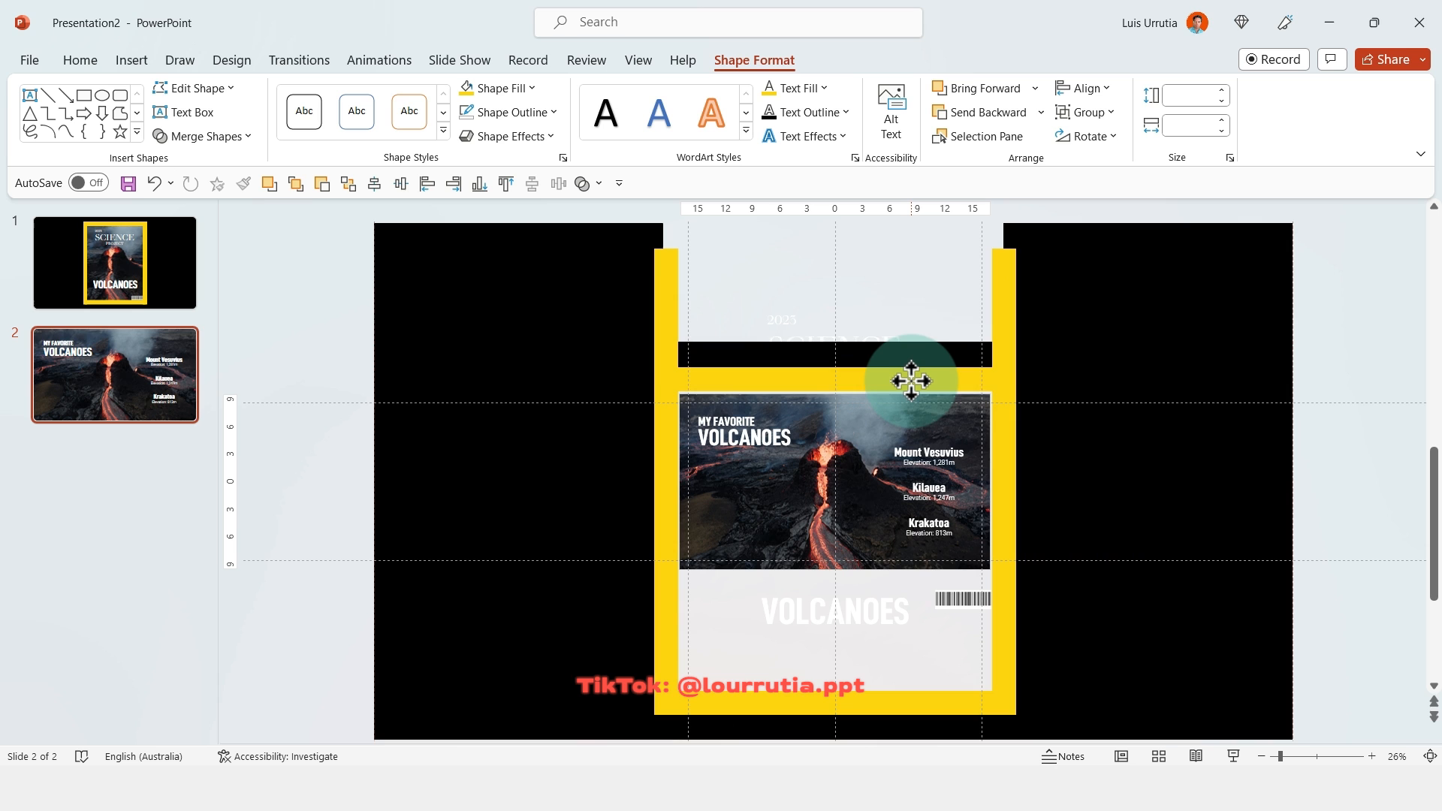
pyautogui.moveTo(910, 377); pyautogui.dragTo(885, 702)
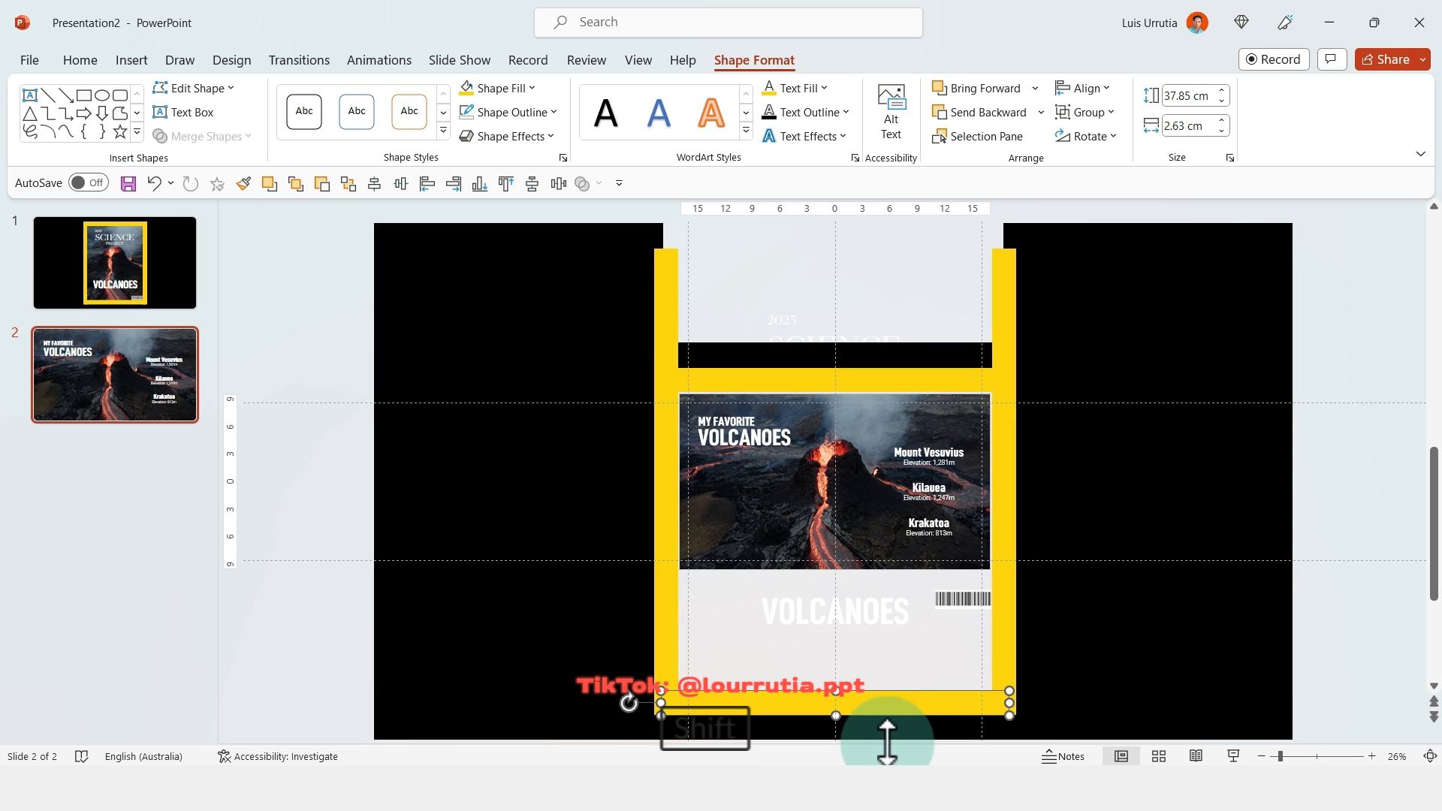
pyautogui.moveTo(835, 703); pyautogui.dragTo(953, 582)
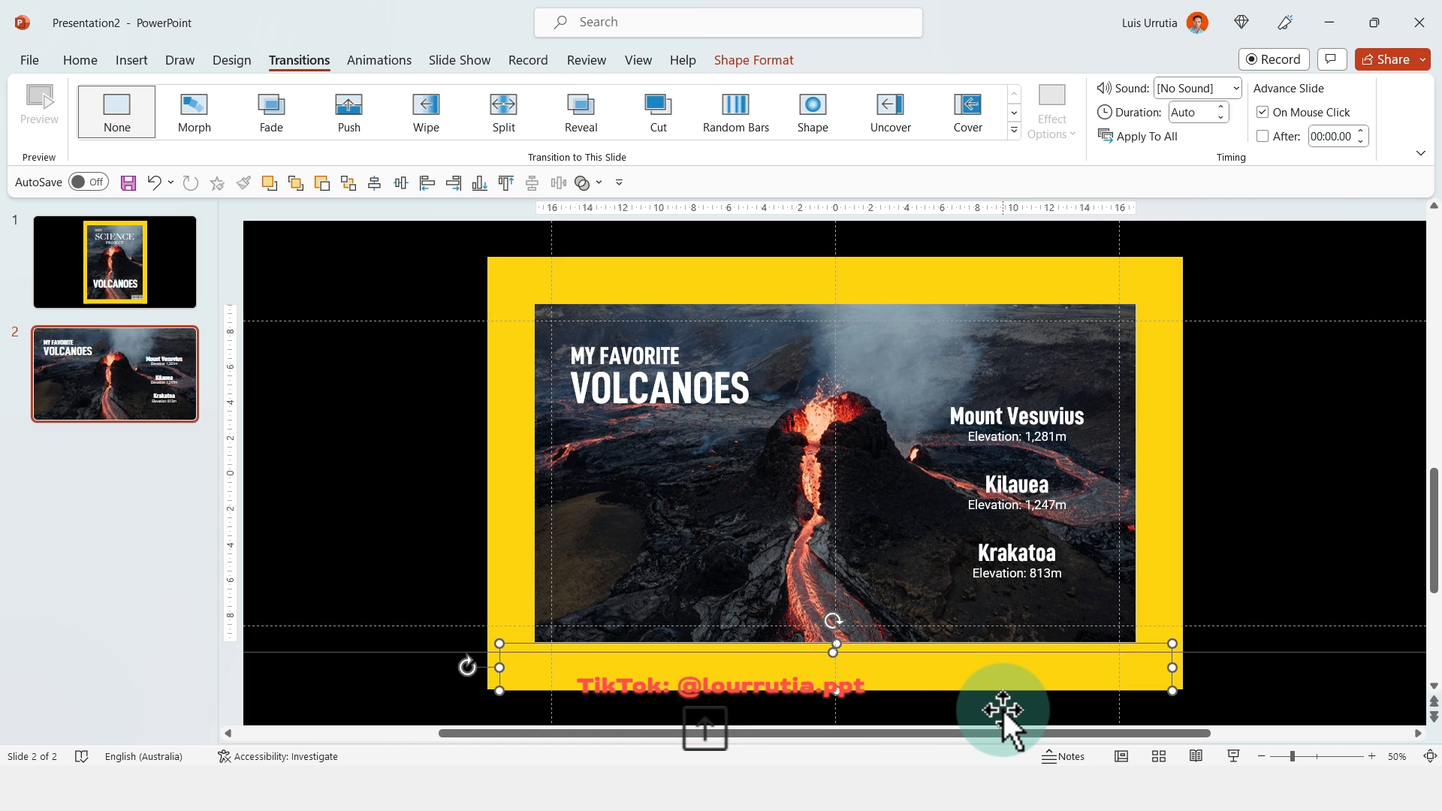
pyautogui.moveTo(1223, 368)
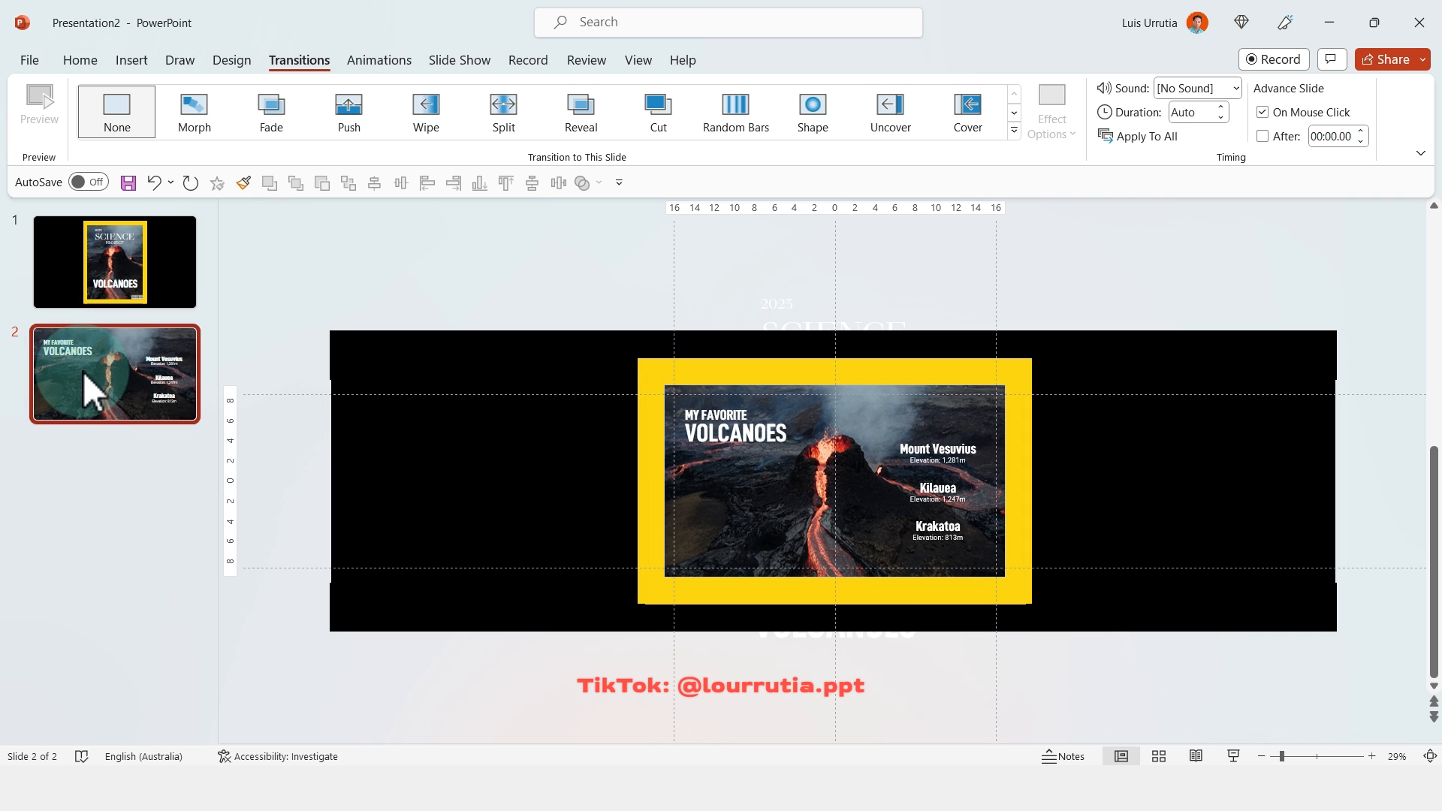
# Step: Shrink the Vesuvius photo and retitle the copied slide 2 heading as VESUVIUS
pyautogui.click(193, 110)
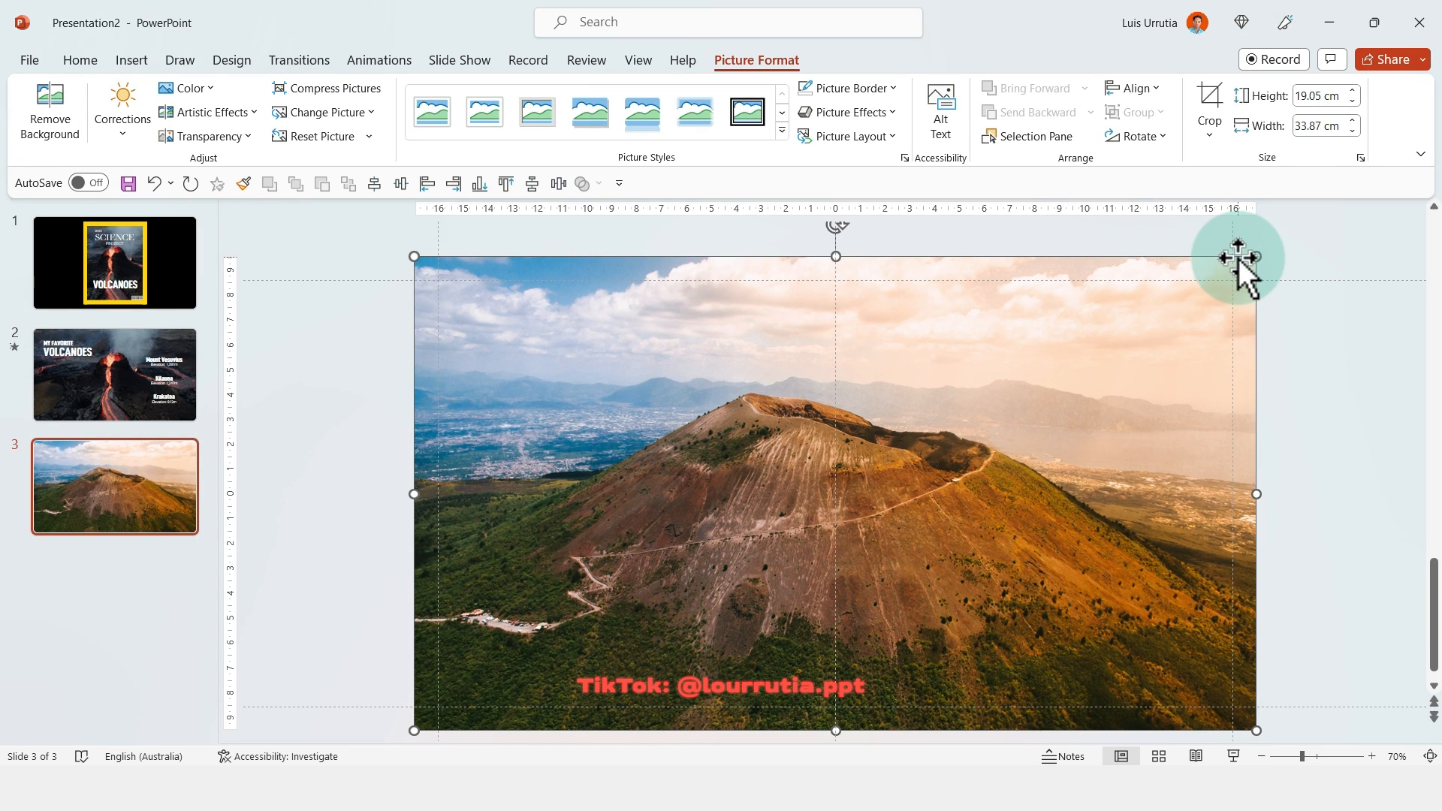
pyautogui.click(1208, 104)
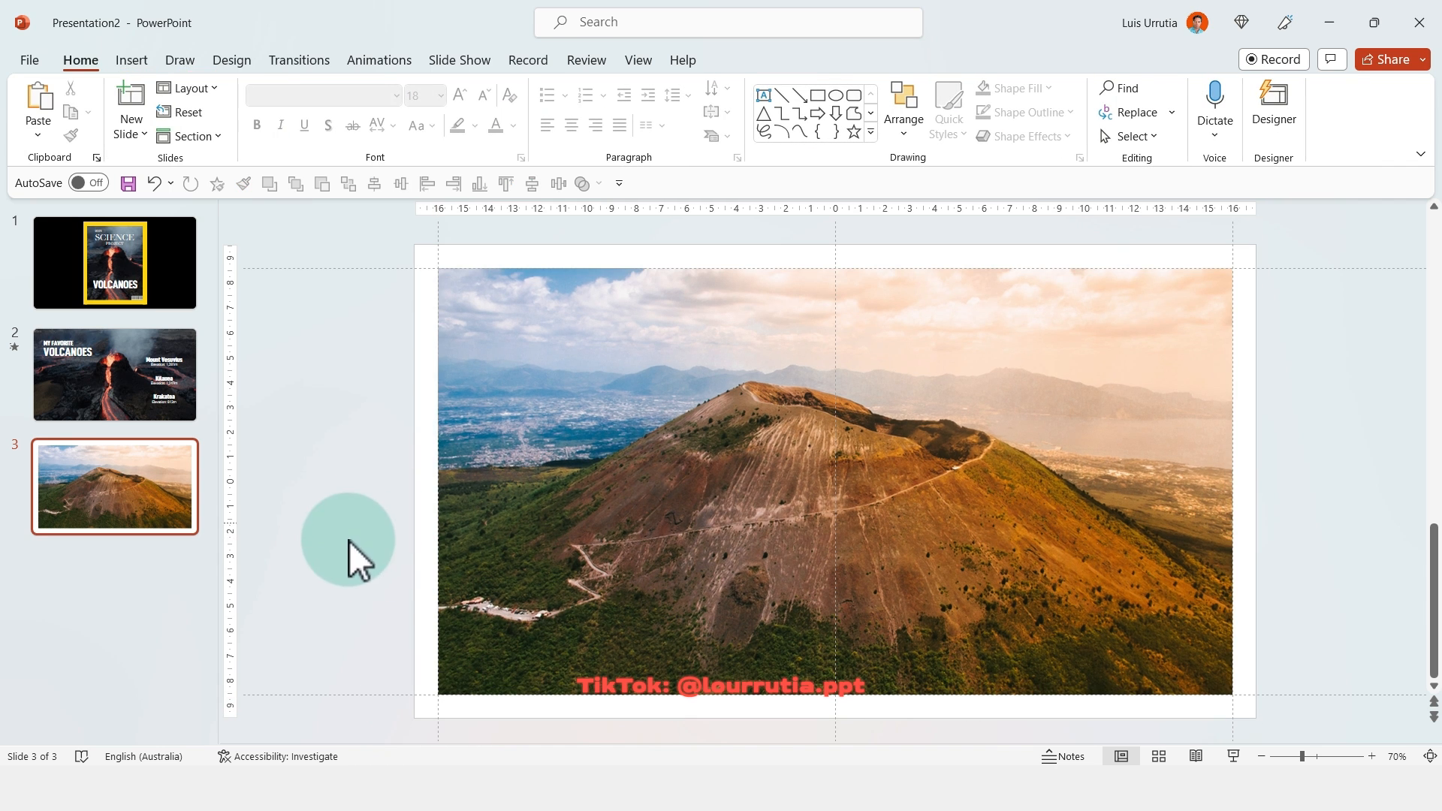
pyautogui.click(114, 374)
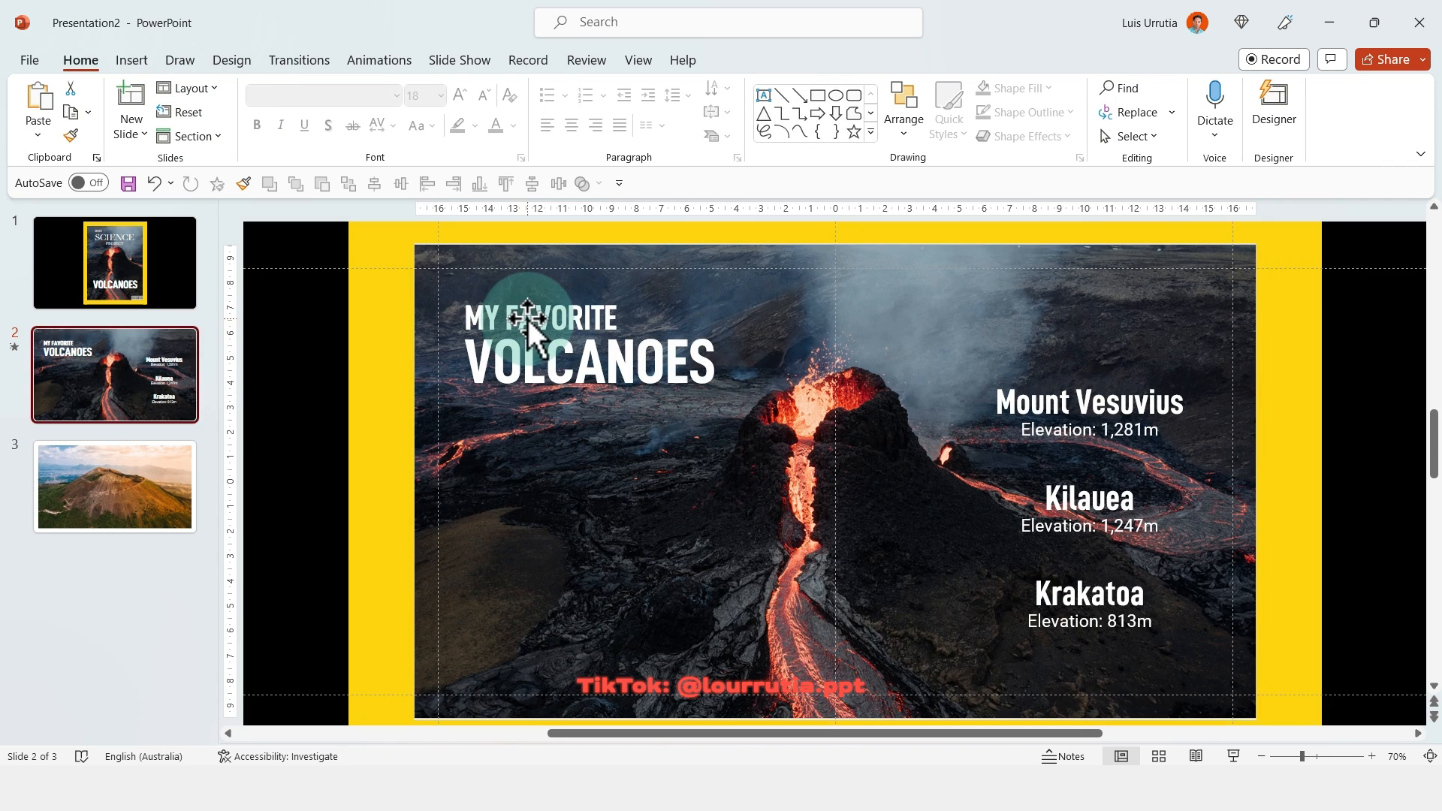
pyautogui.press('ctrl+c')
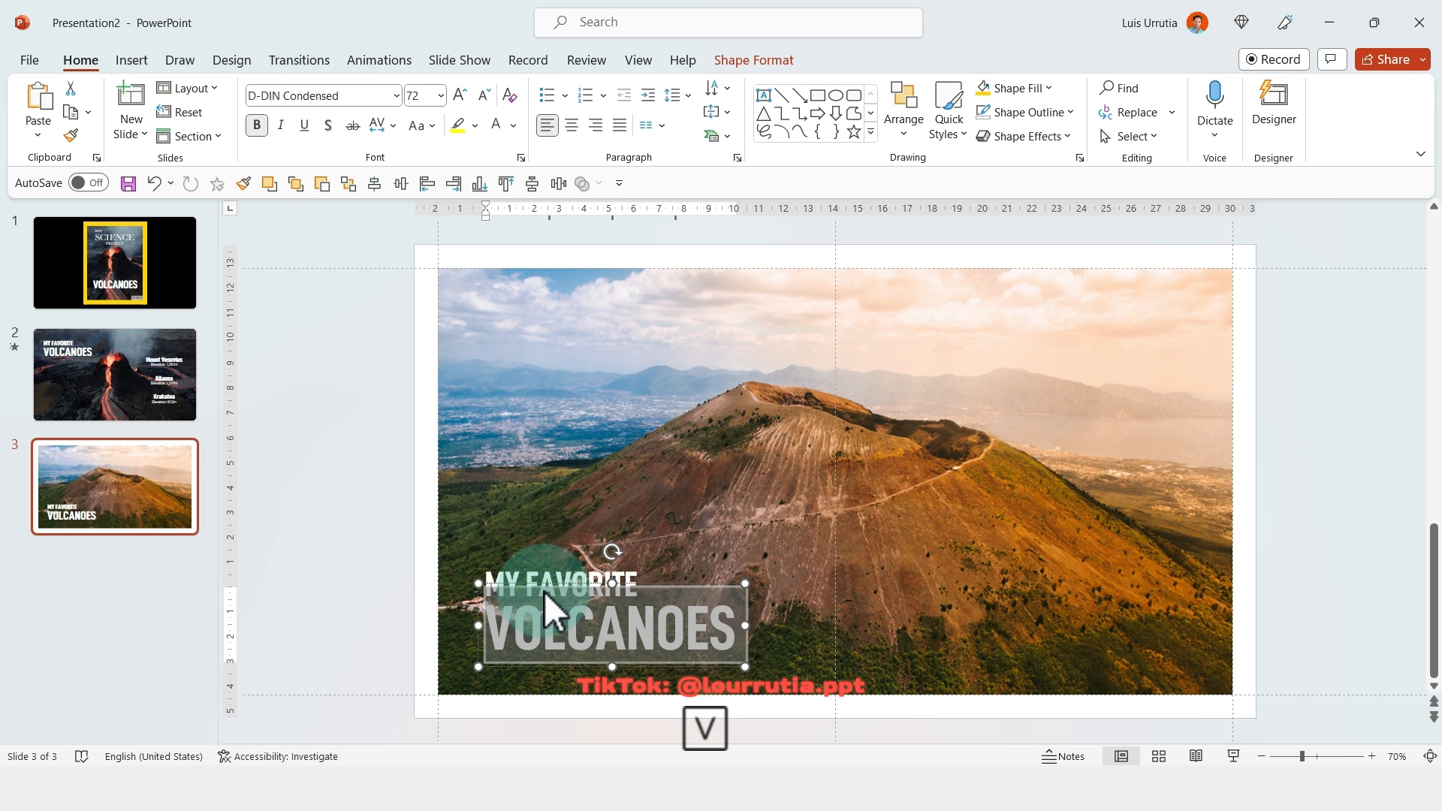
pyautogui.write('VESUVIUS')
pyautogui.click(560, 584)
pyautogui.write('MOUNT')
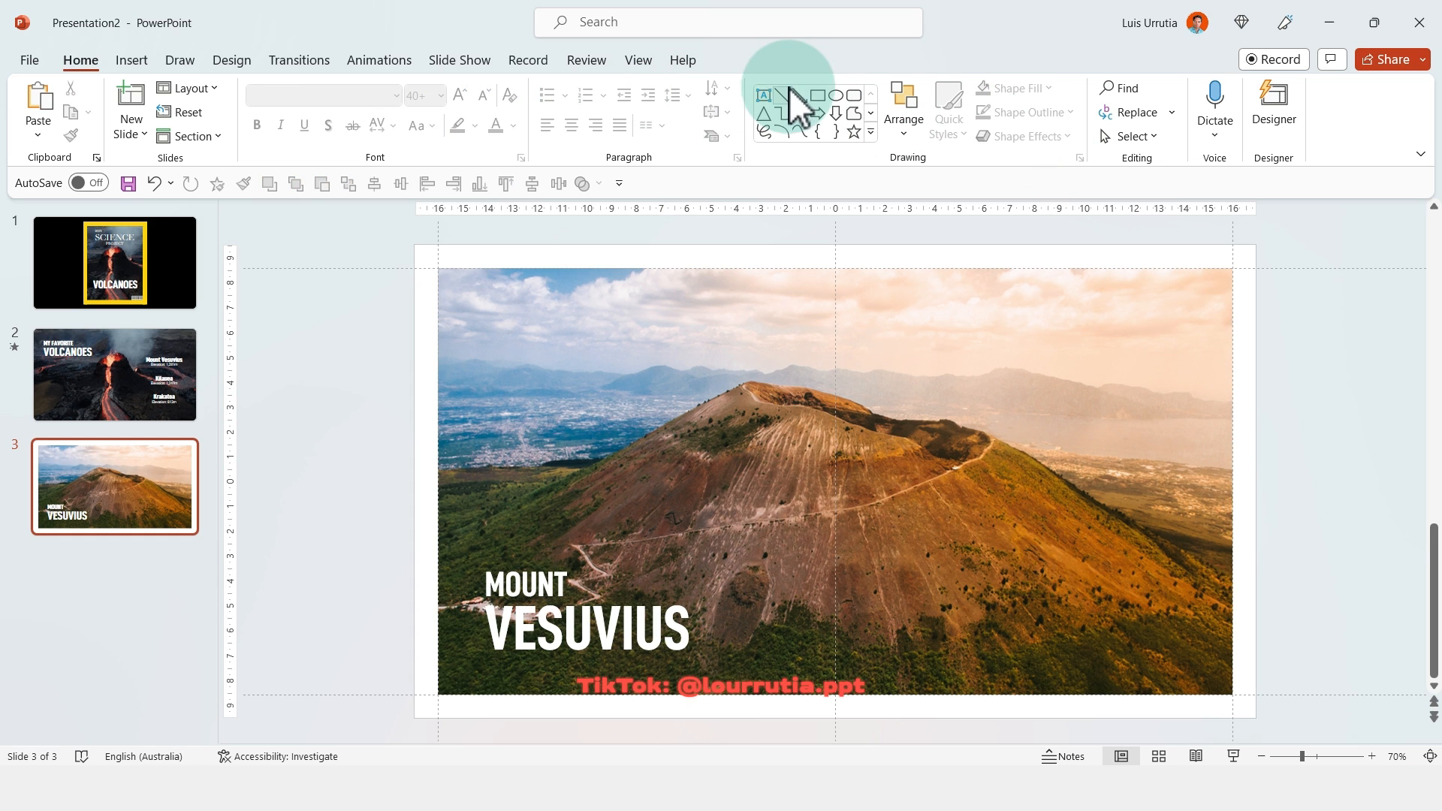
# Step: Draw a tall panel on the slide's right and add a yellow top strip
pyautogui.moveTo(970, 430); pyautogui.dragTo(1201, 714)
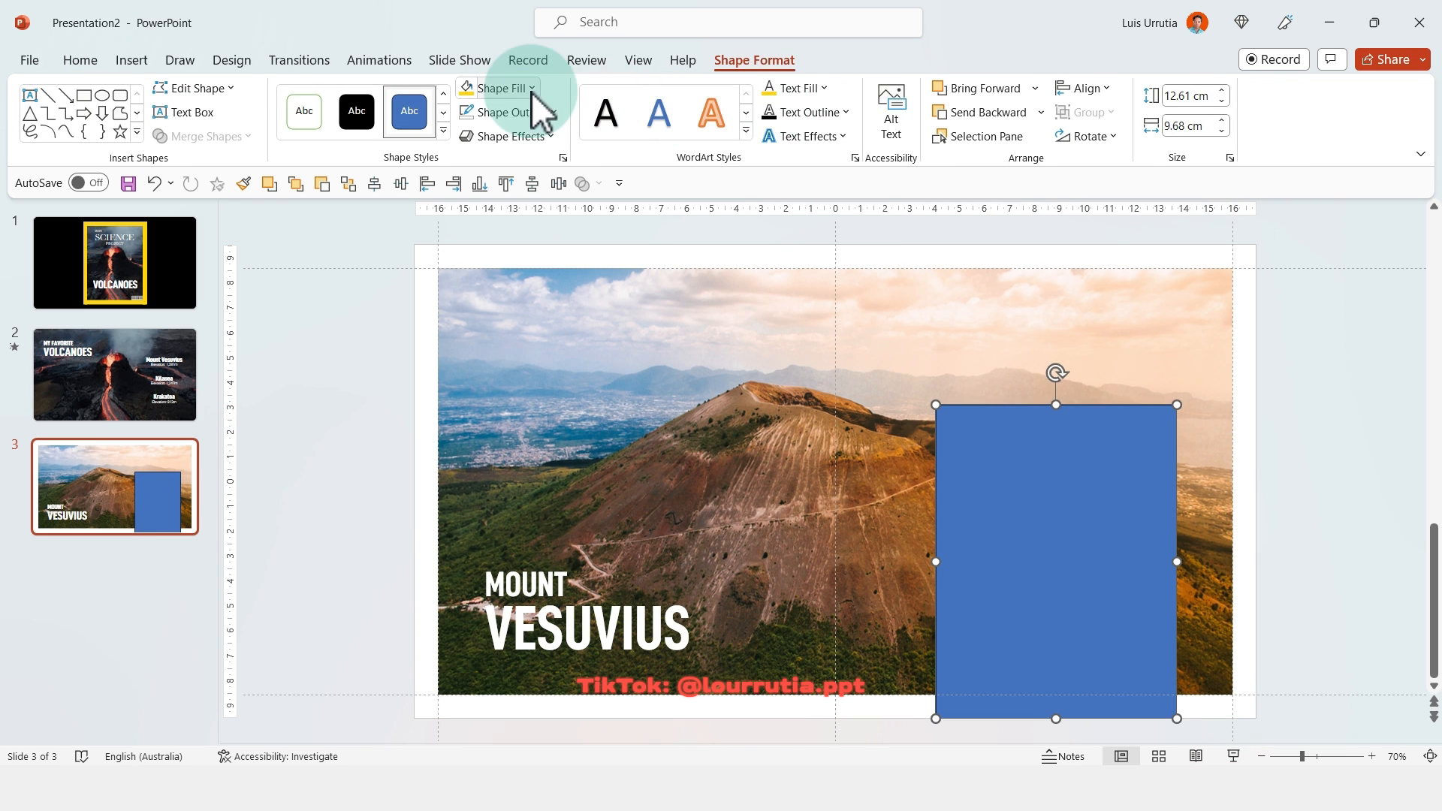
pyautogui.moveTo(496, 331)
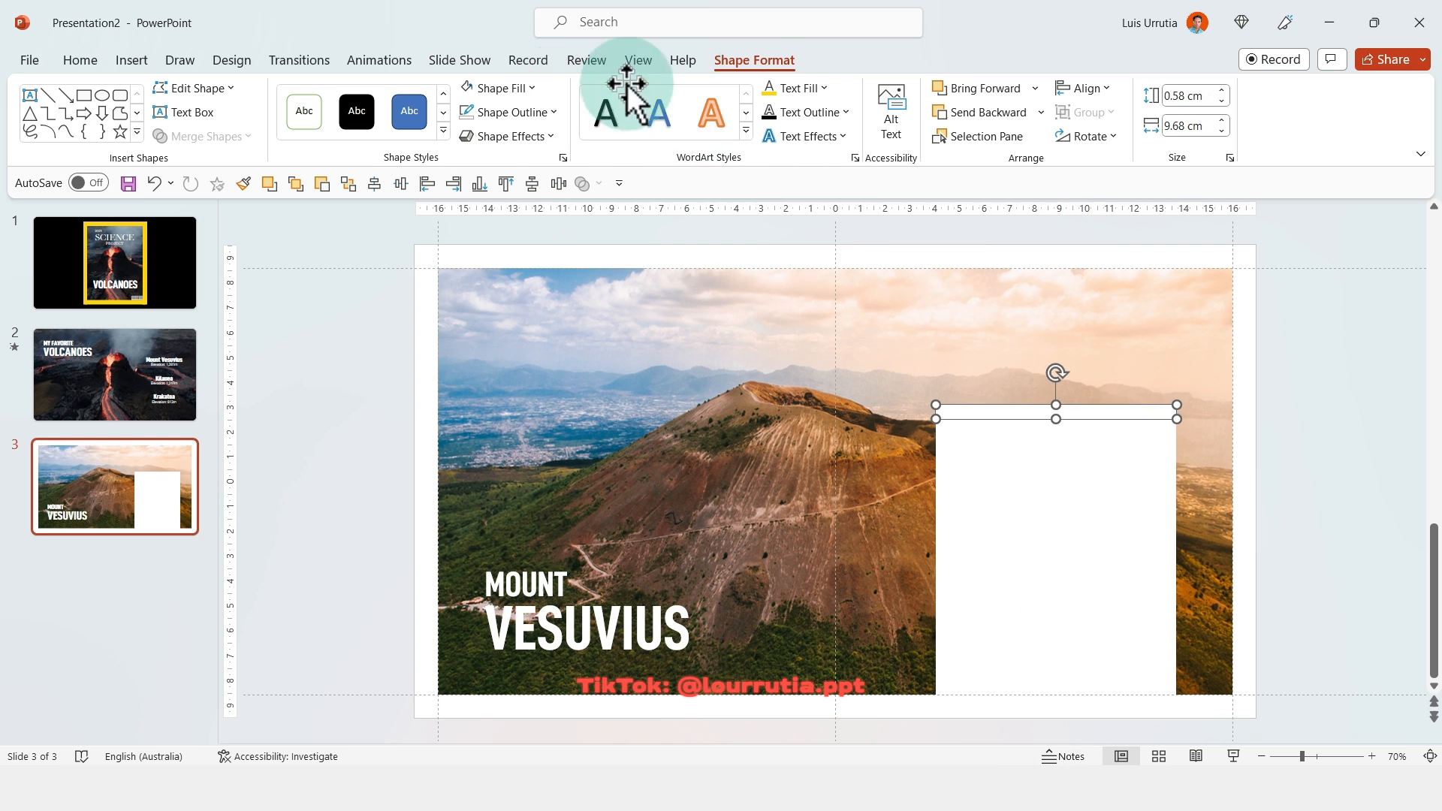
pyautogui.click(494, 88)
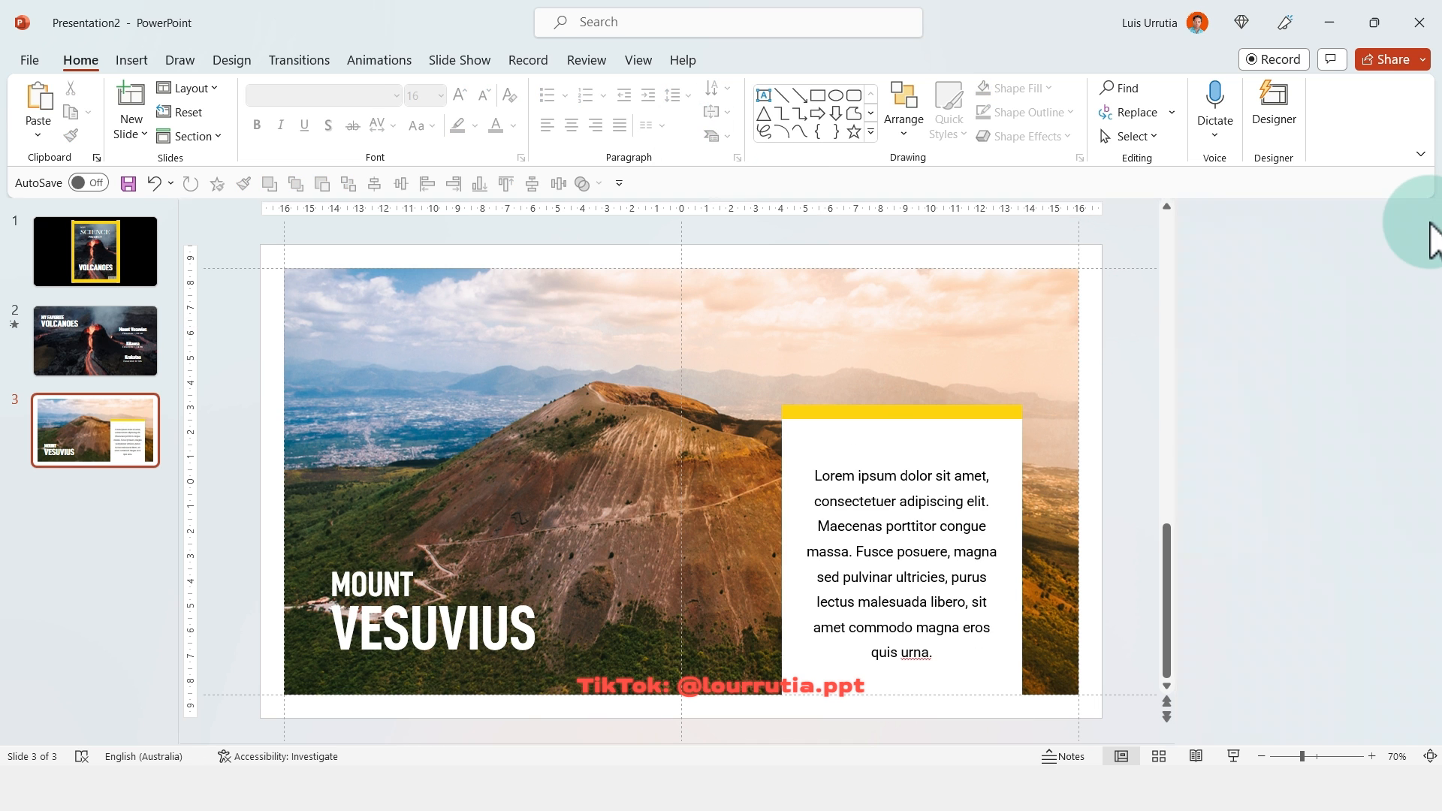
pyautogui.click(298, 60)
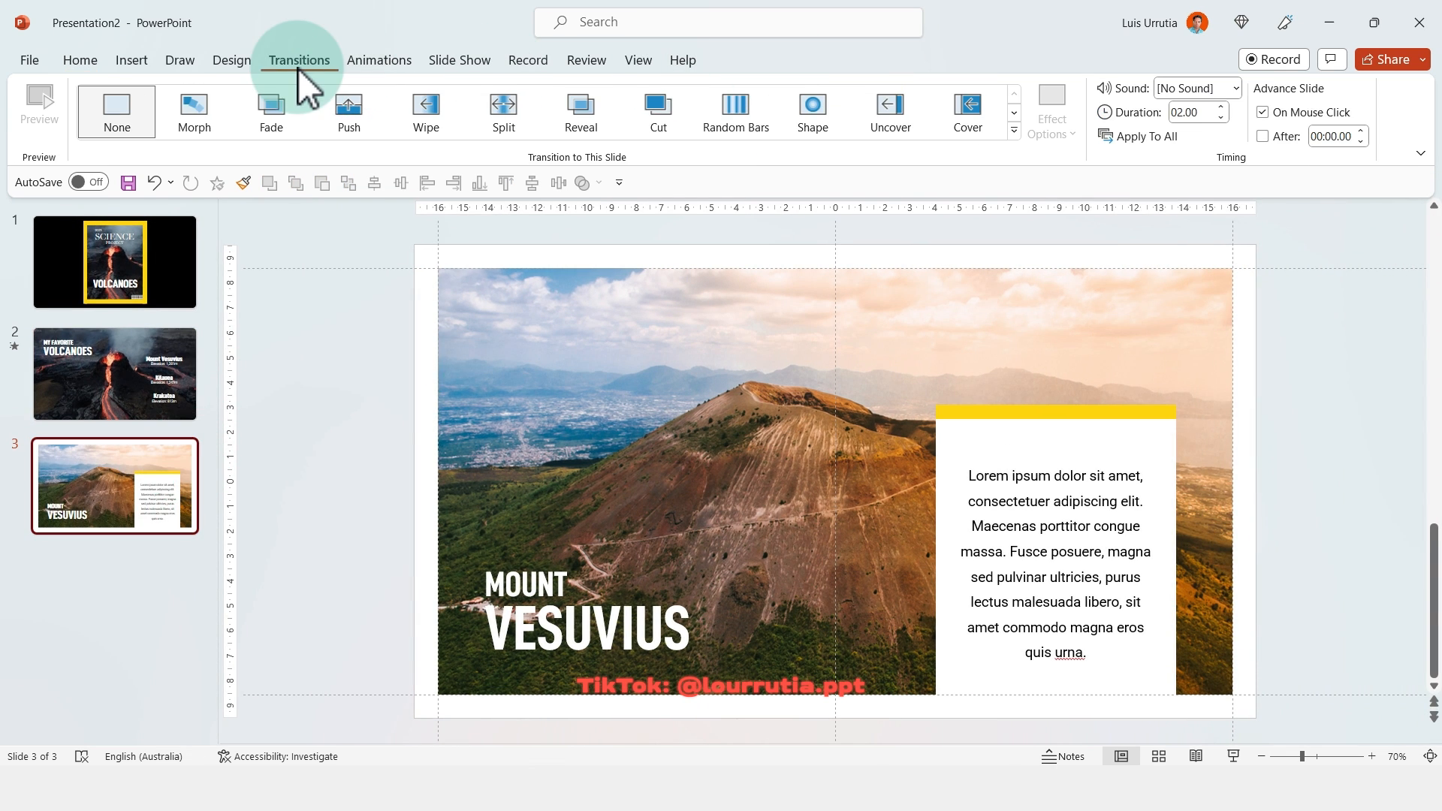
pyautogui.moveTo(1035, 160)
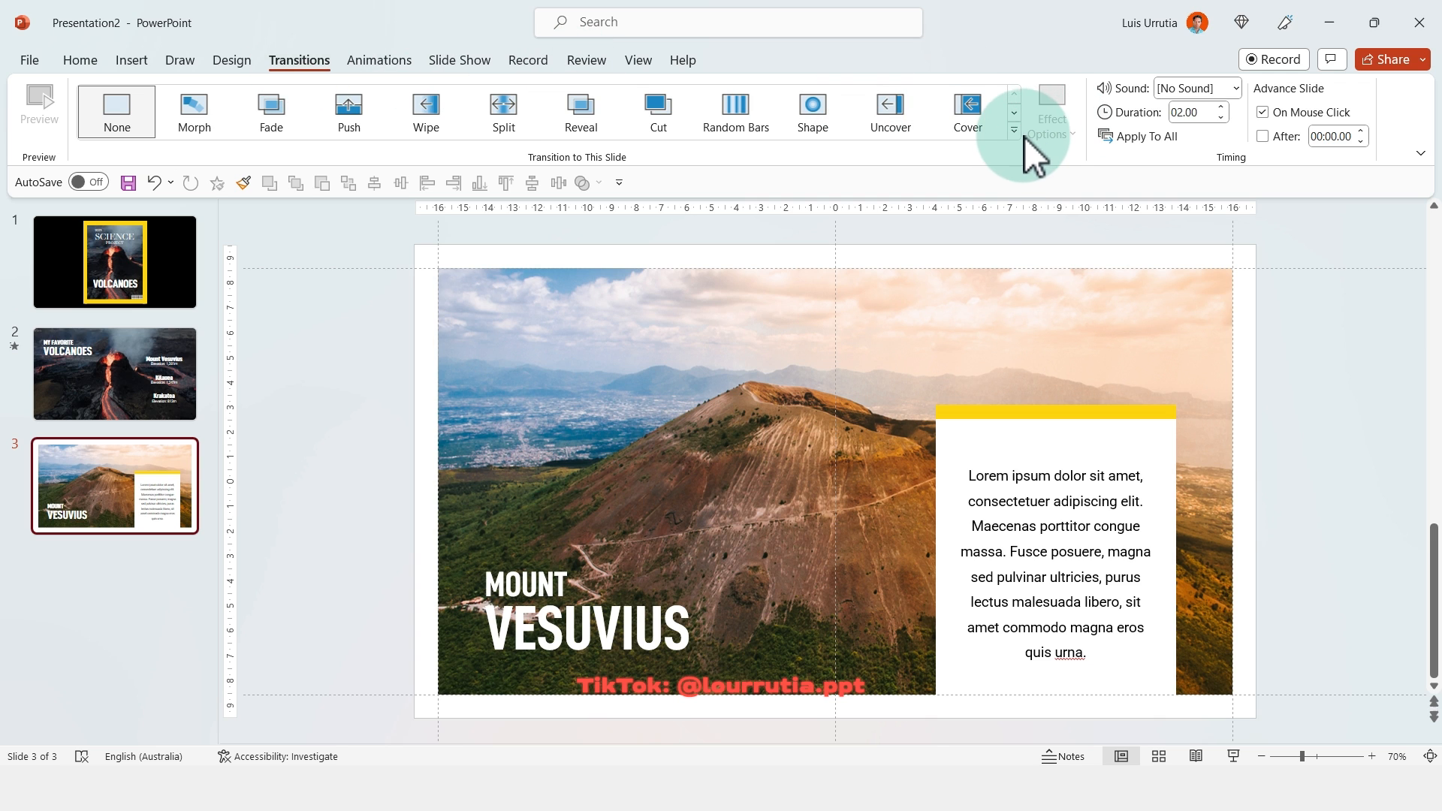
# Step: Apply the Page Curl transition to the Vesuvius slide
pyautogui.click(1012, 140)
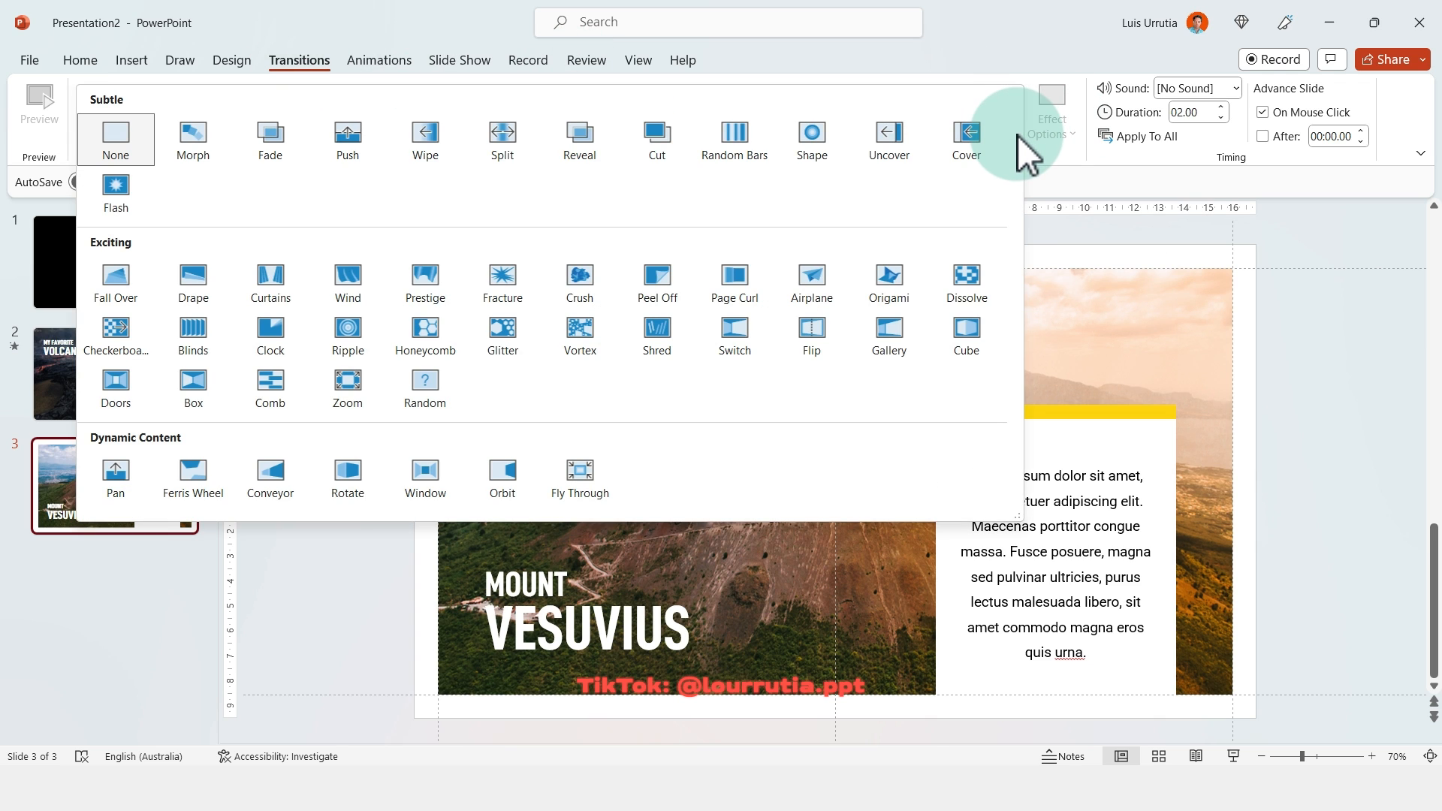
pyautogui.moveTo(733, 283)
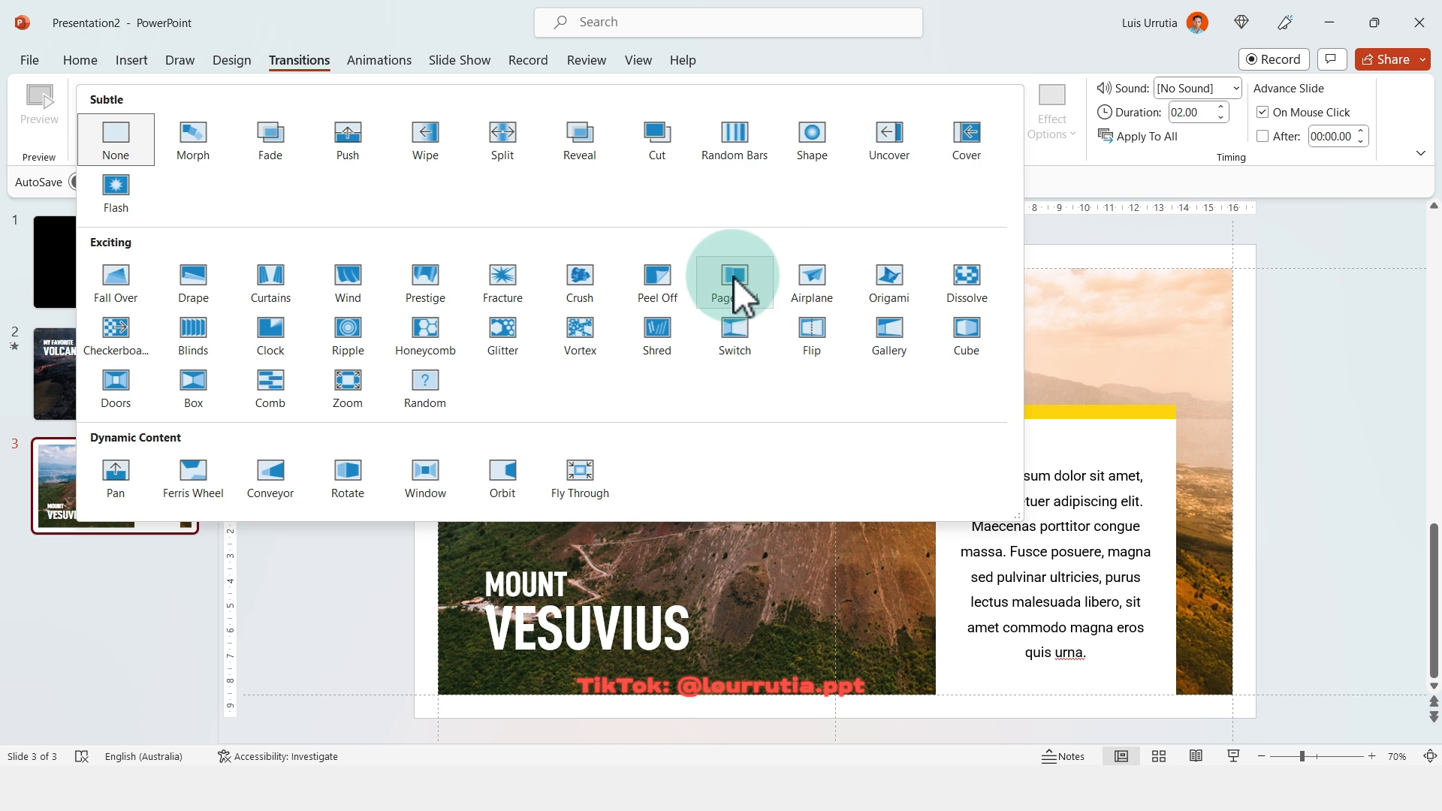
pyautogui.click(733, 280)
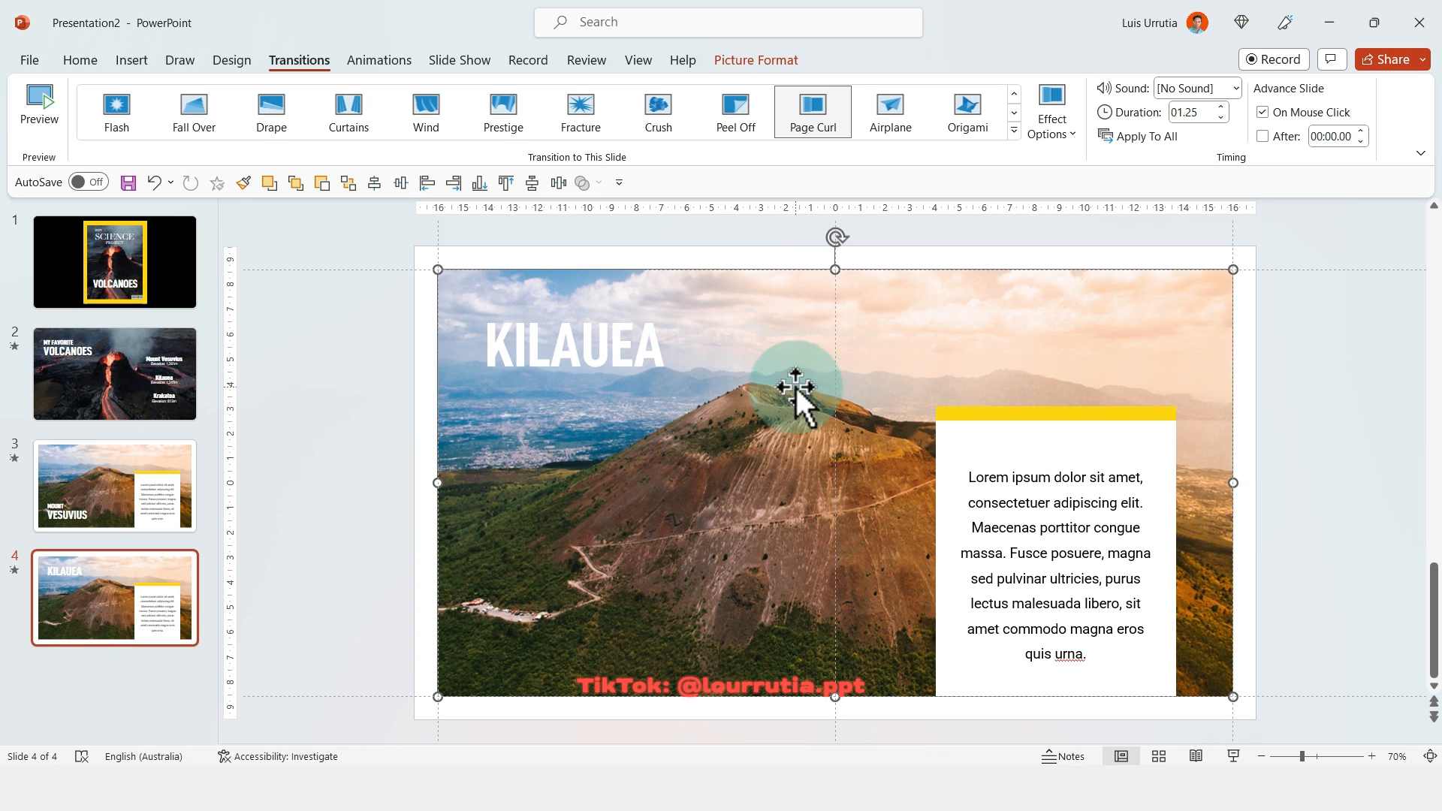
# Step: Swap in a Kilauea lava photo and duplicate the text block into a second column
pyautogui.click(656, 110)
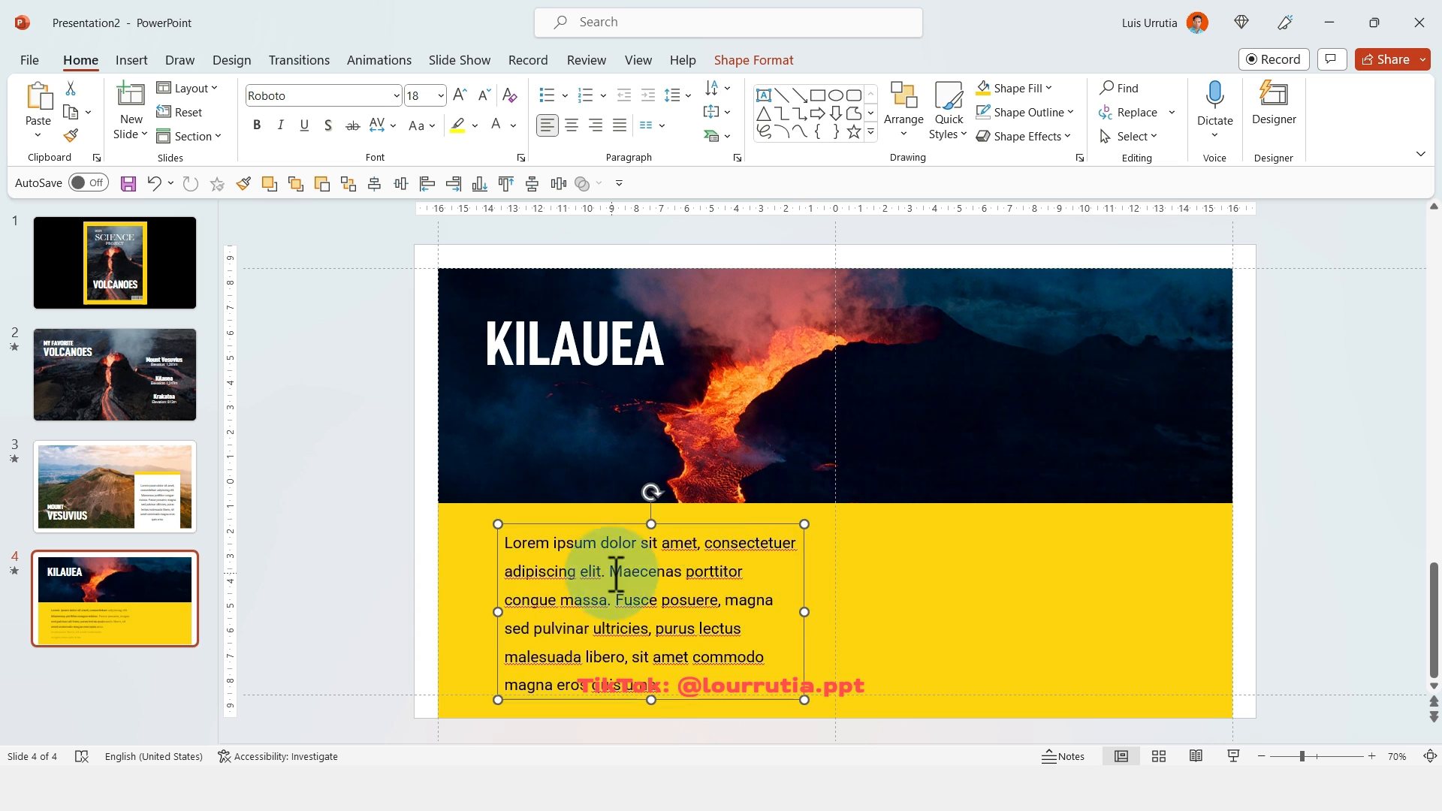
pyautogui.moveTo(651, 611); pyautogui.dragTo(1034, 606)
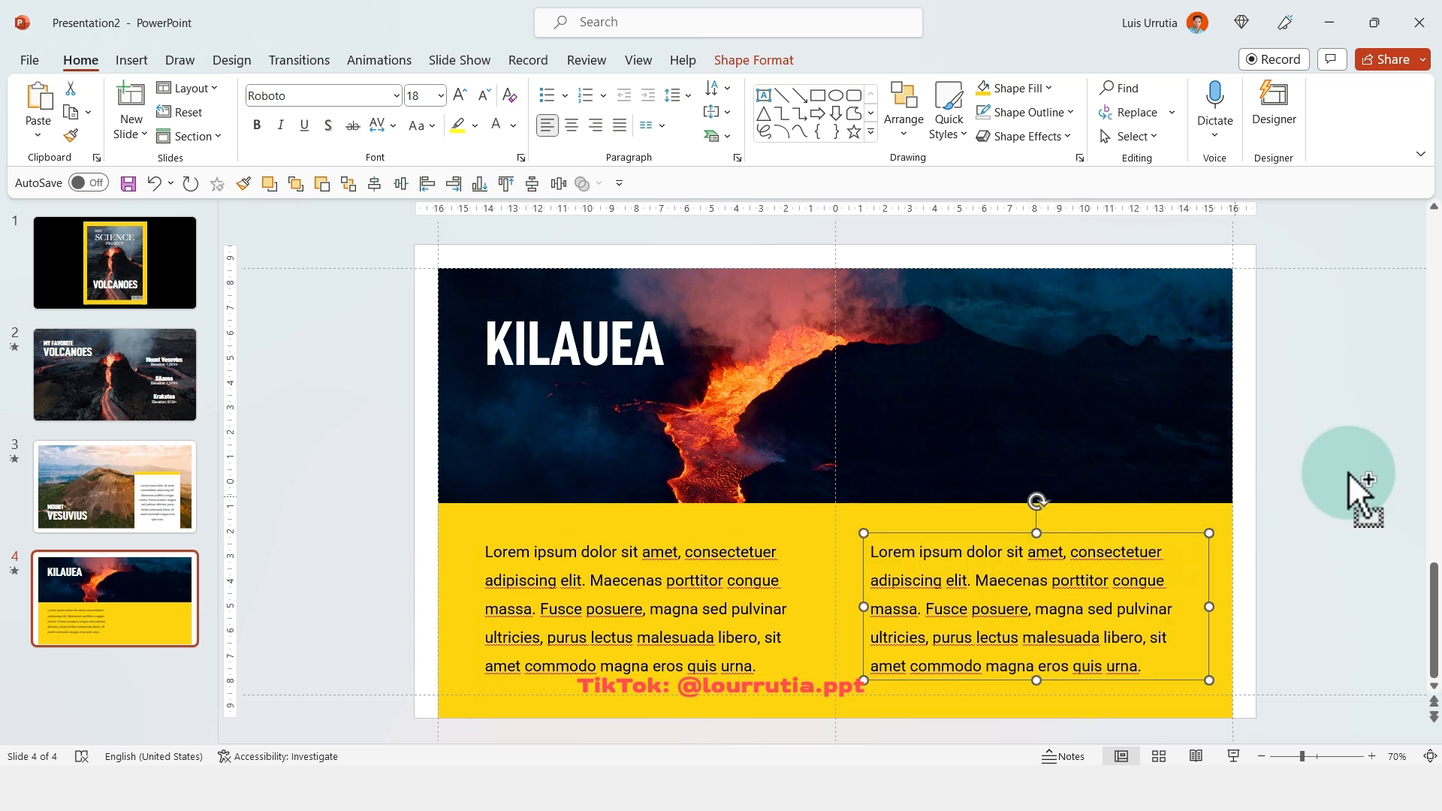
pyautogui.click(298, 60)
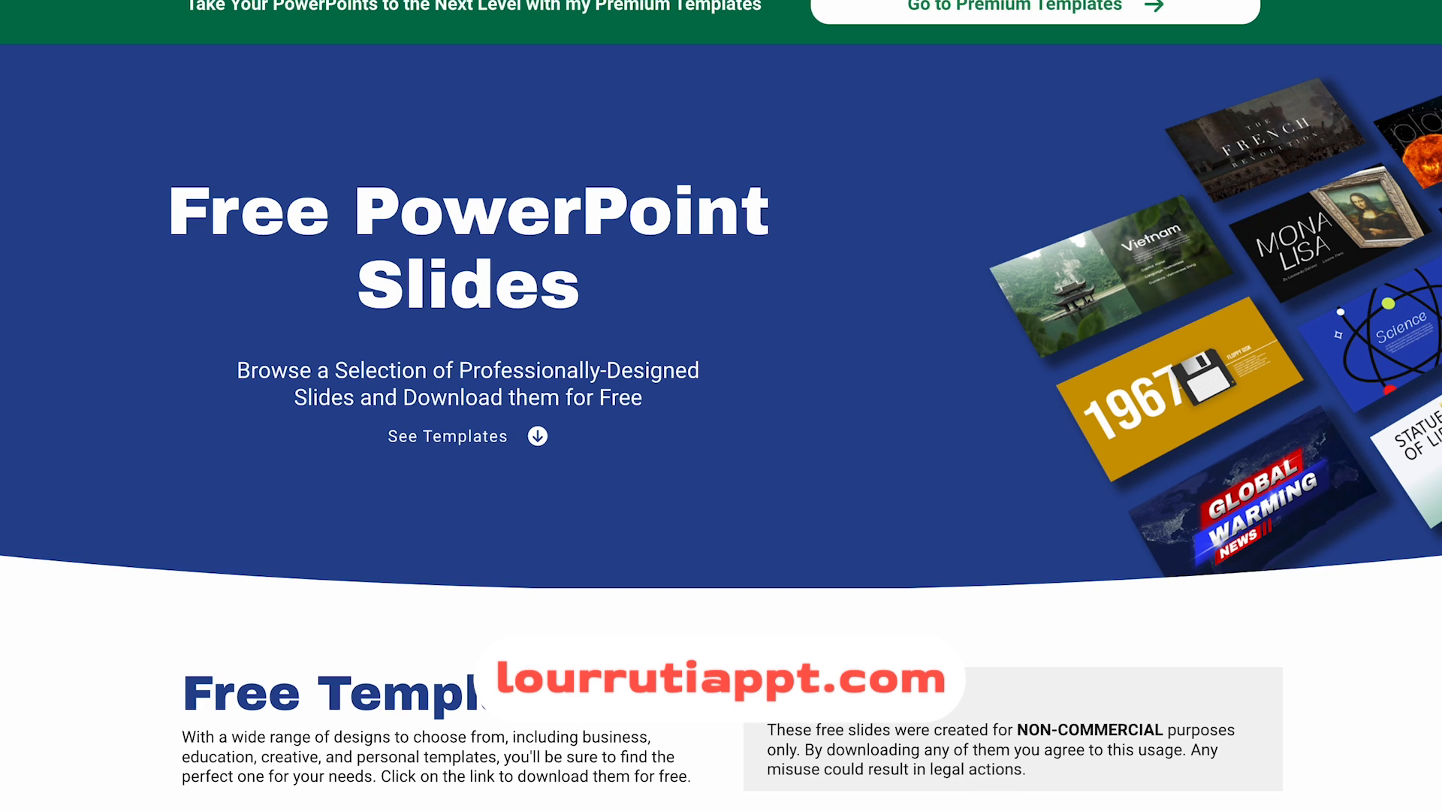
# Step: Scroll down the lourrutiappt.com Free Templates grid to designs like Global Warming and Italy
pyautogui.scroll(-3)
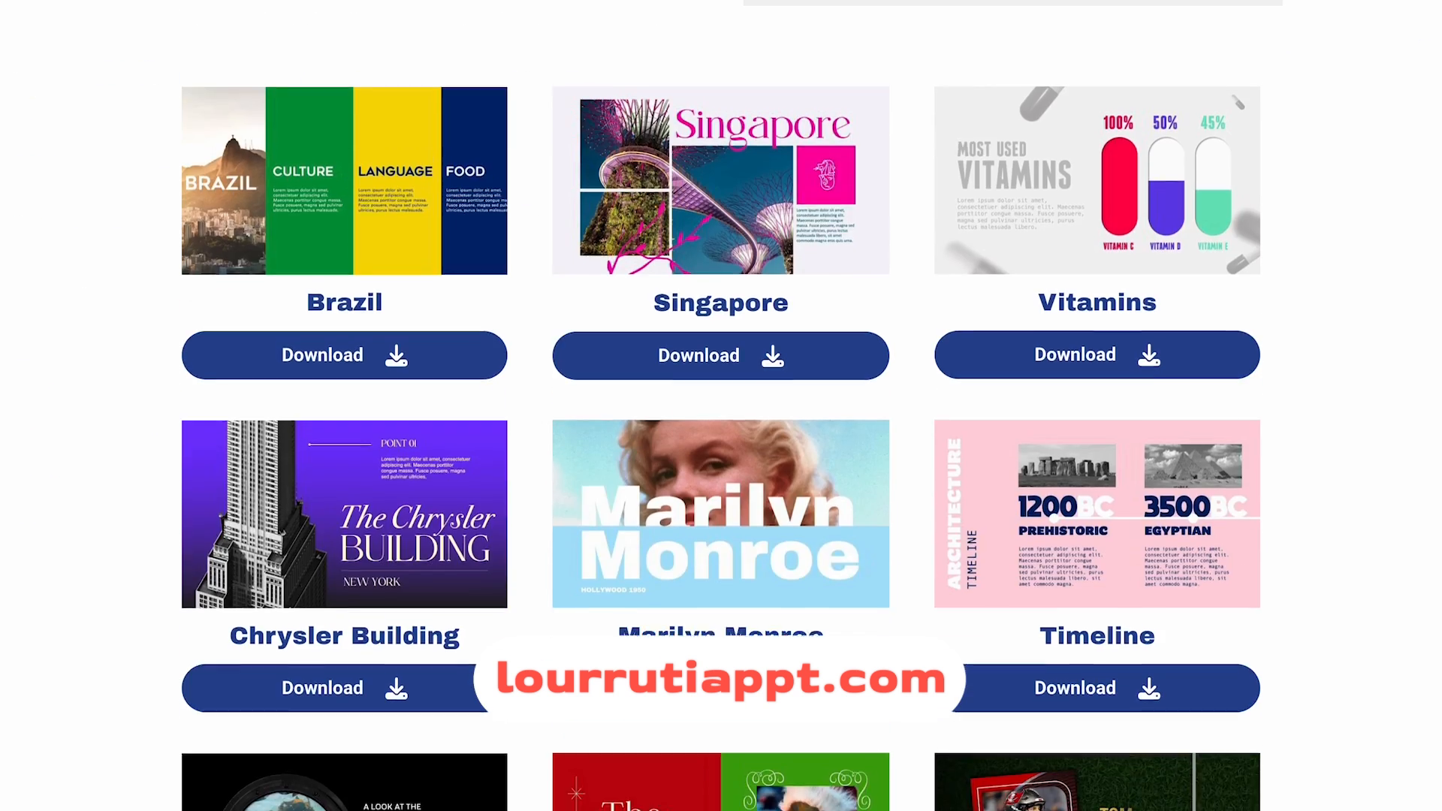
pyautogui.scroll(-3)
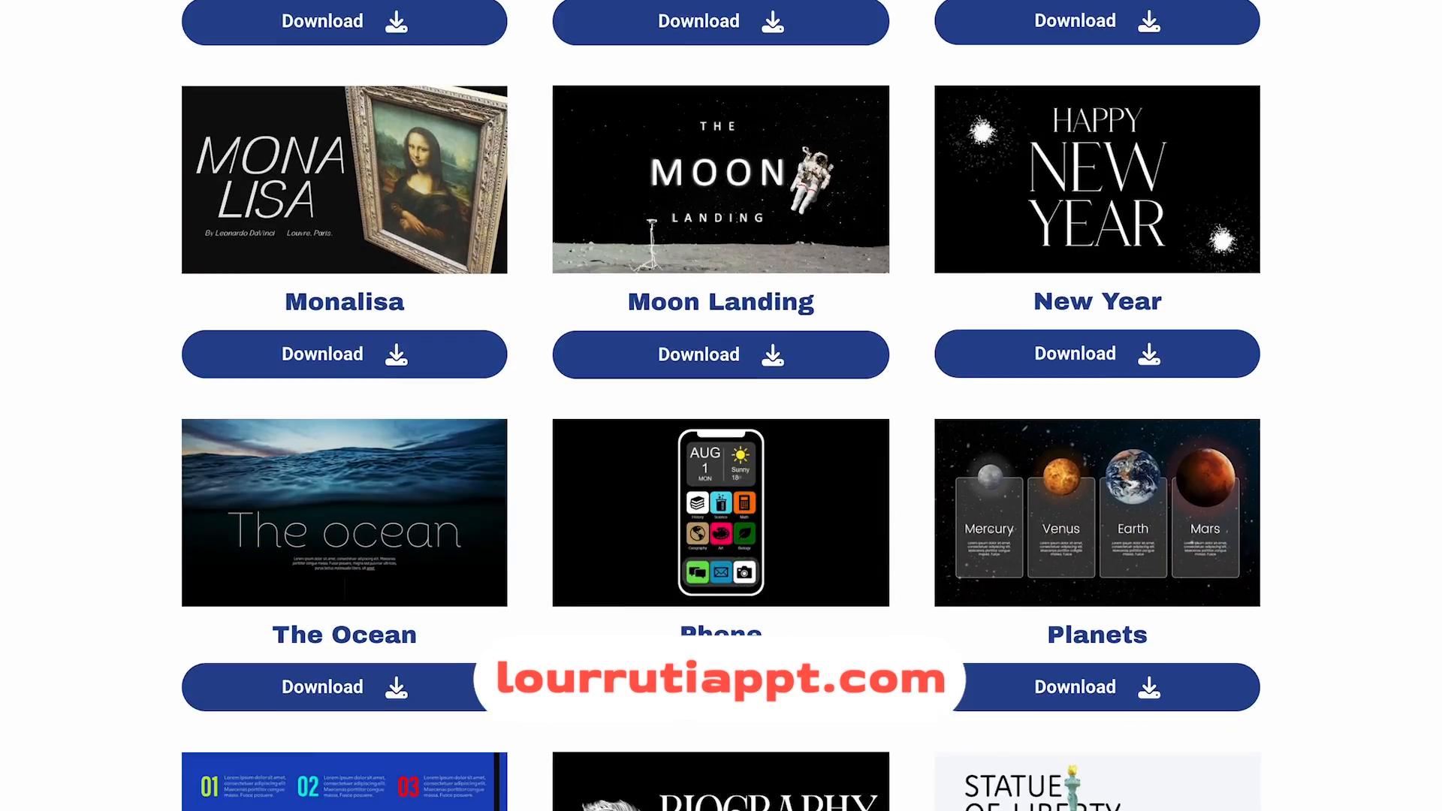
pyautogui.scroll(-3)
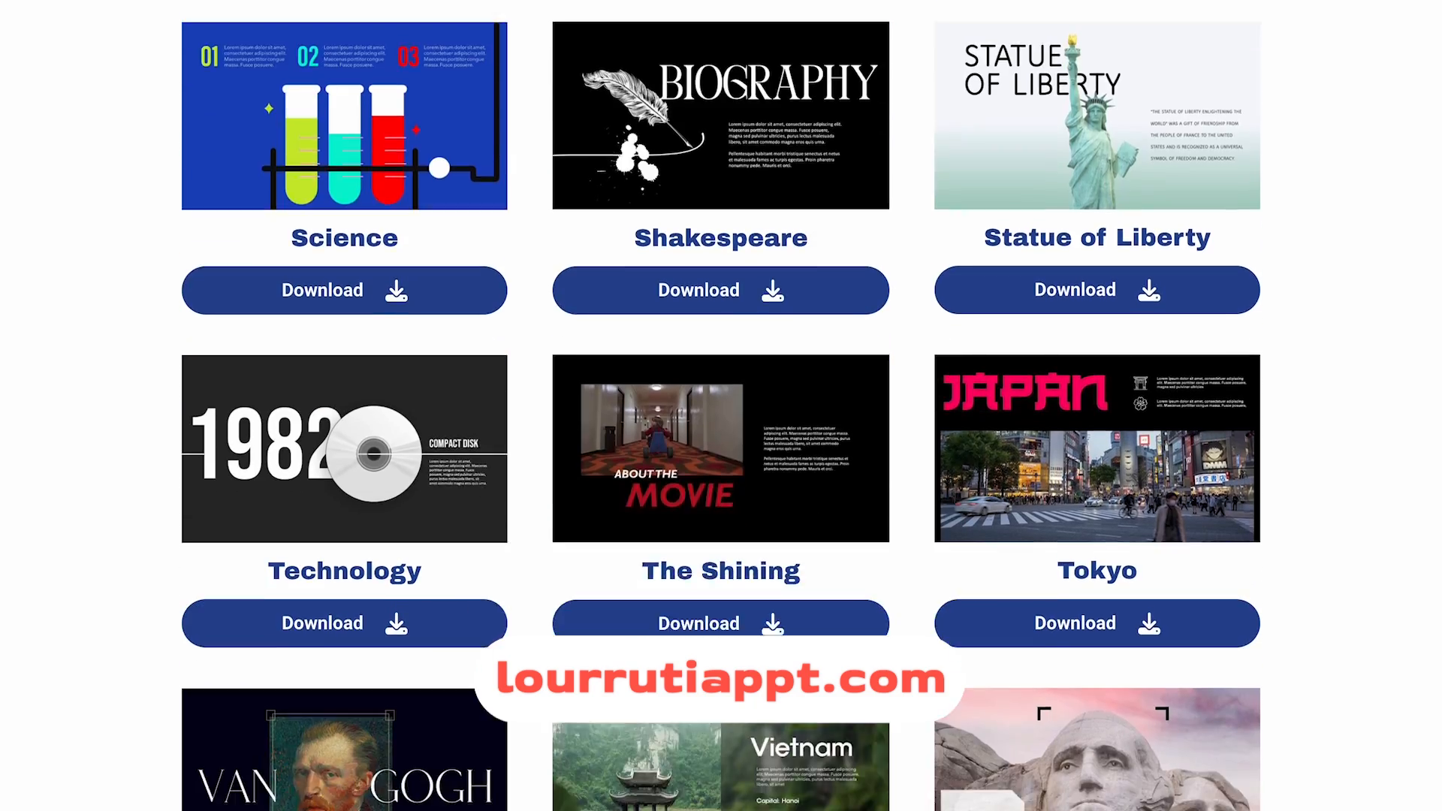
pyautogui.scroll(-3)
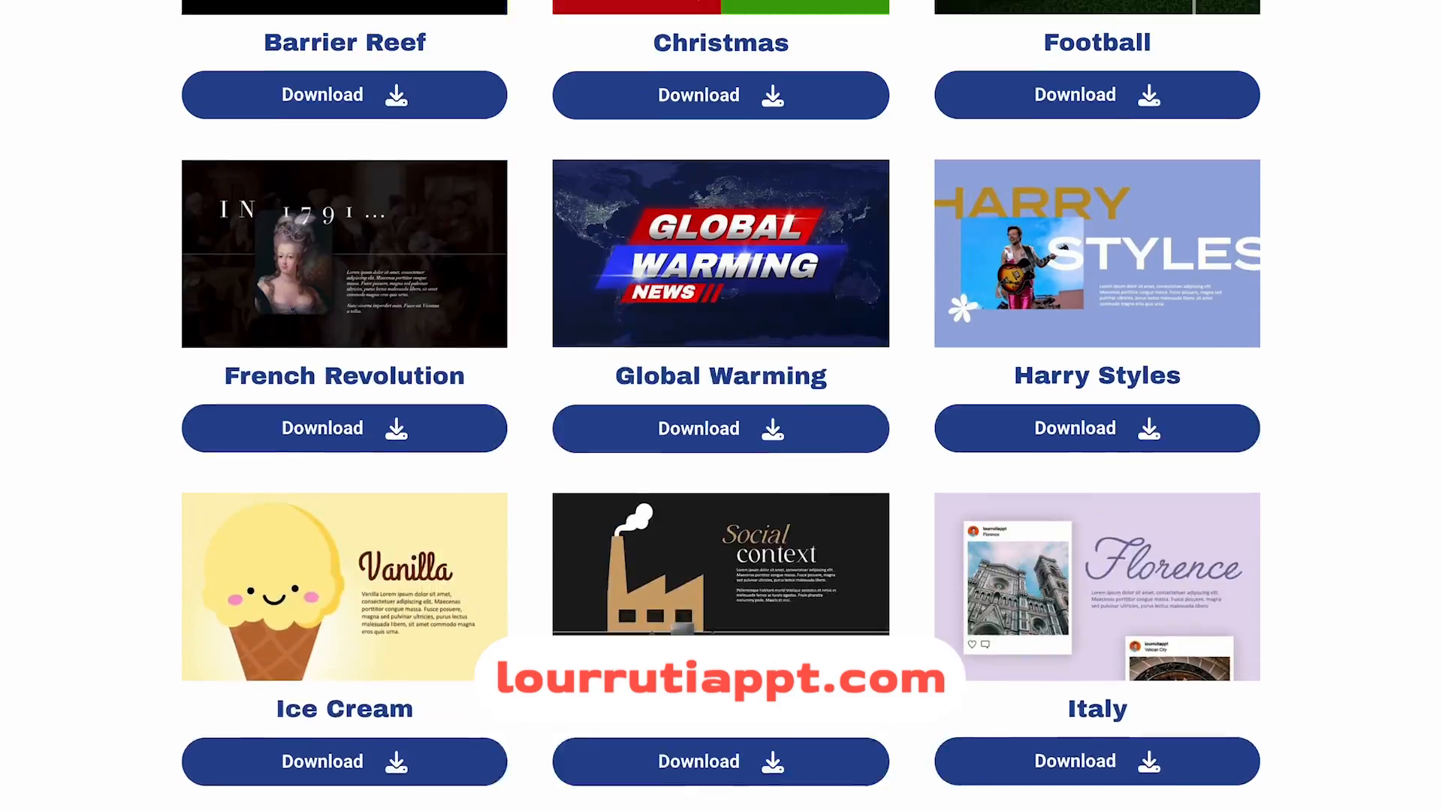